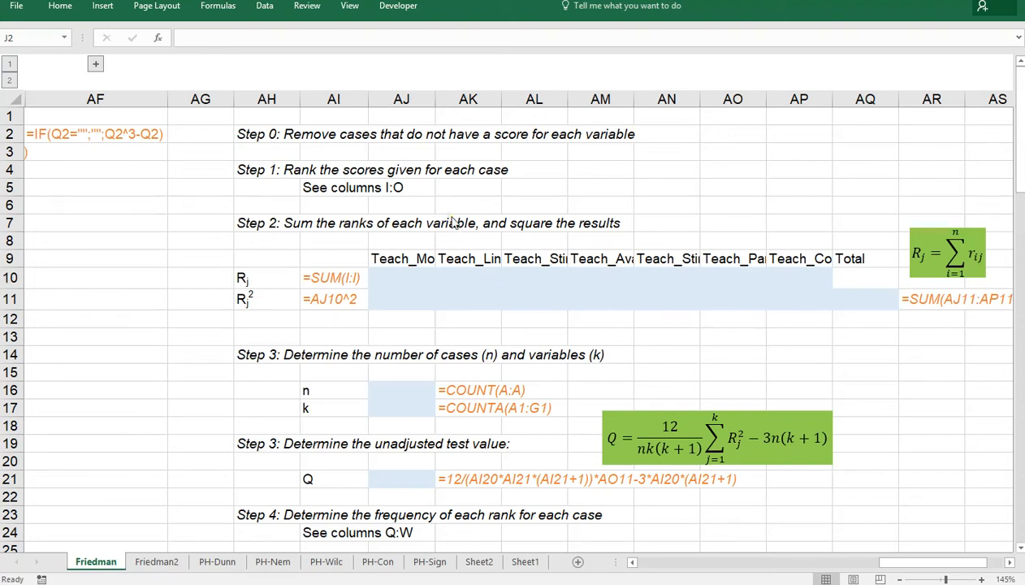
mouse_move(443, 224)
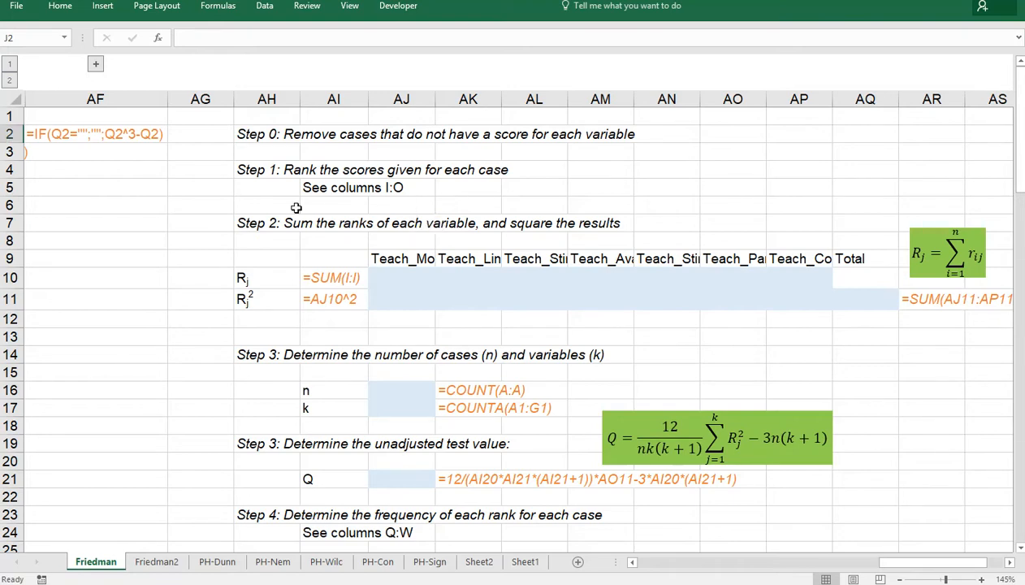
Step: Expand the collapsed outline group to reveal the empty ranking columns I to O
left_click(266, 204)
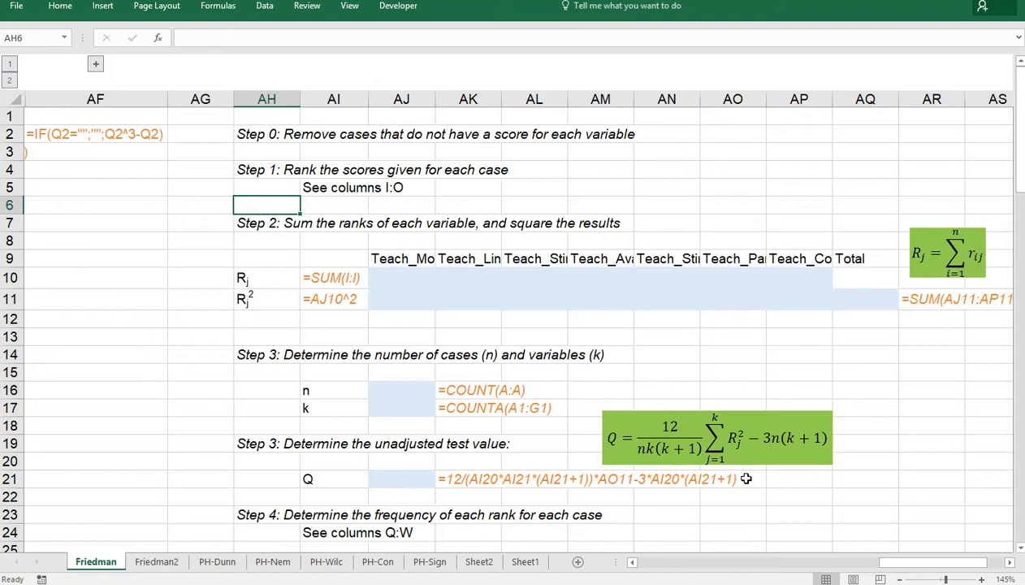
mouse_move(429, 337)
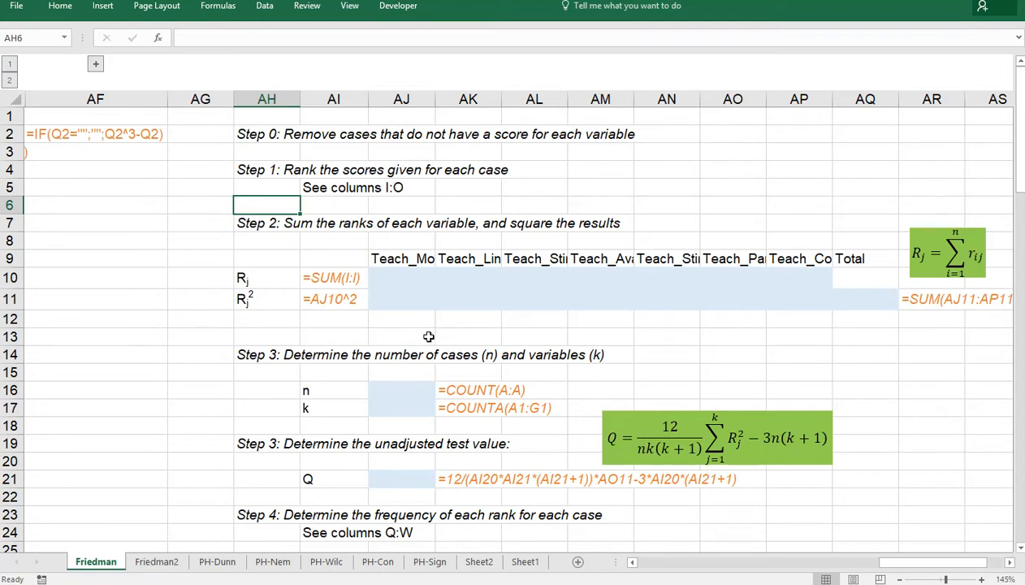
mouse_move(455, 301)
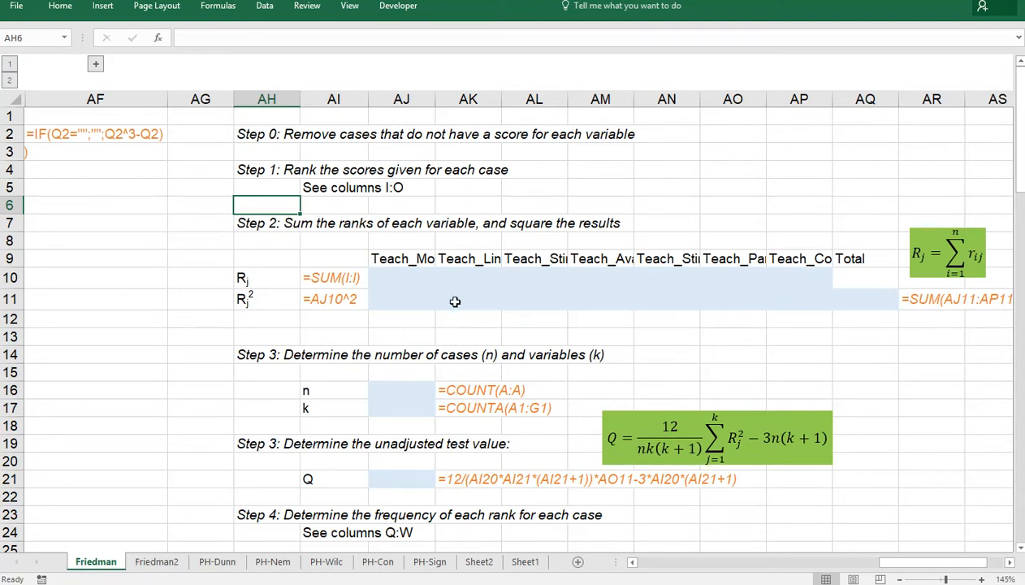
left_click(534, 426)
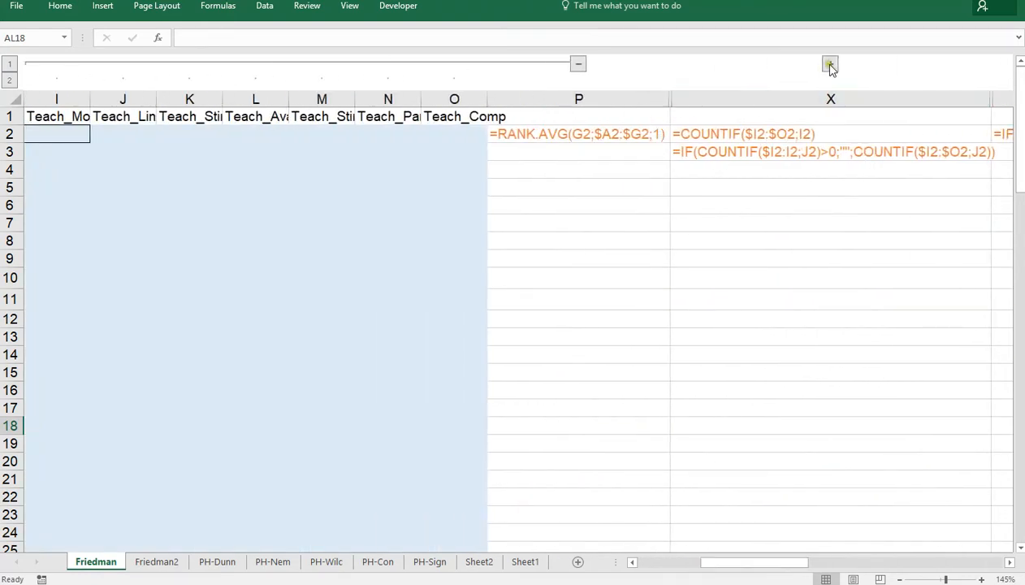
left_click(830, 63)
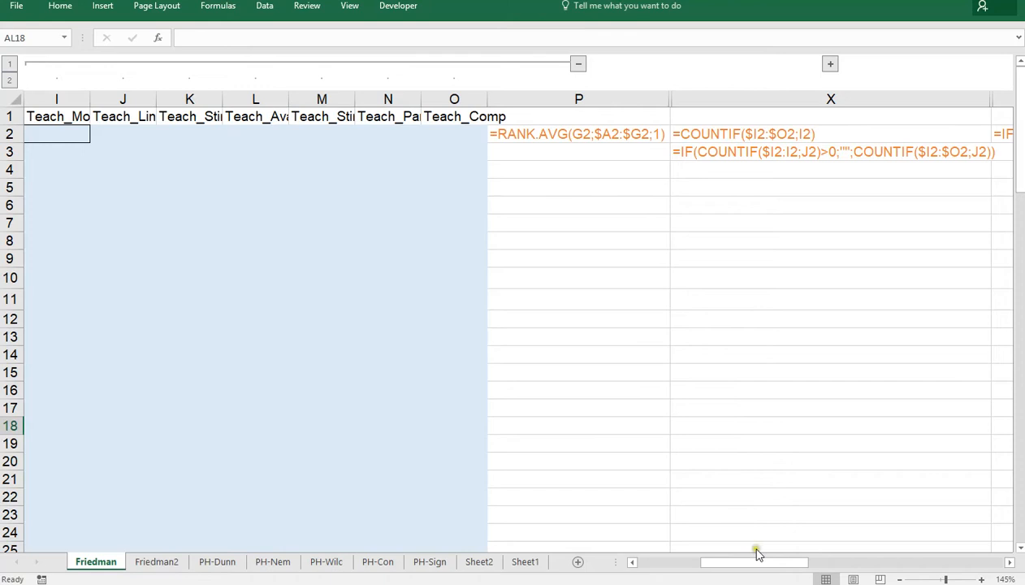
scroll("left", 3)
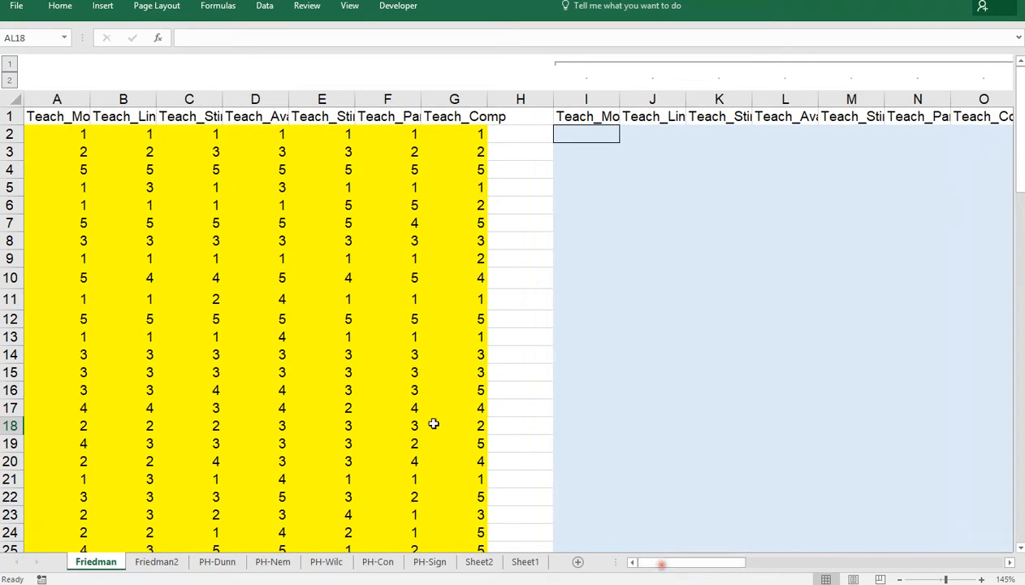
mouse_move(448, 263)
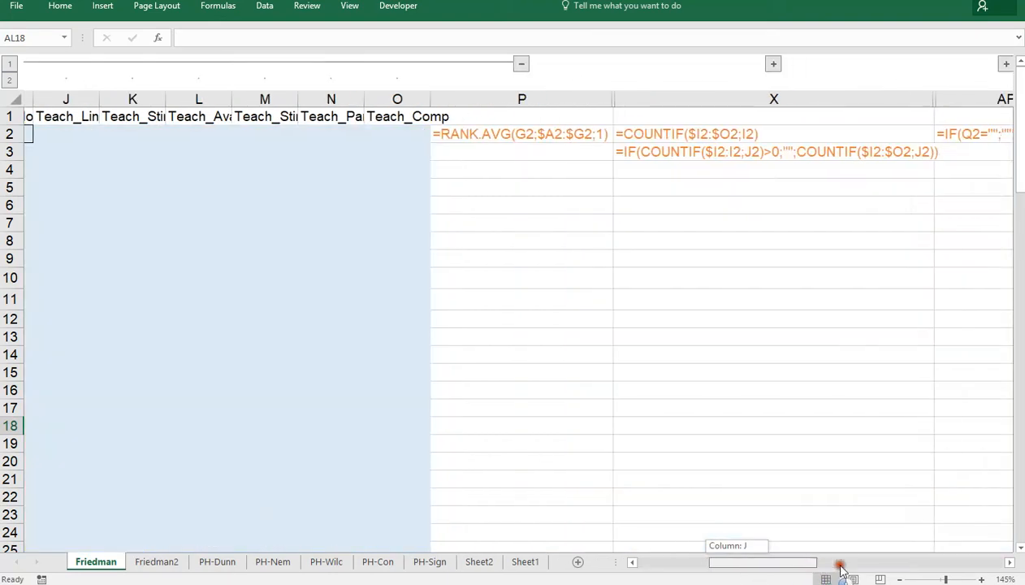
scroll("right", 3)
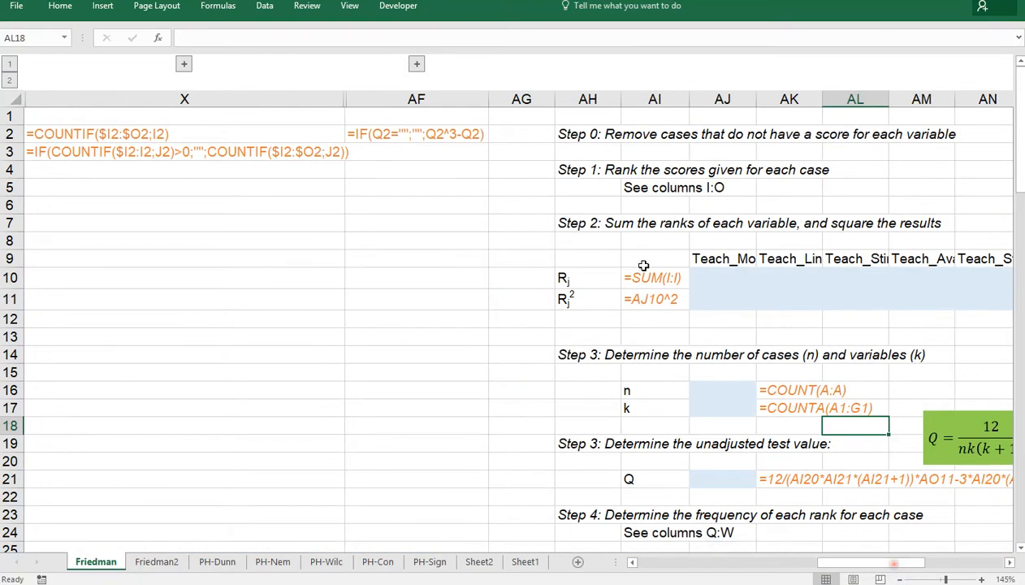
left_click(587, 134)
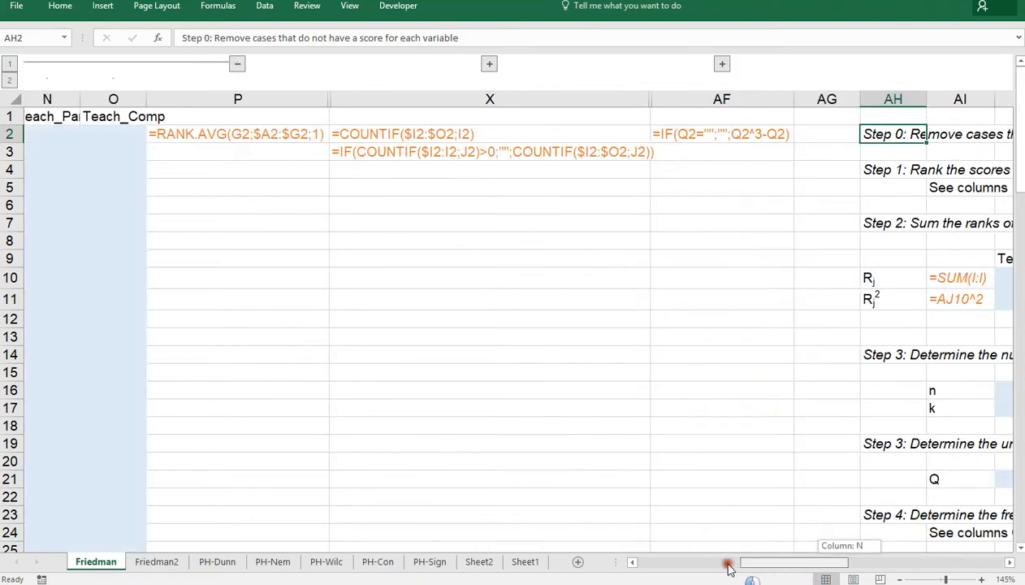
scroll("left", 3)
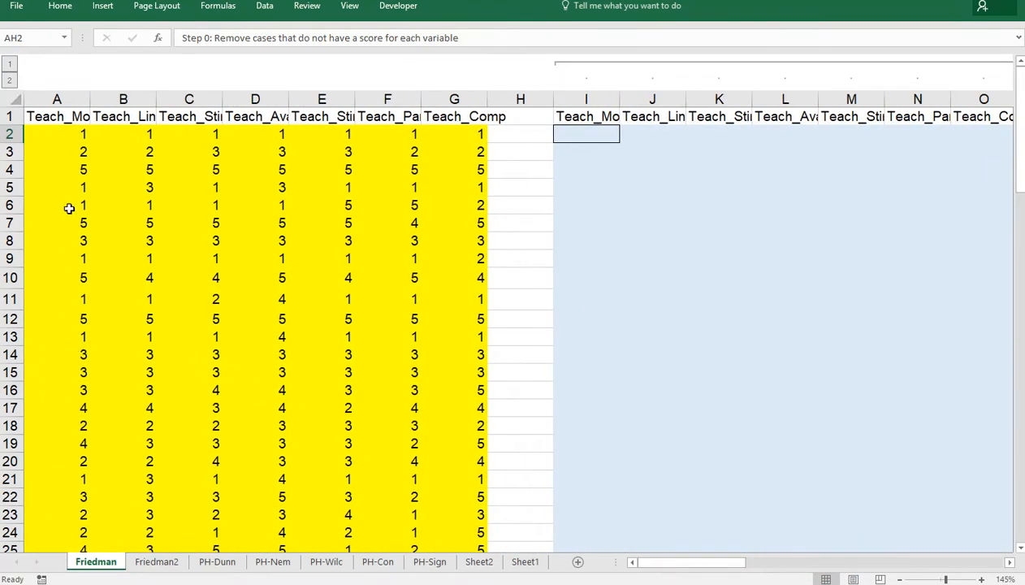
scroll("down", 3)
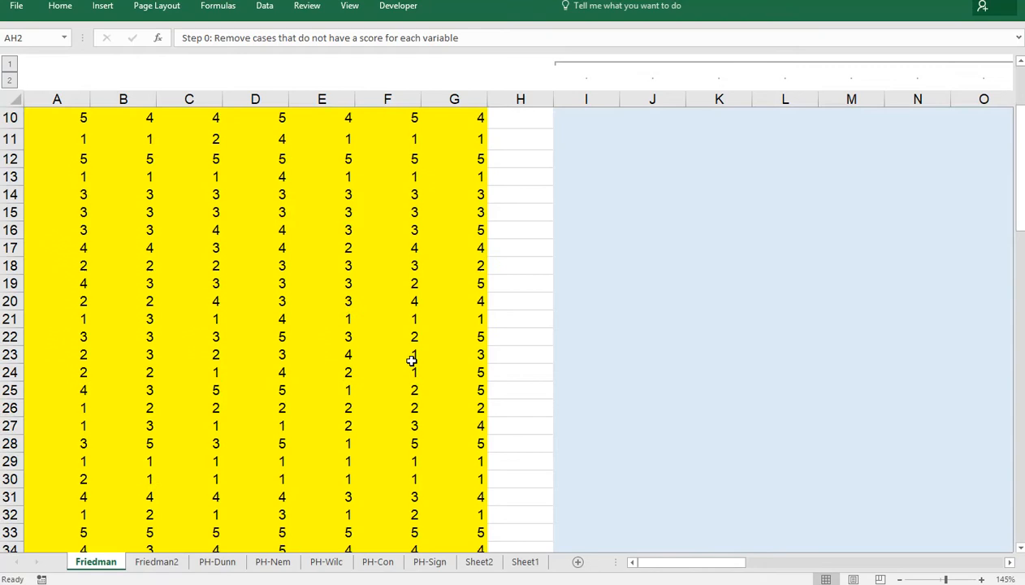
scroll("down", 3)
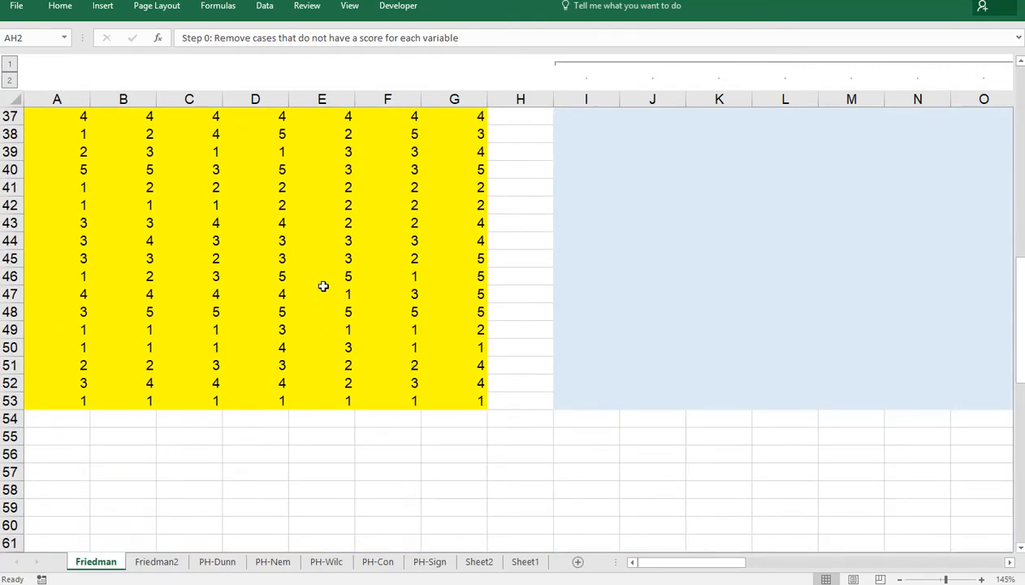
scroll("up", 3)
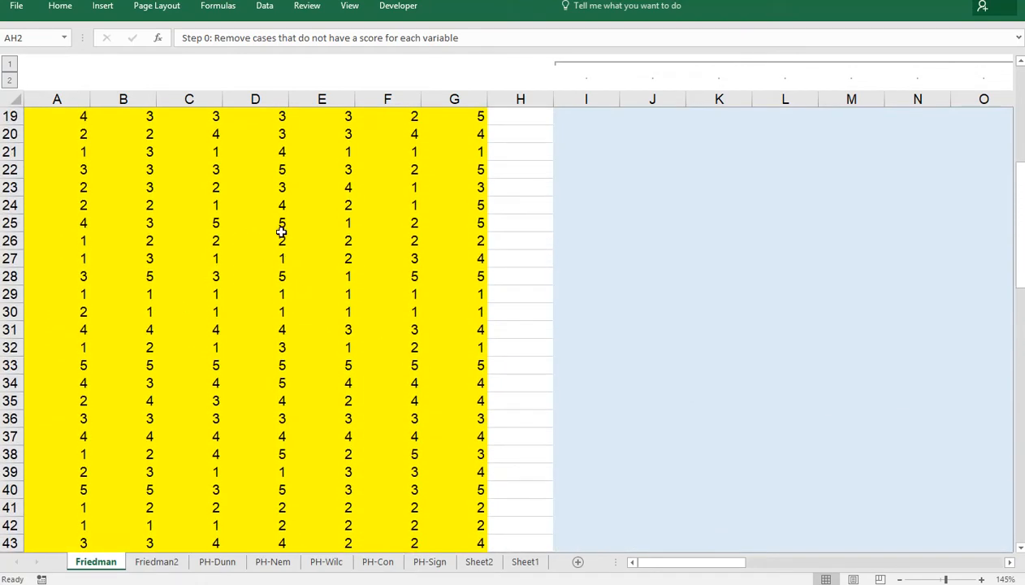
left_click(255, 204)
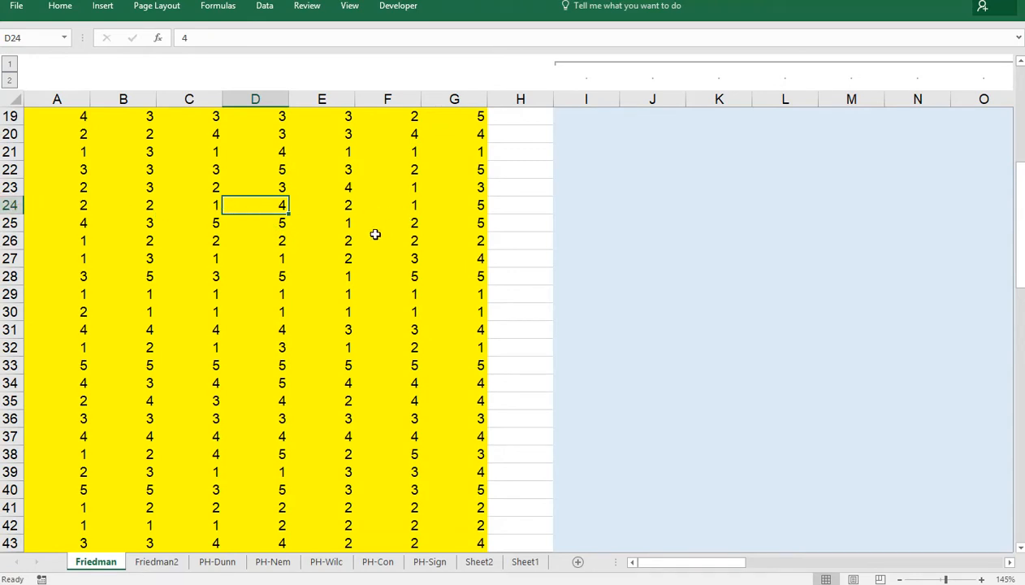
scroll("up", 3)
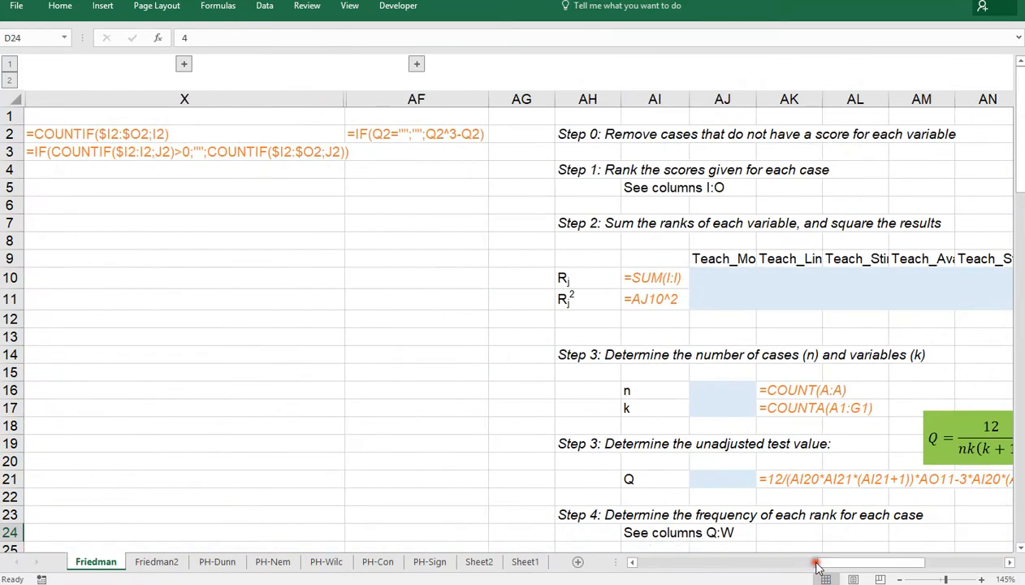
mouse_move(676, 303)
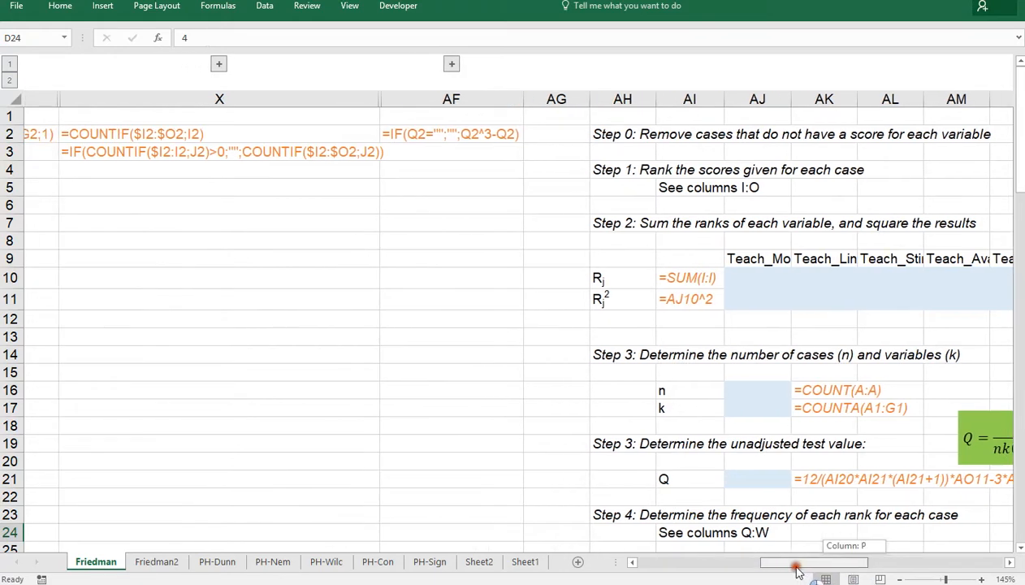
left_click_drag(795, 561, 692, 561)
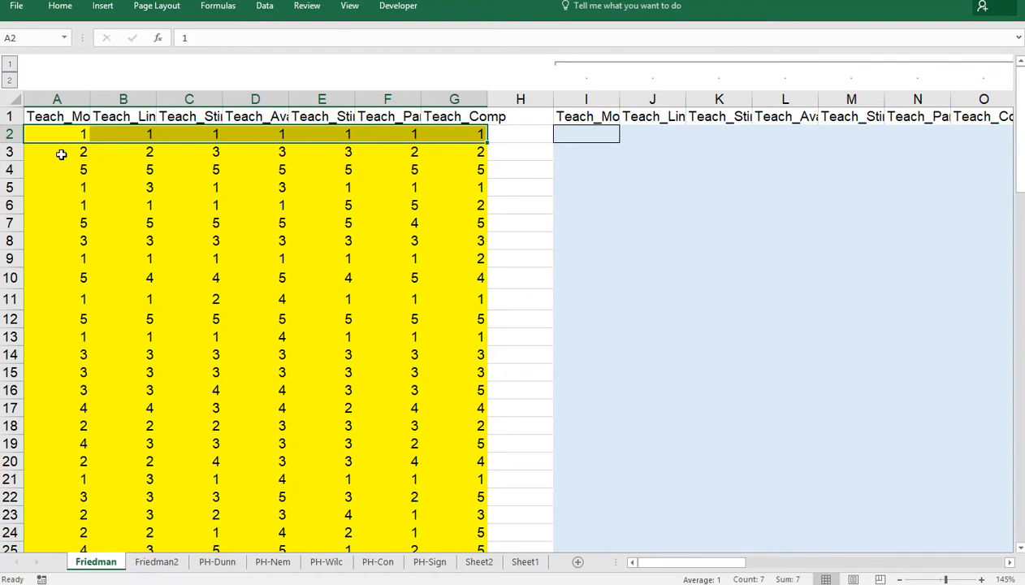
left_click(83, 152)
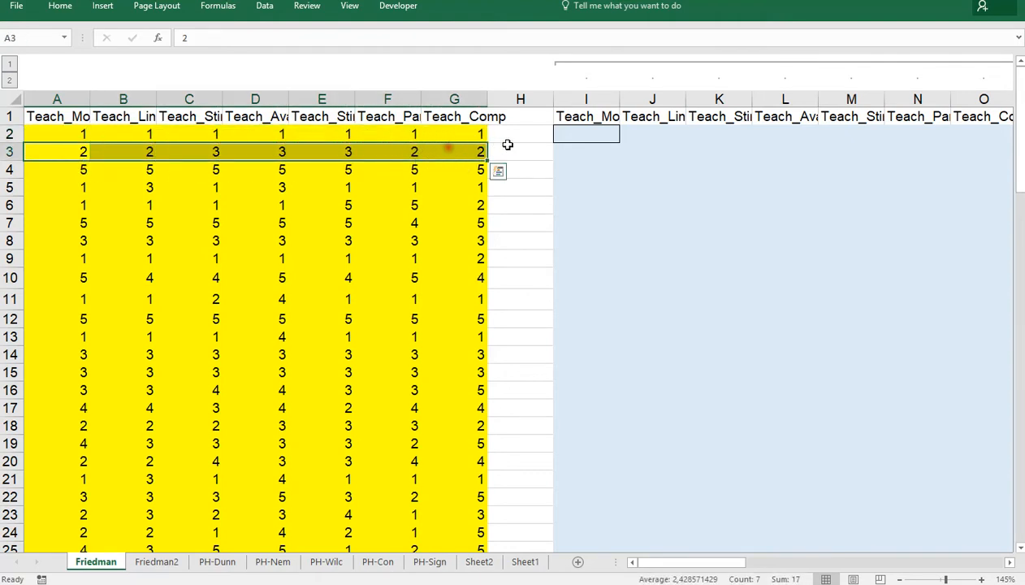
left_click(586, 133)
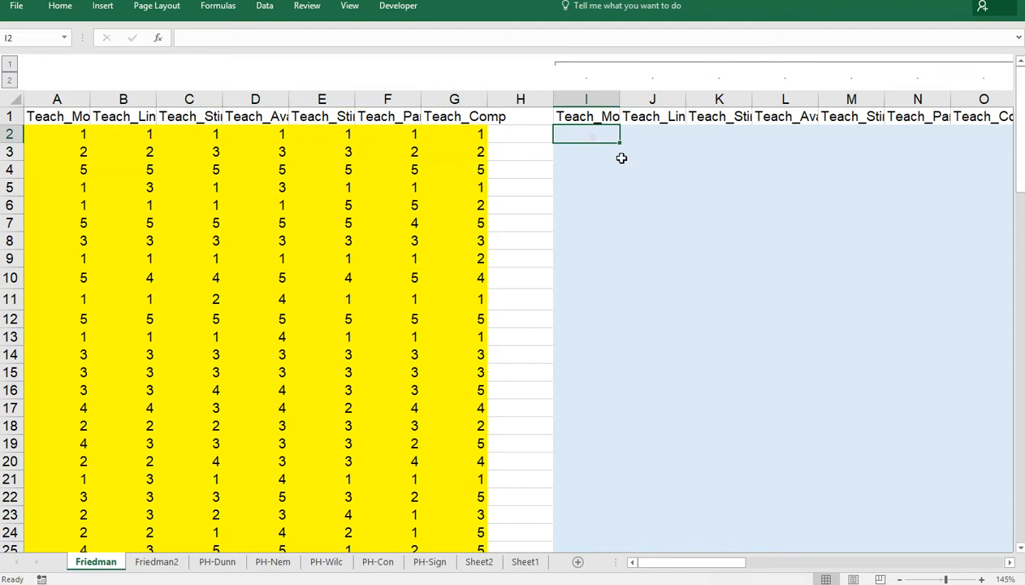
Step: Enter =RANK.AVG(A2;$A2:$G2;1) in I2, ranking A2 within its row and returning 4
type("=rank.avg(")
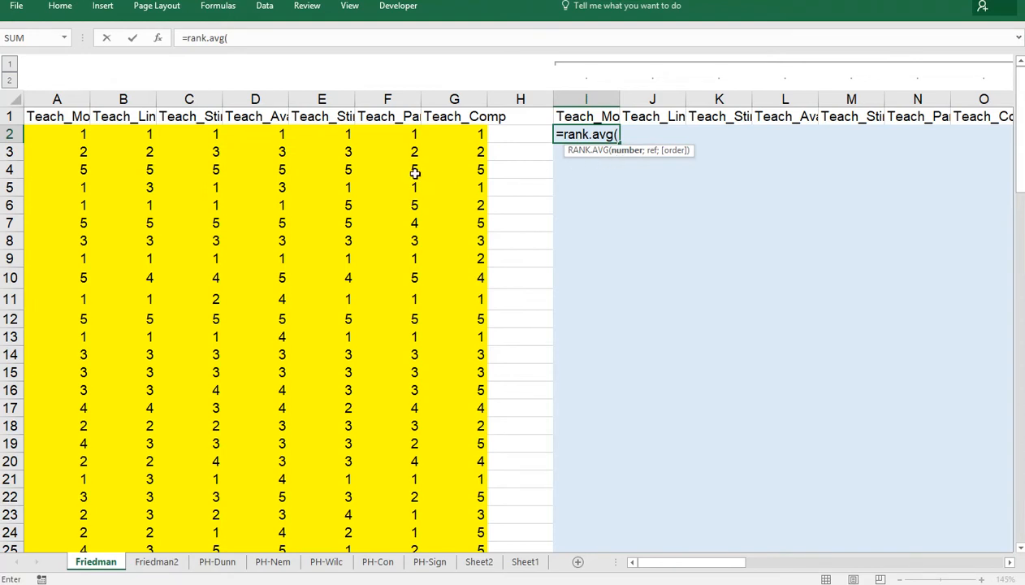
left_click(57, 133)
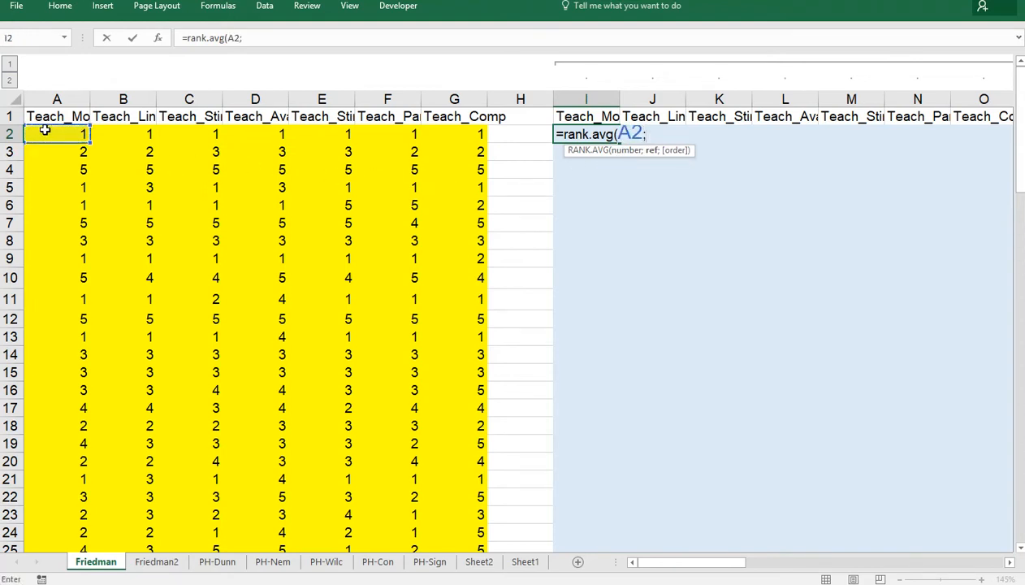
left_click(56, 133)
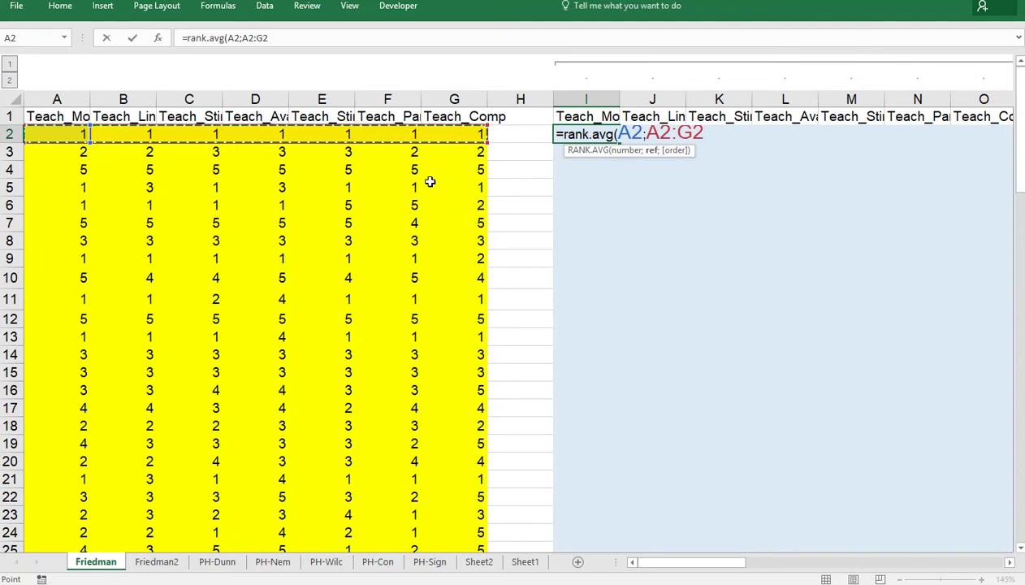
key("f4")
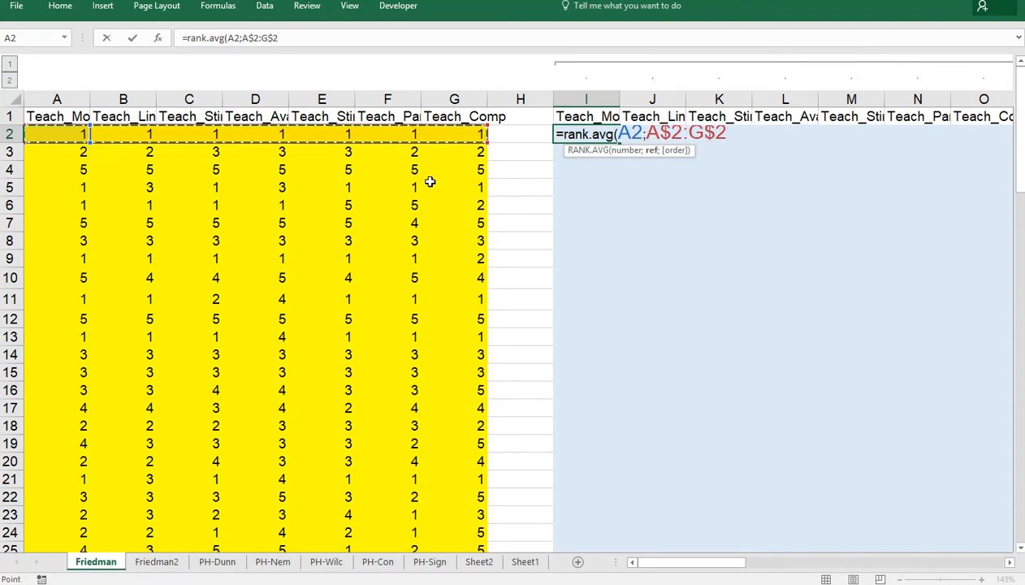
key("f4")
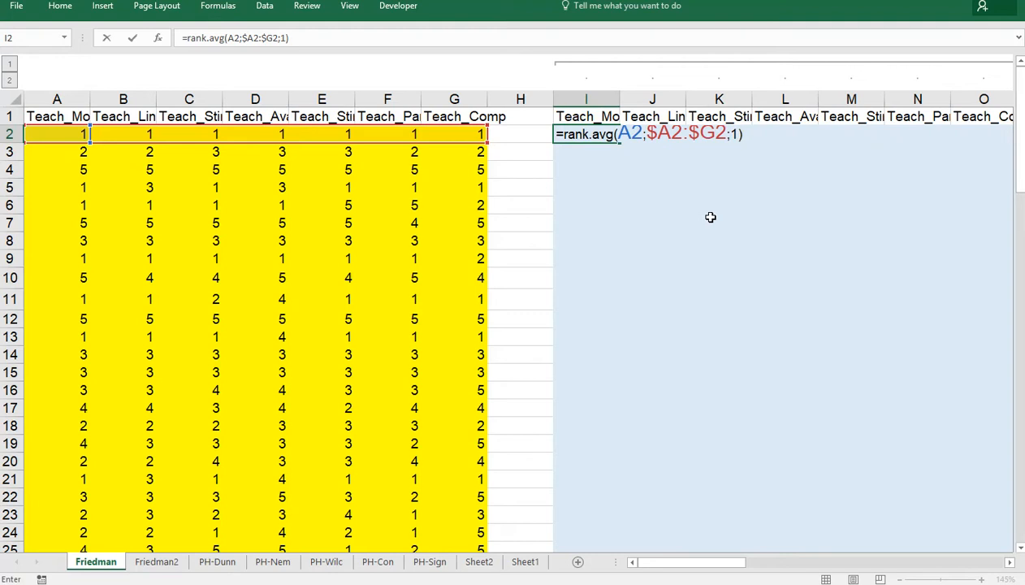
key("Return")
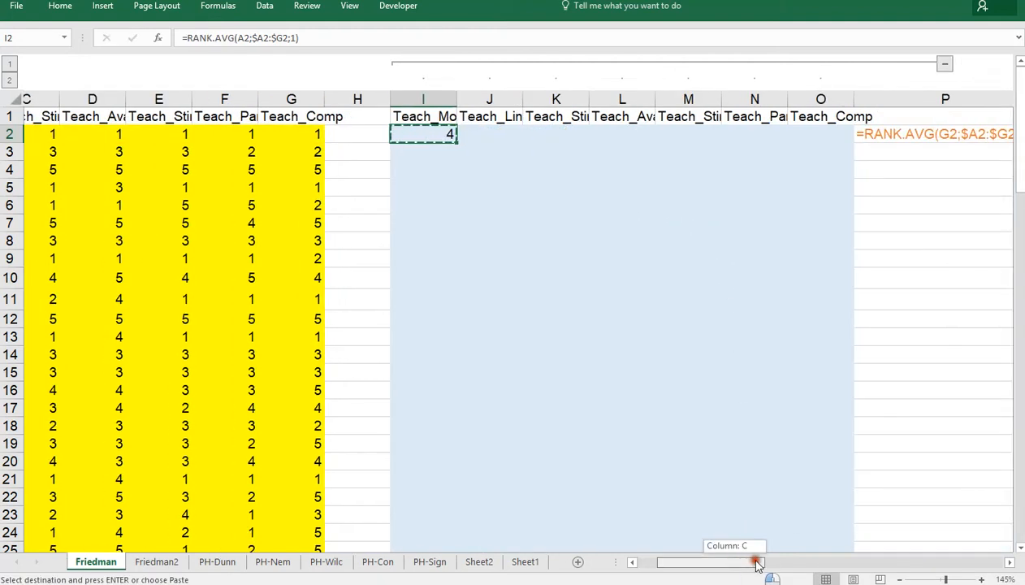
Step: Paste the rank formula across row 2 and fill it down to row 53
scroll("right", 3)
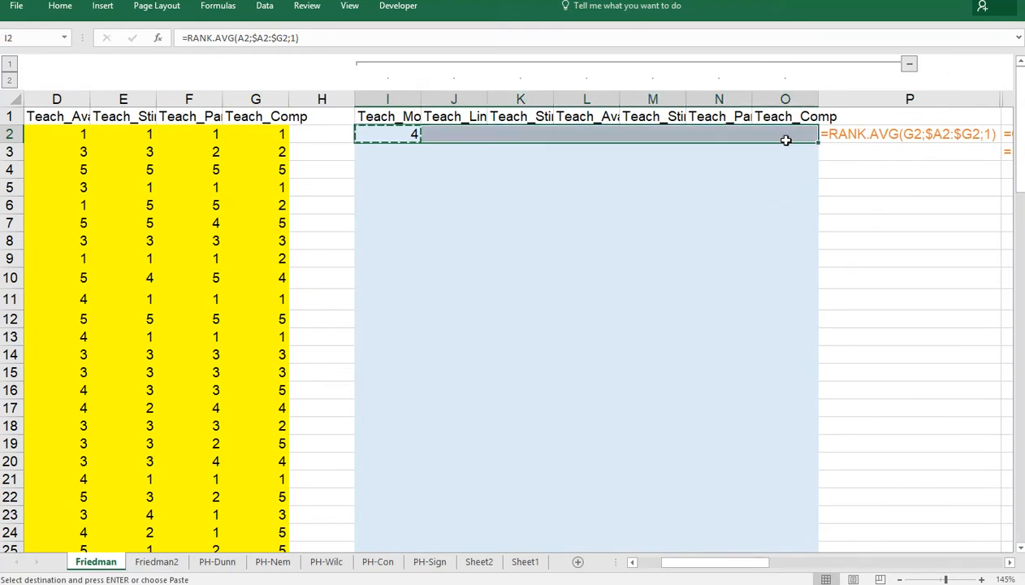
key("ctrl+v")
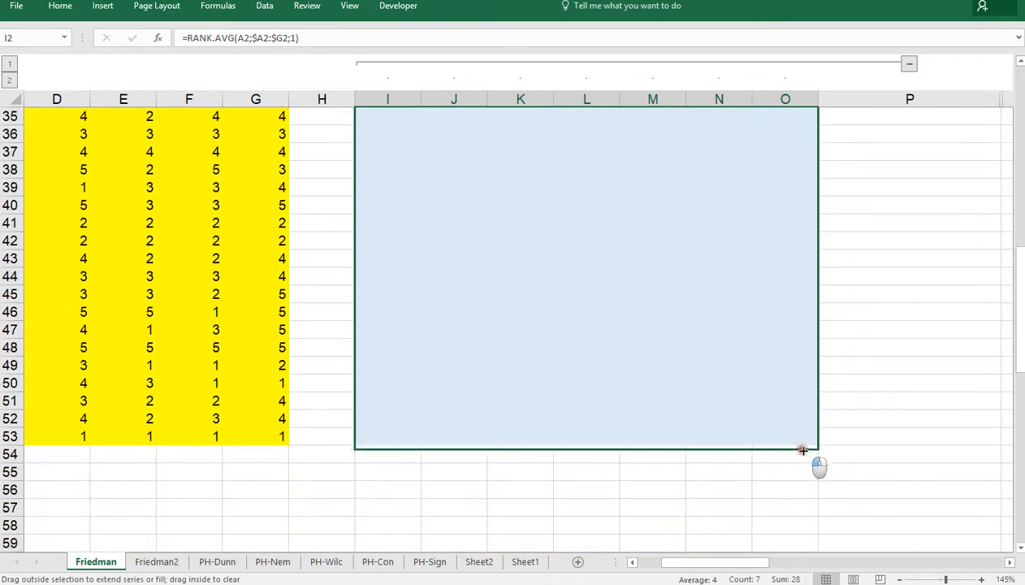
left_click_drag(801, 449, 801, 449)
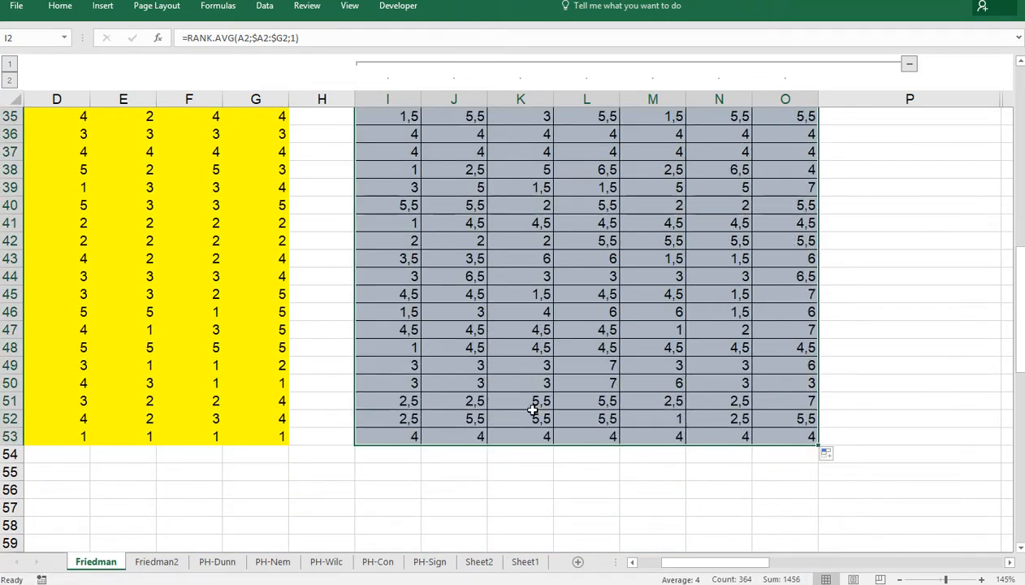
scroll("left", 3)
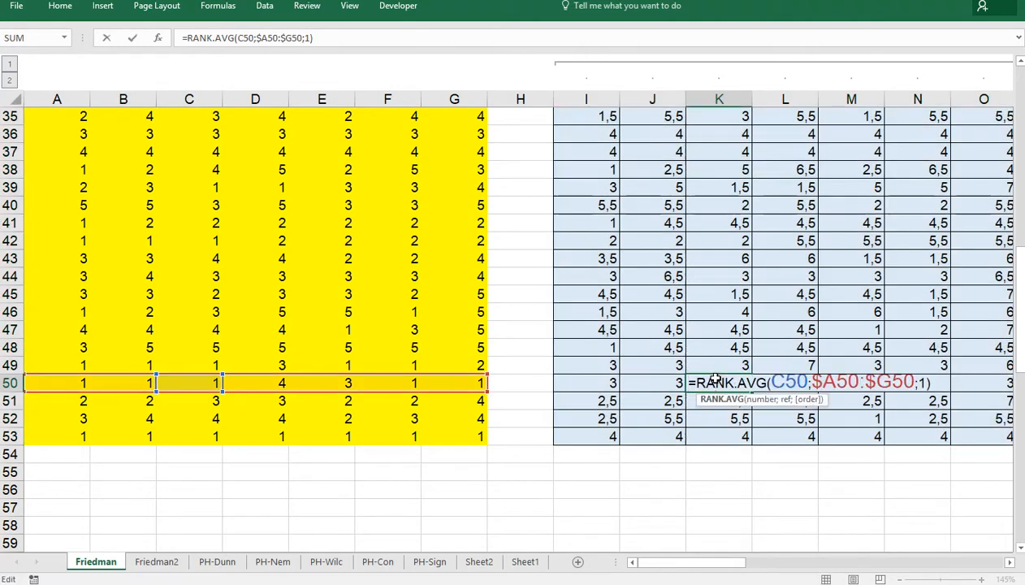
mouse_move(436, 382)
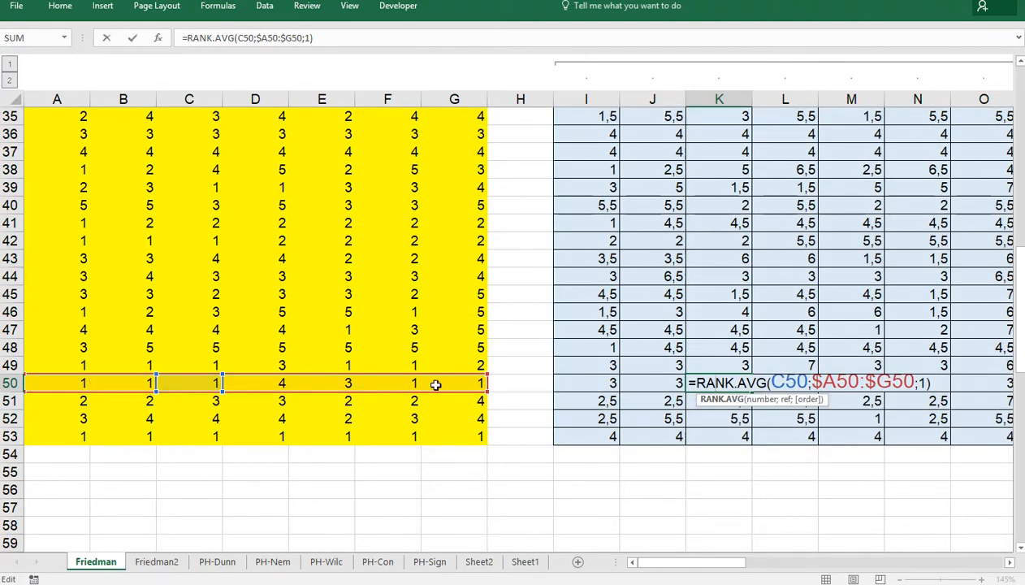
key("Return")
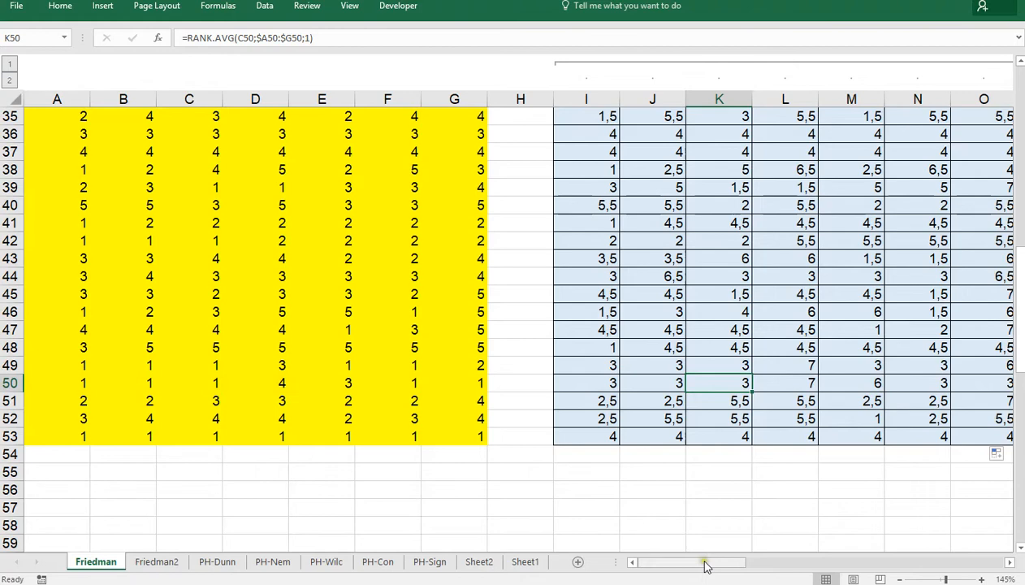
left_click_drag(706, 561, 860, 561)
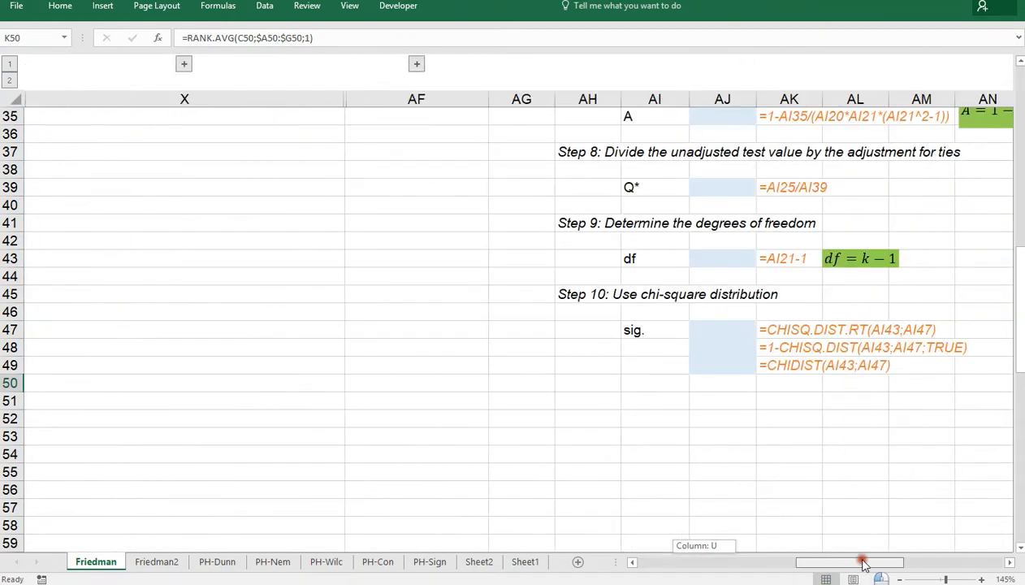
Step: Enter =SUM(I:I) in AJ10 and copy it across AJ10:AP10, giving rank sums 174 to 252,5
scroll("up", 3)
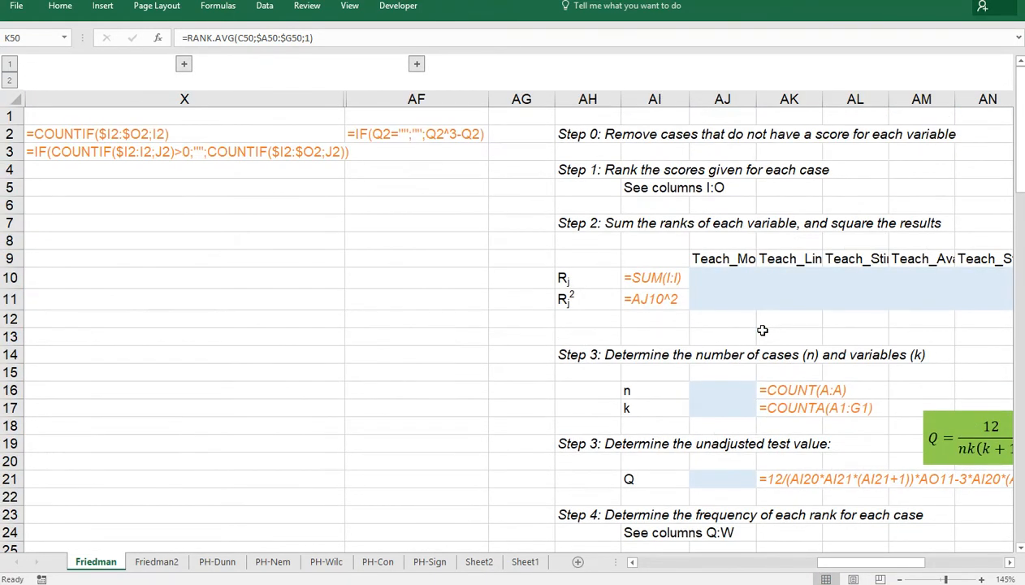
mouse_move(580, 235)
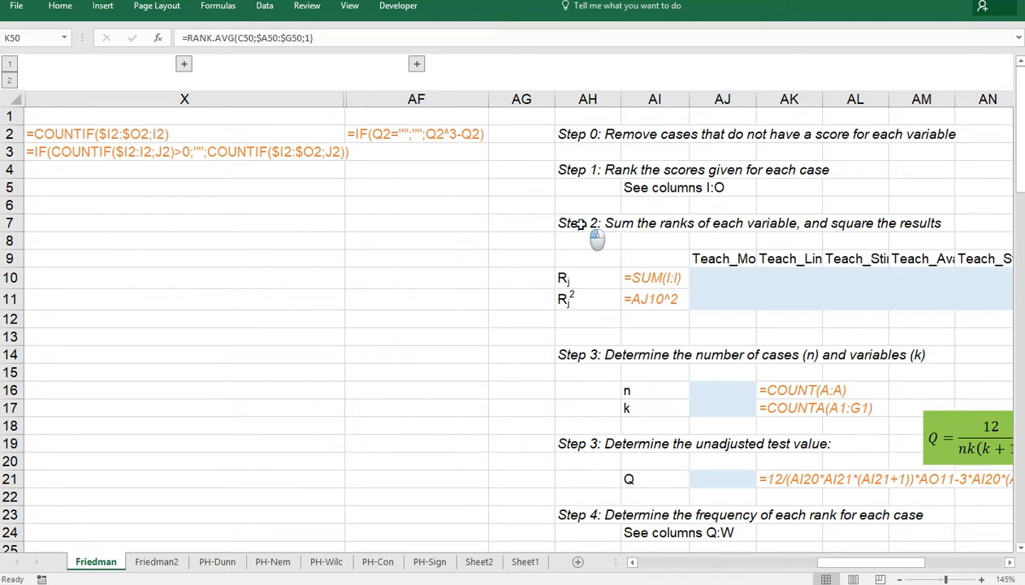
left_click(587, 223)
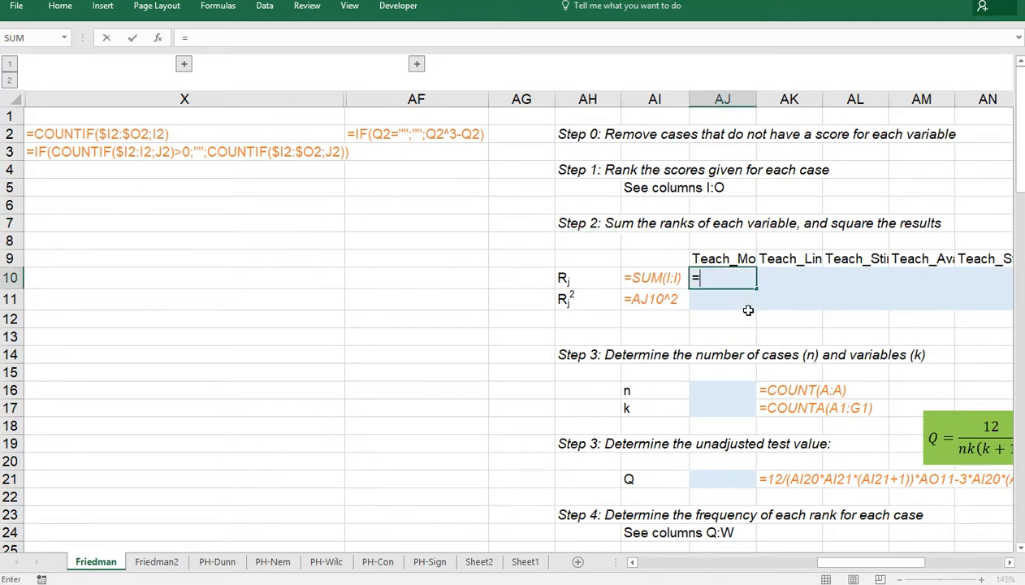
type("=sum(")
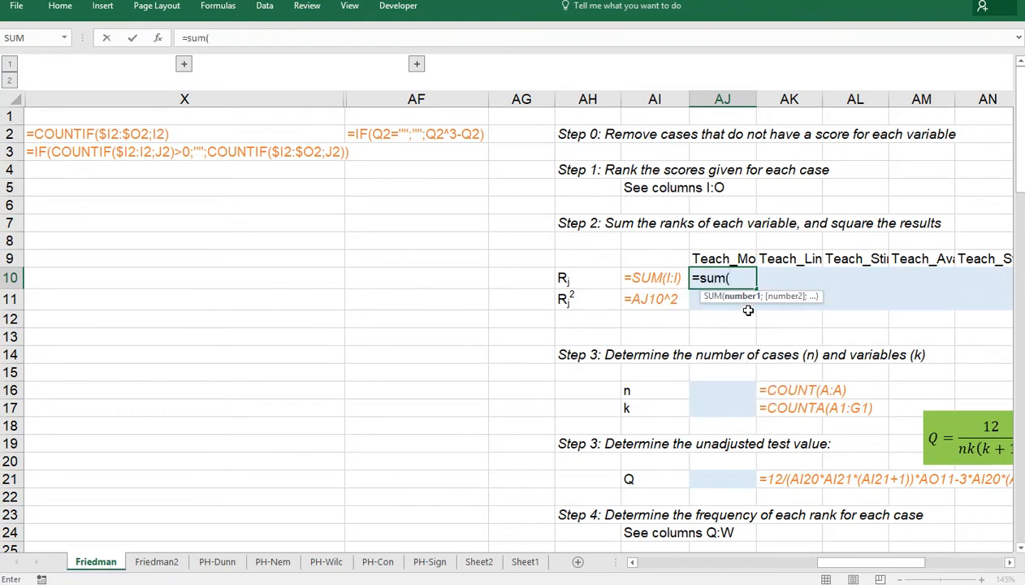
scroll("left", 3)
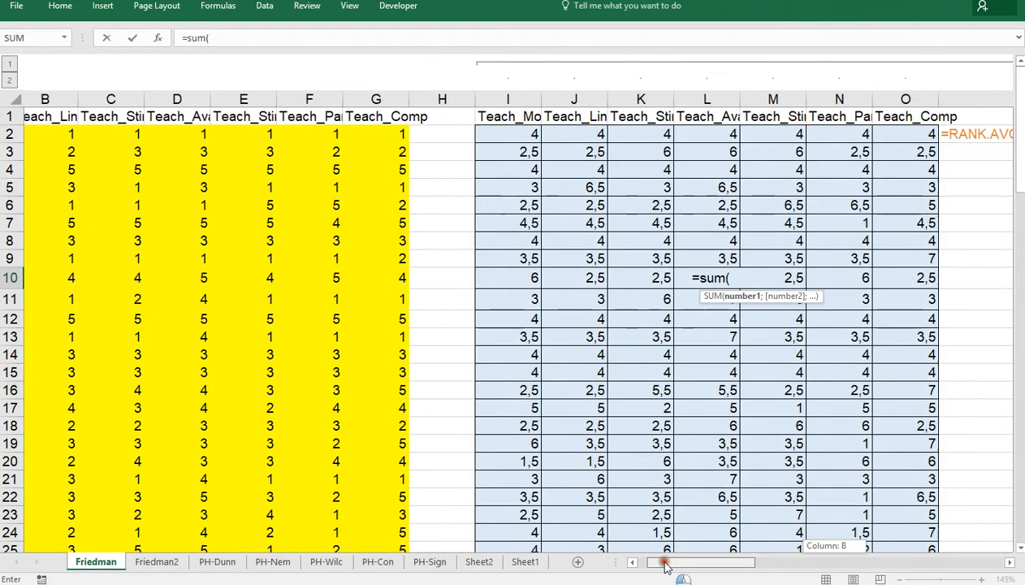
left_click(520, 98)
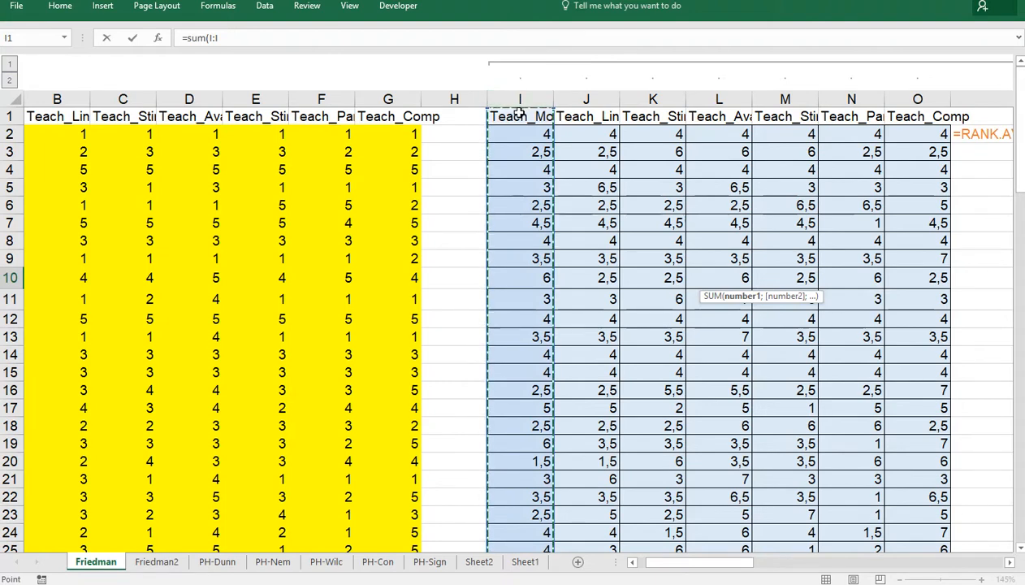
mouse_move(533, 200)
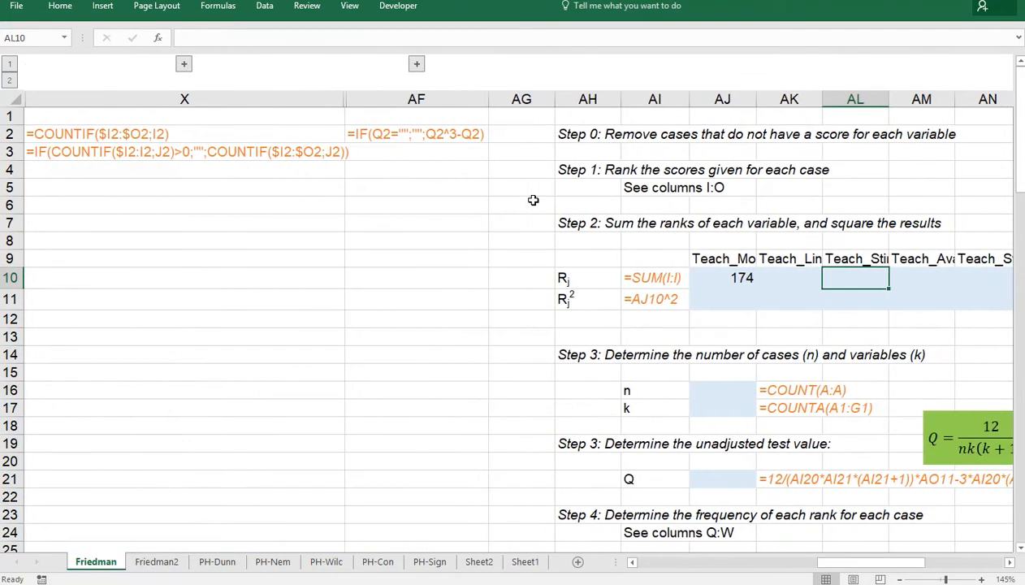
left_click(722, 277)
type("=")
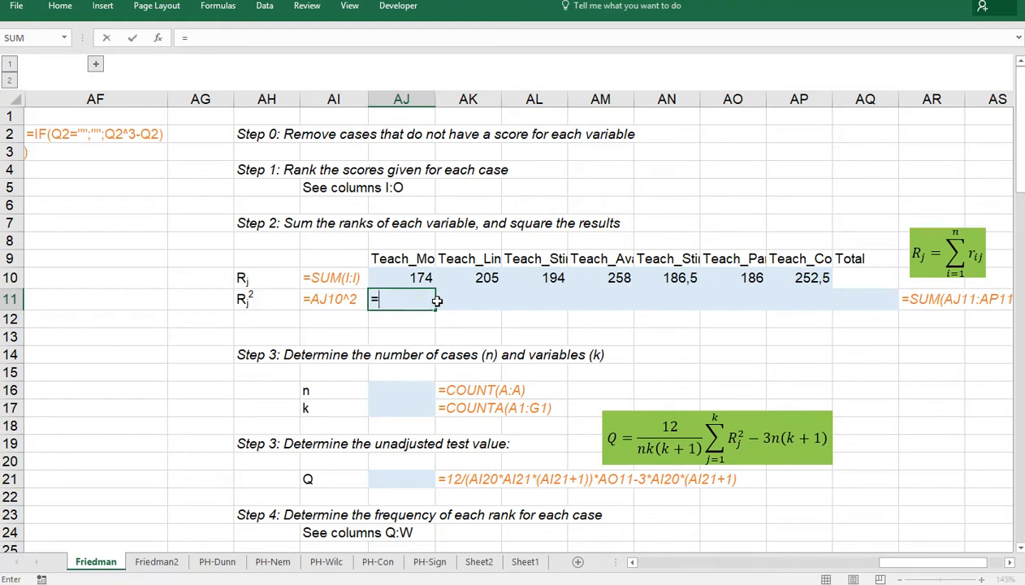
Step: Square each rank sum with =AJ10^2 across AJ11:AP11, from 30276 to 66564
left_click(401, 277)
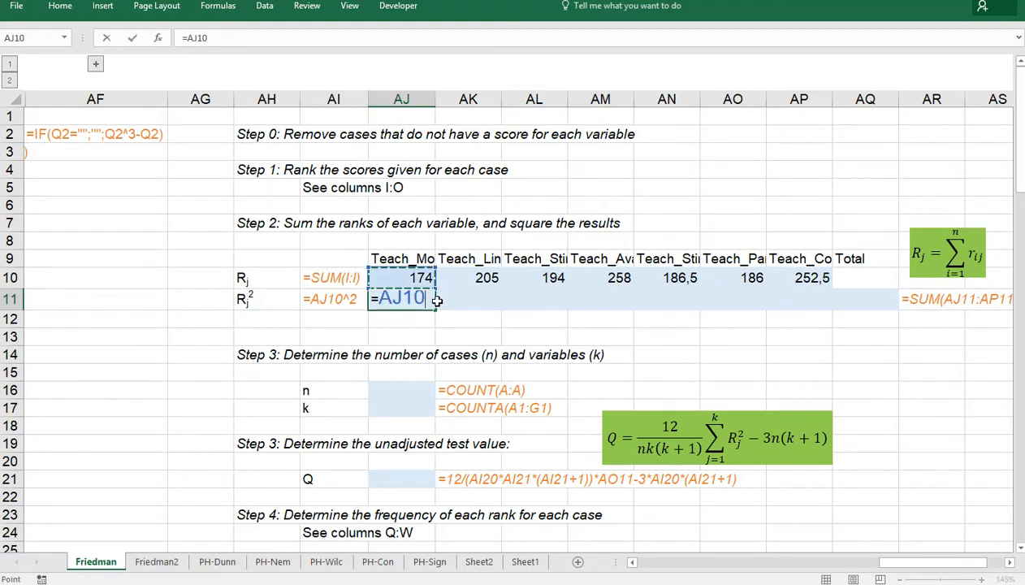
type("^2")
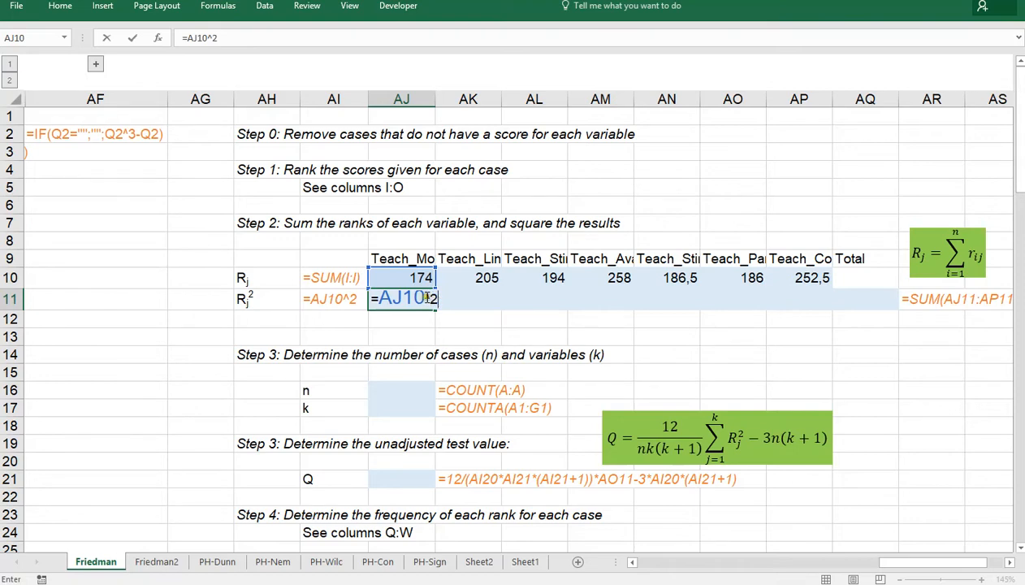
key("Return")
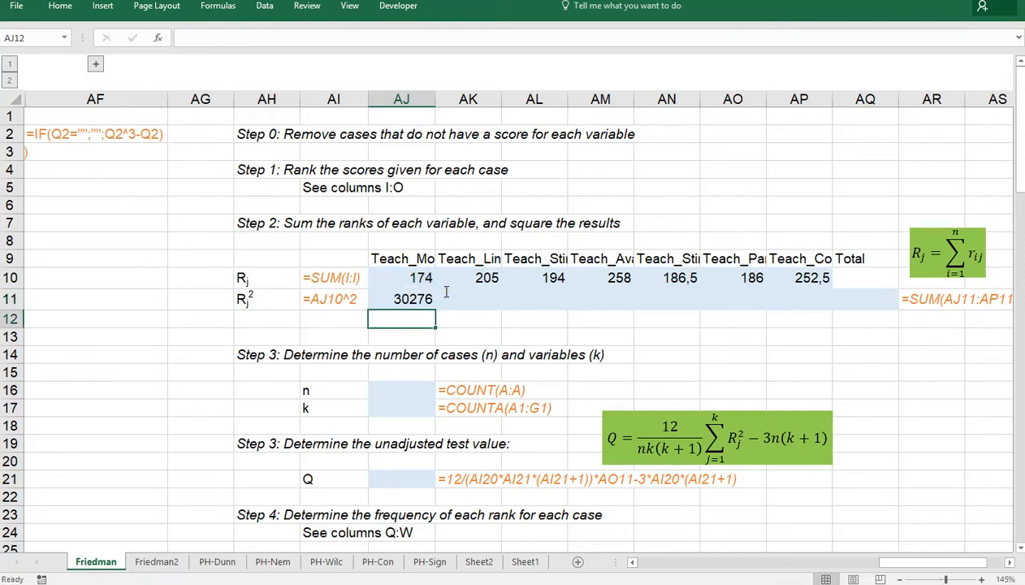
left_click(401, 299)
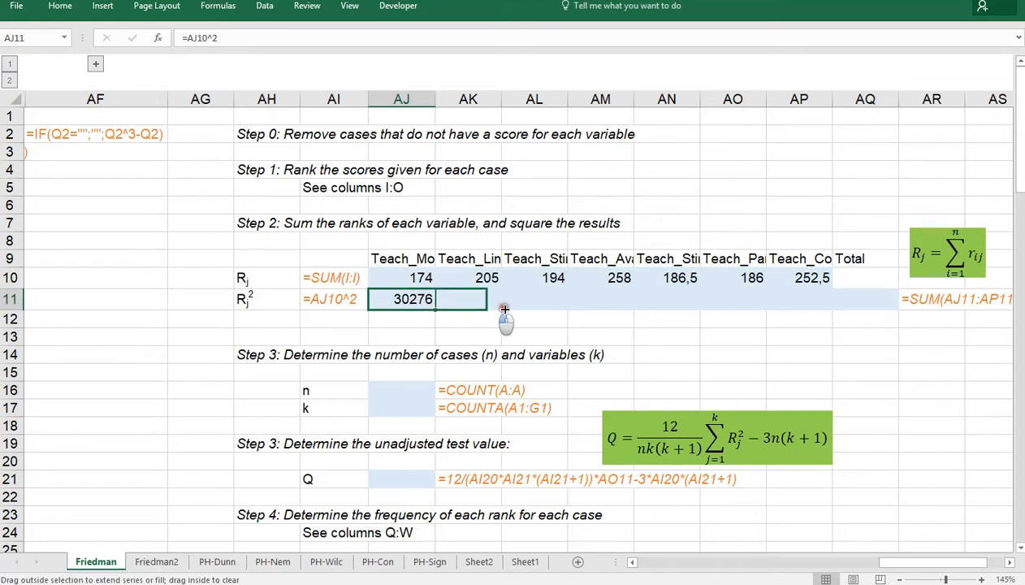
left_click_drag(504, 310, 812, 310)
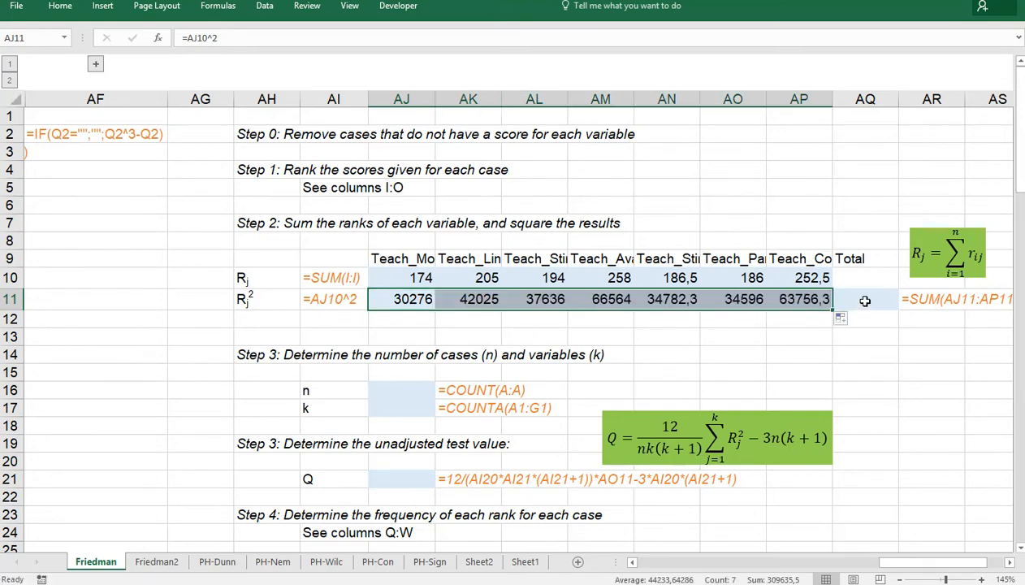
Step: Total the squared rank sums in AQ11, giving 309636
left_click(863, 298)
type("=SUM(AJ11:AP11)")
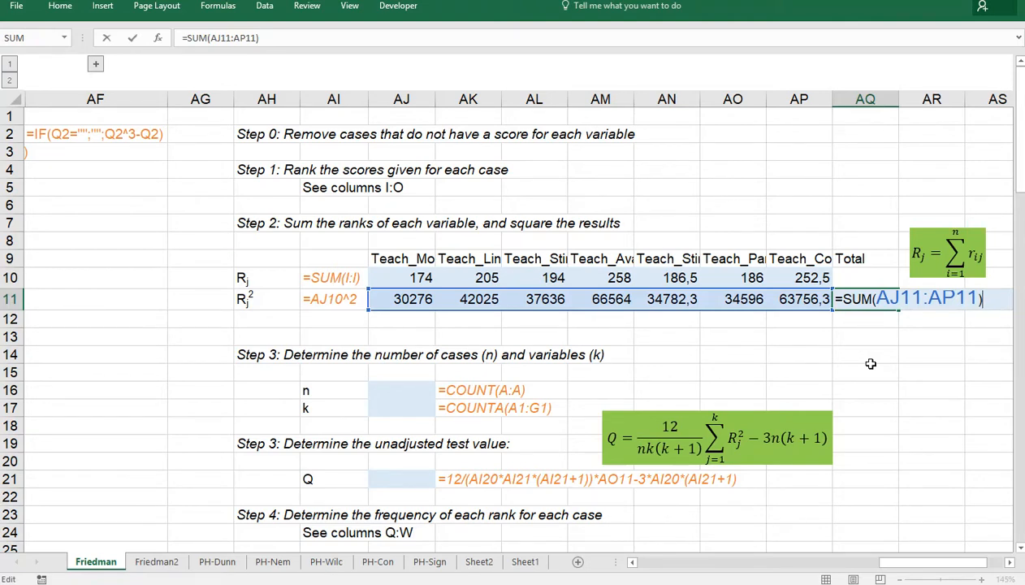
key("Return")
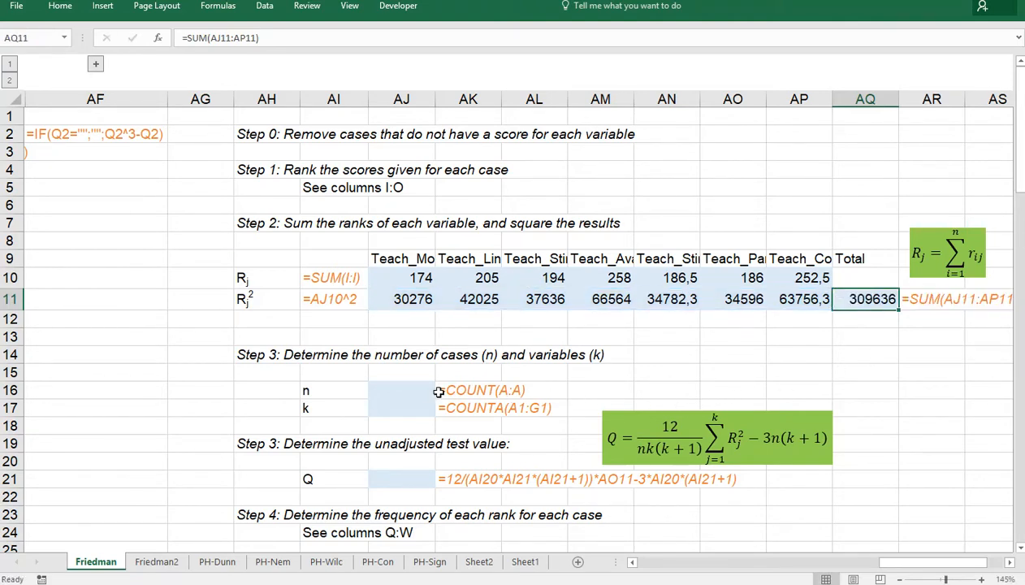
left_click(400, 390)
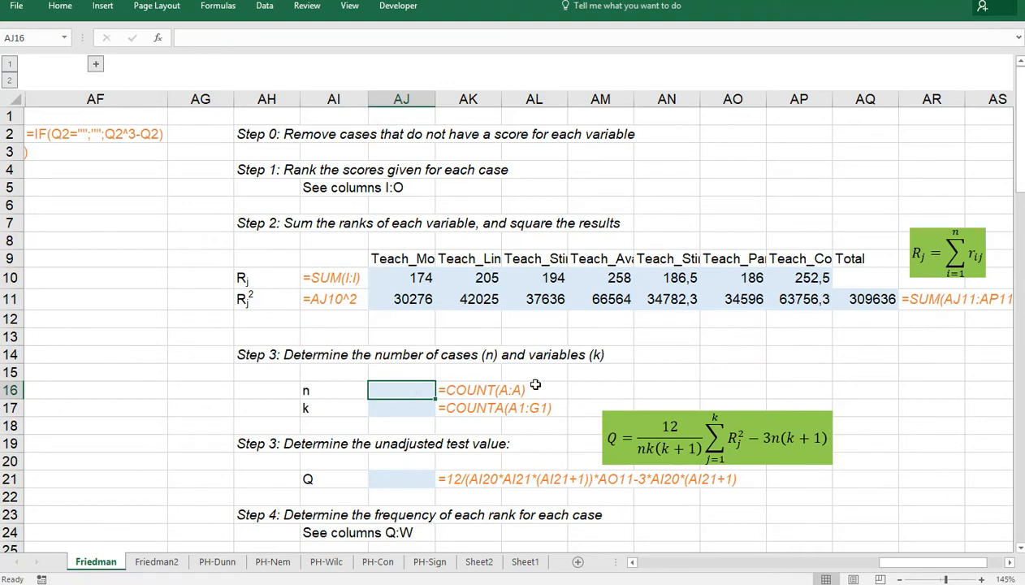
mouse_move(571, 378)
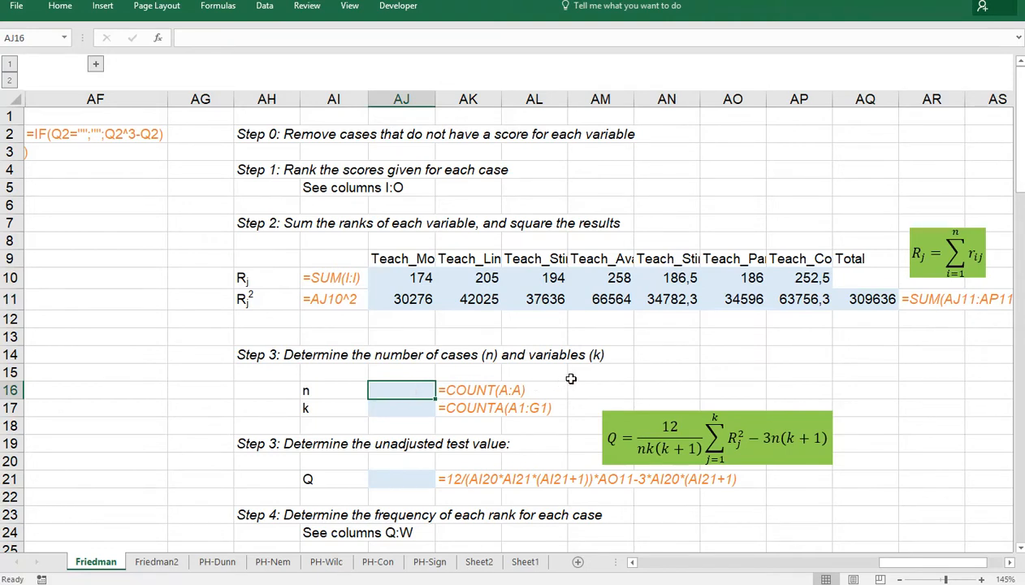
Step: Count the cases with =COUNT(A:A) in AJ16, giving n = 52
type("=")
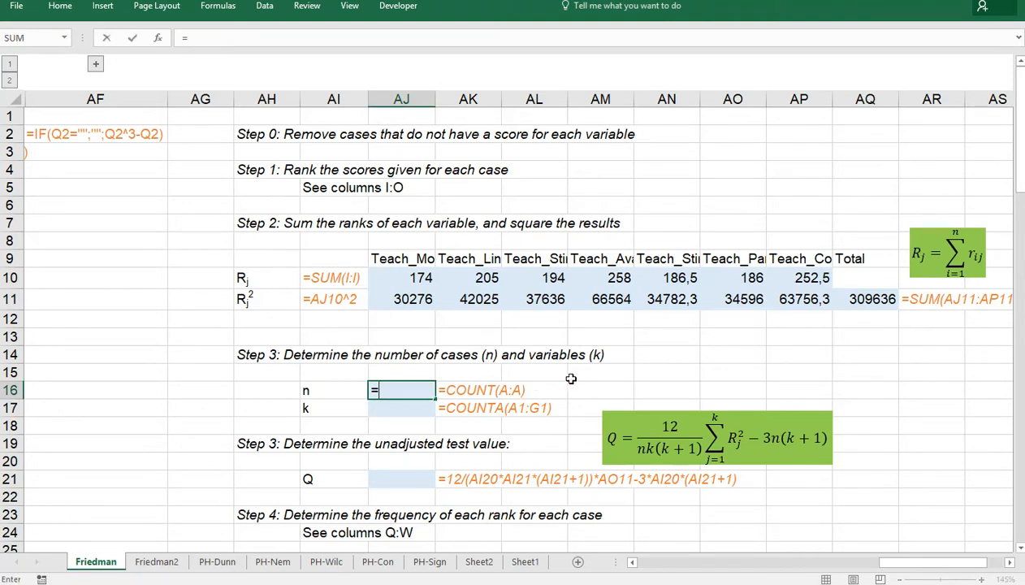
type("count(A:A")
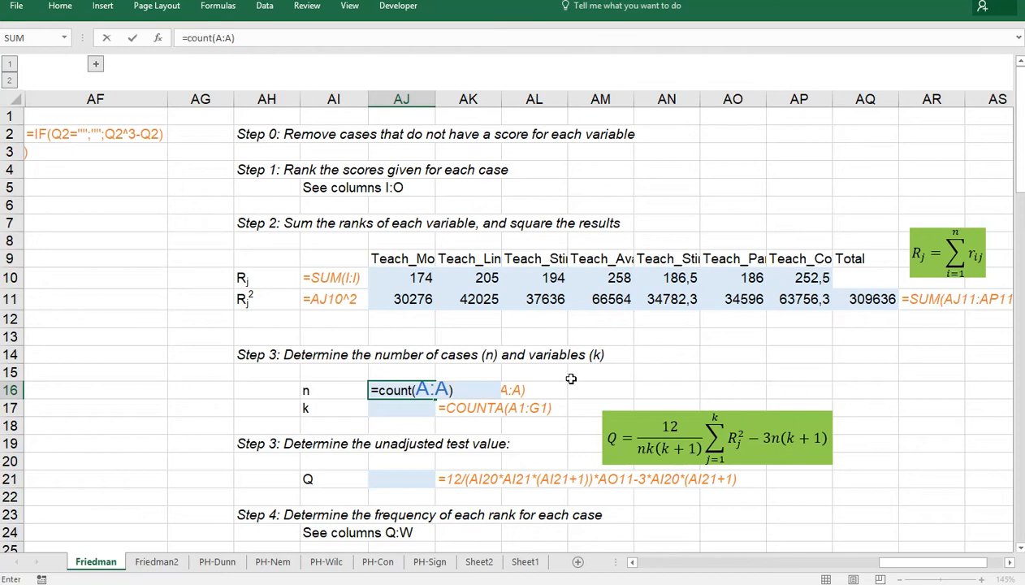
key("Return")
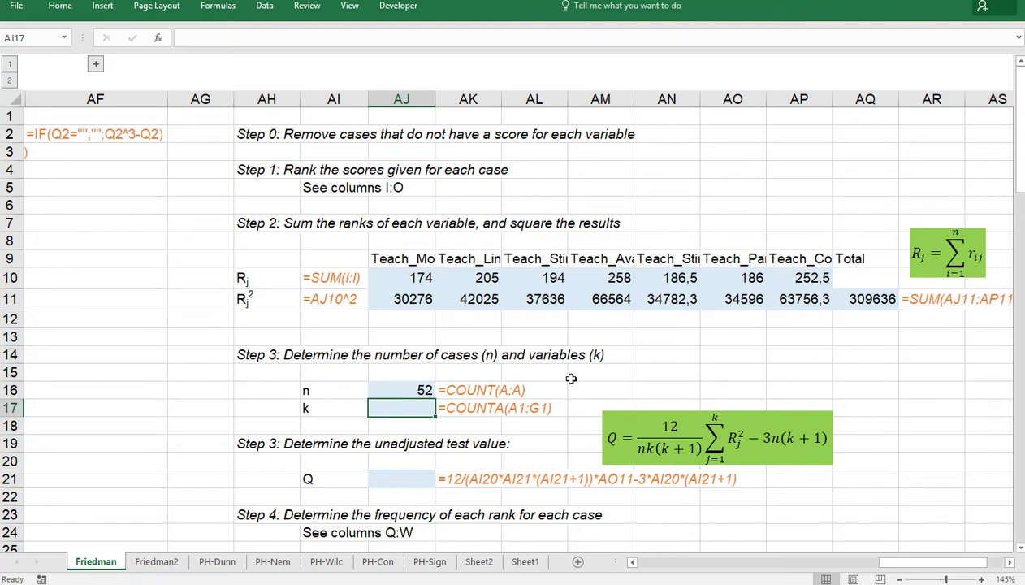
Step: Count the variable headers AJ9:AP9 with COUNTA in AJ17, giving k = 7
type("=counta(")
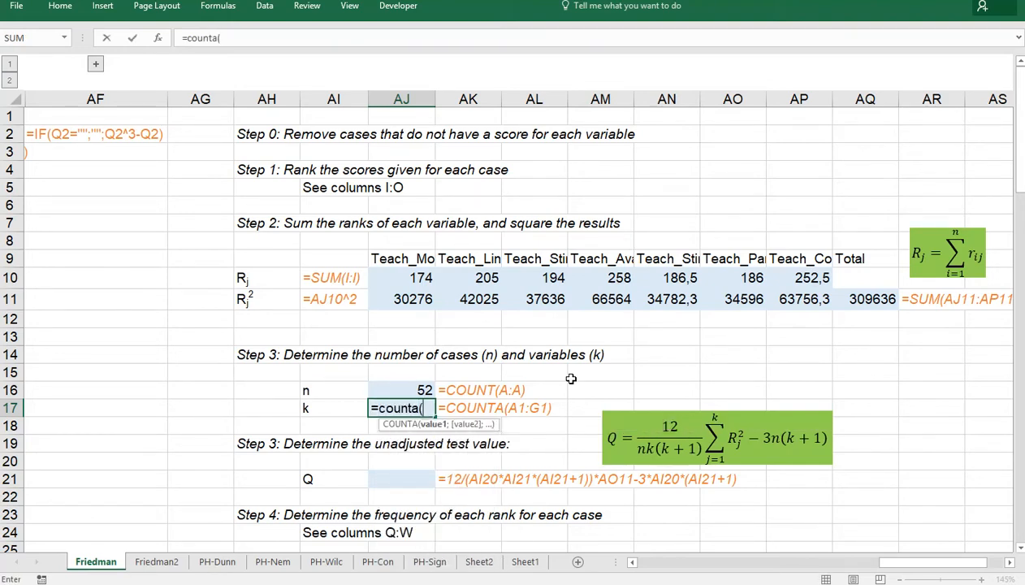
left_click(402, 258)
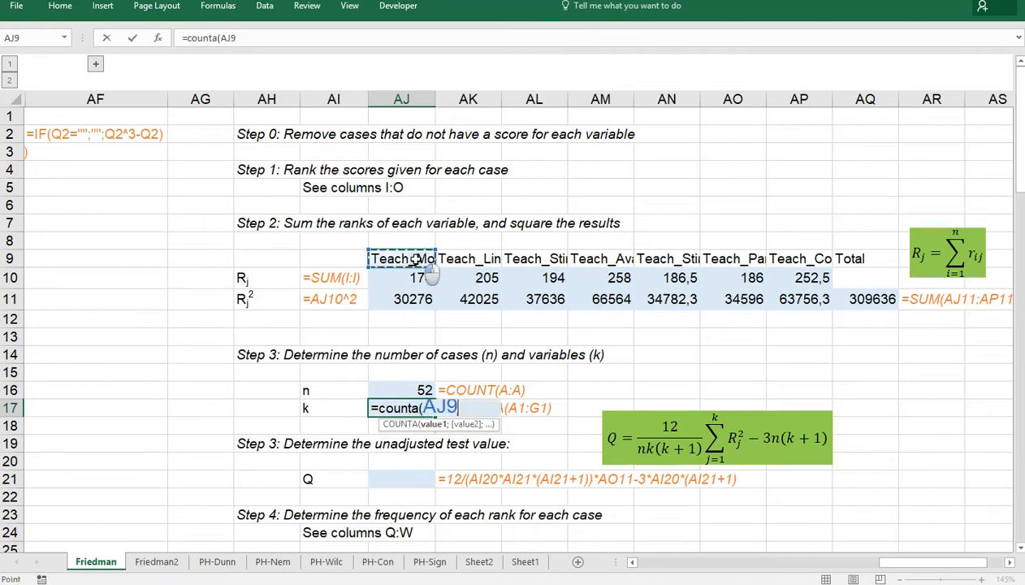
left_click_drag(401, 258, 798, 259)
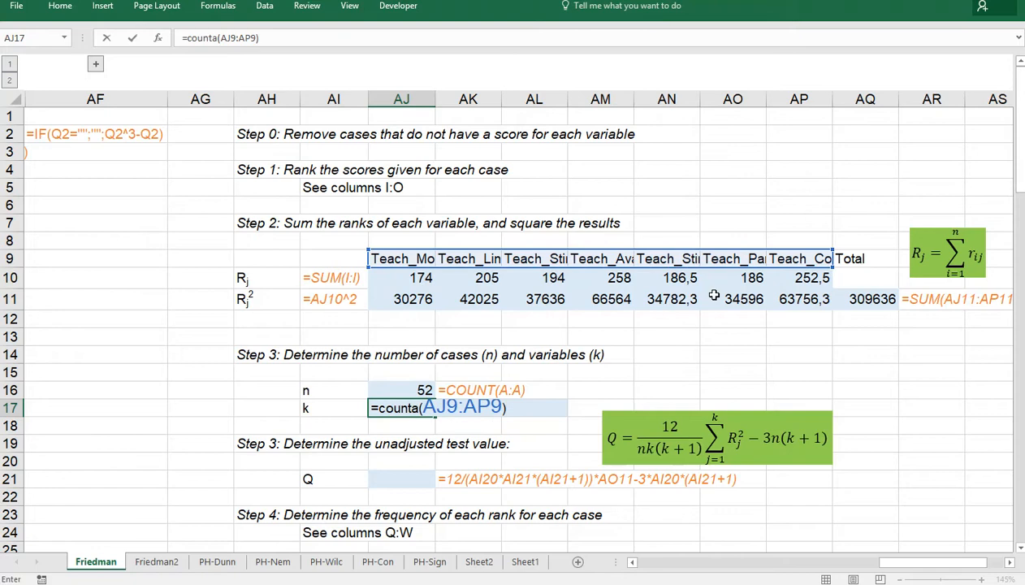
key("Return")
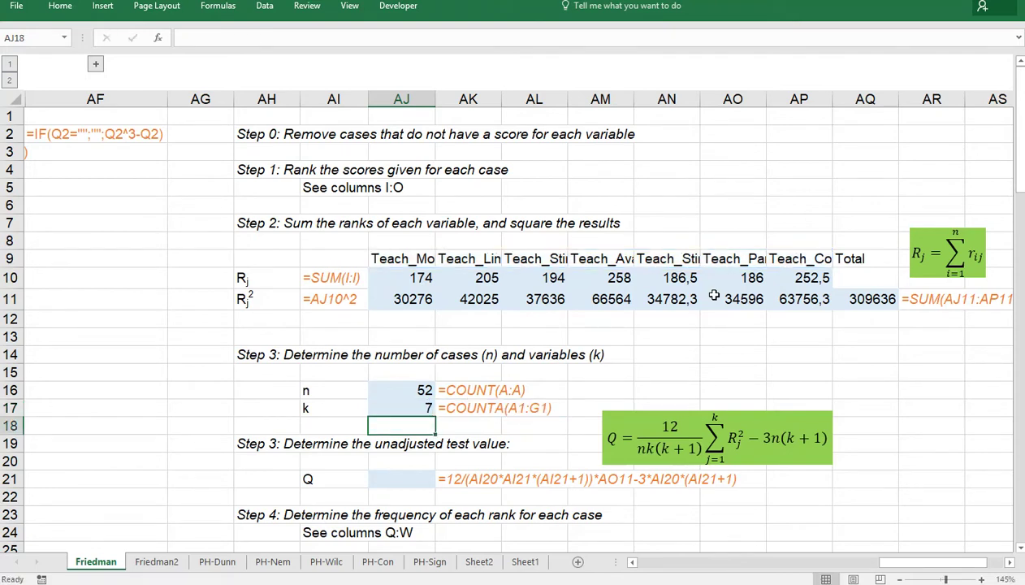
left_click(400, 479)
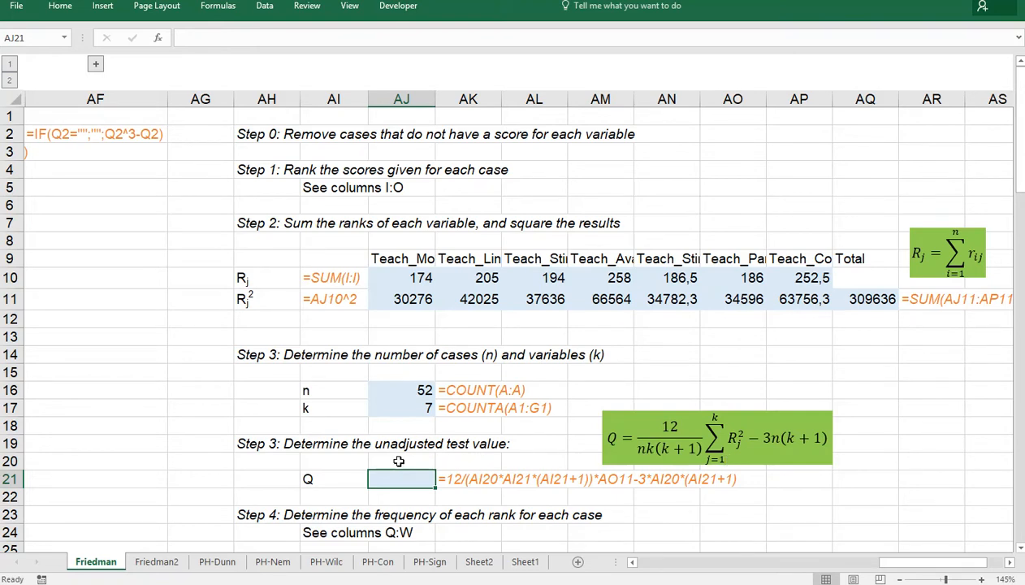
Step: Start the Q formula in AJ21 with =12/(AJ16*AJ17*(AJ17+1))*
type("=1")
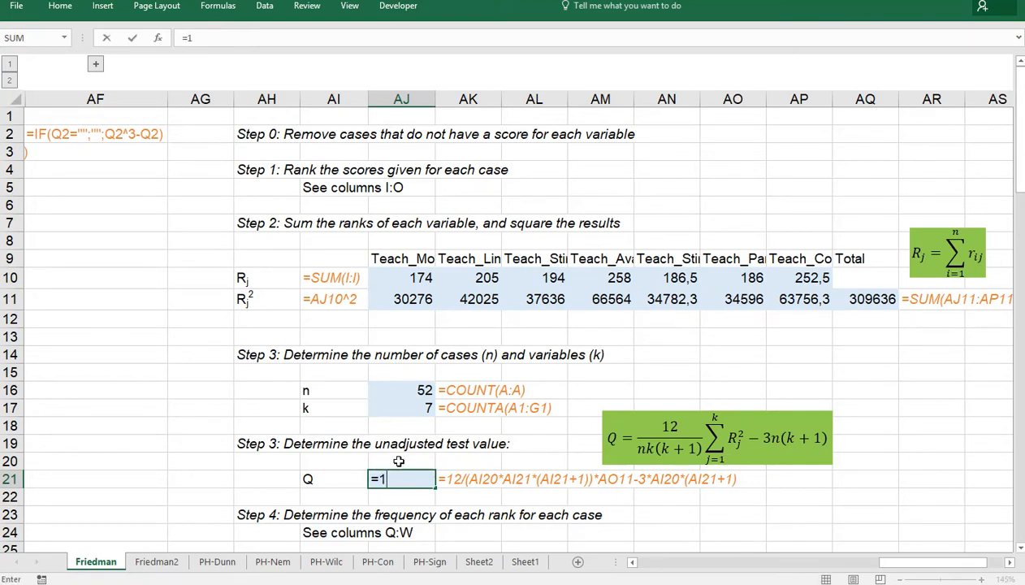
type("2/")
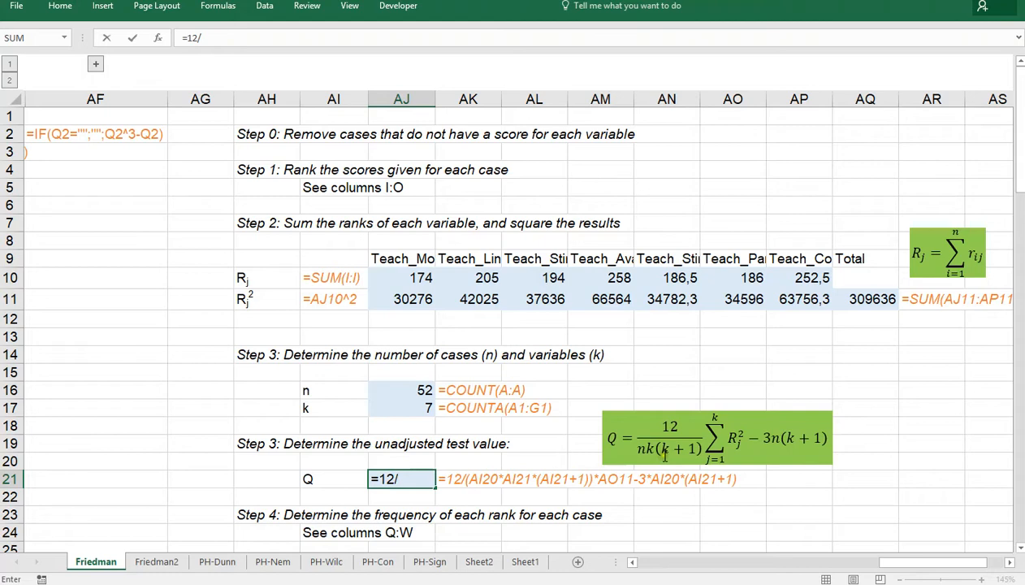
type("(")
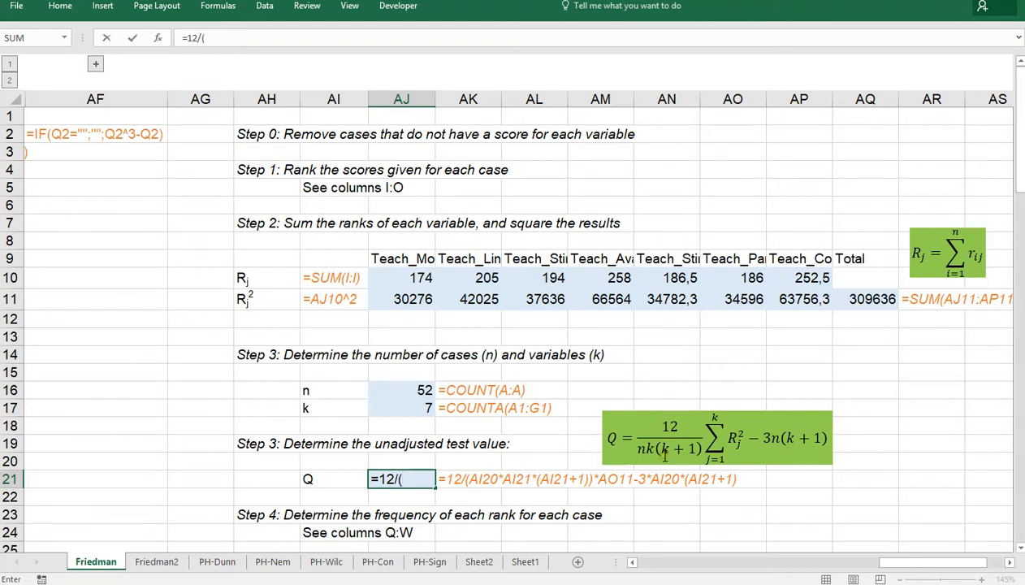
mouse_move(507, 438)
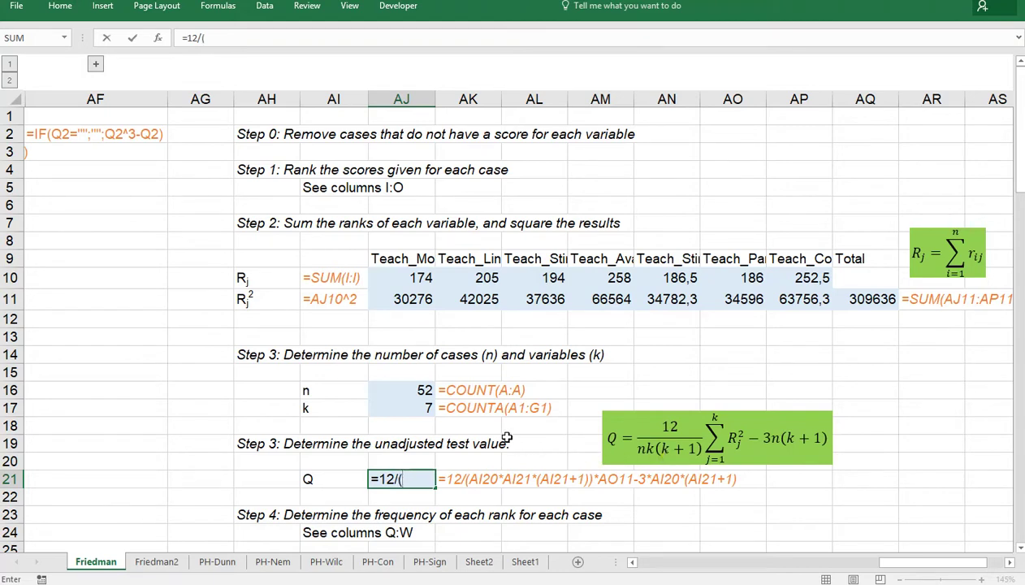
left_click(401, 390)
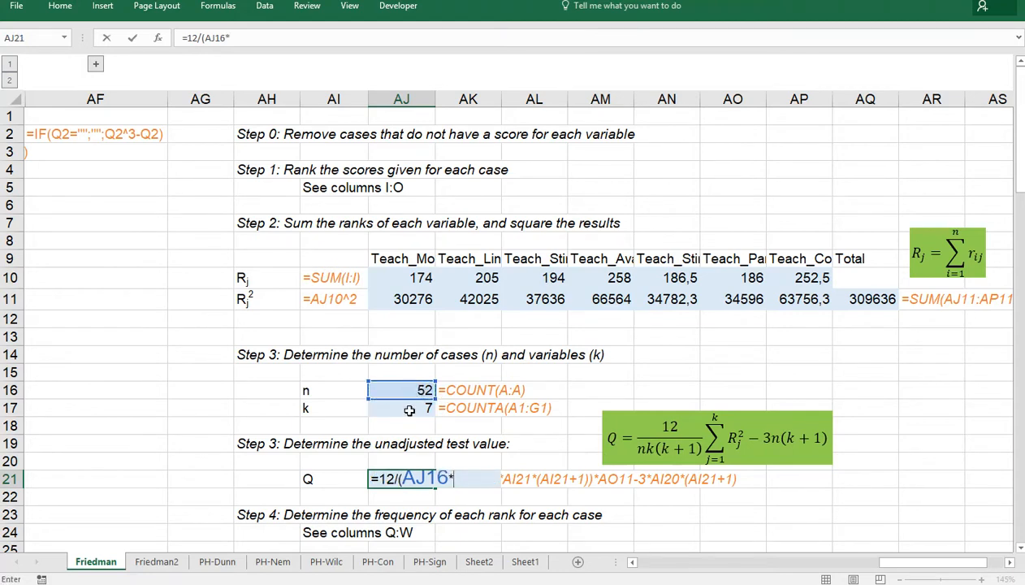
left_click(400, 407)
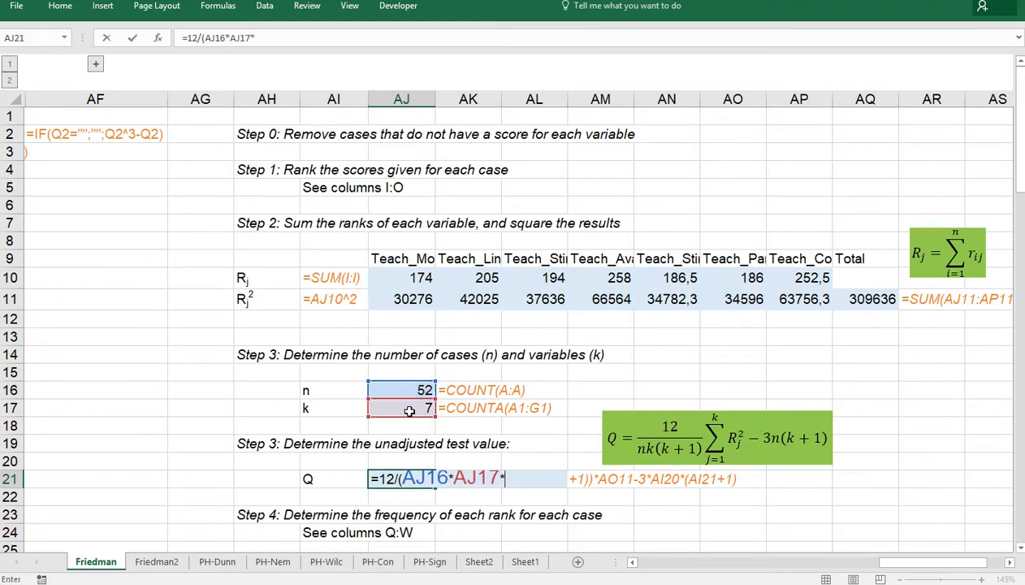
type("(")
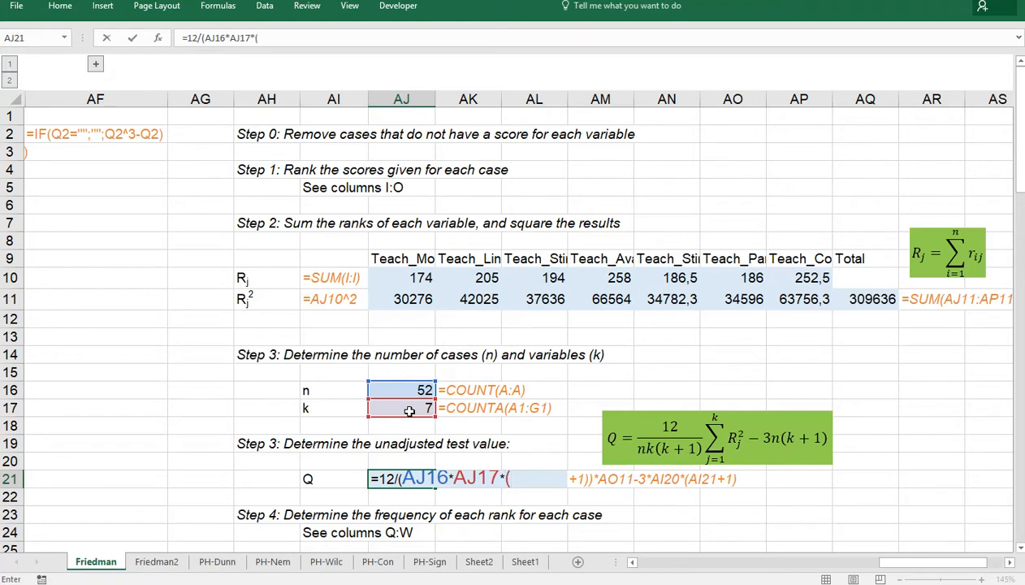
left_click(400, 408)
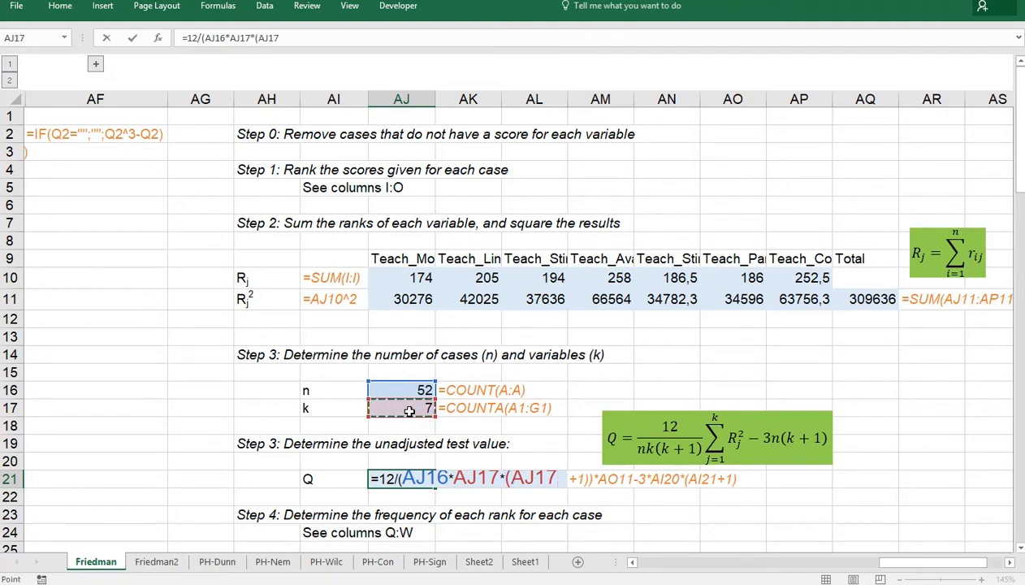
type("+1")
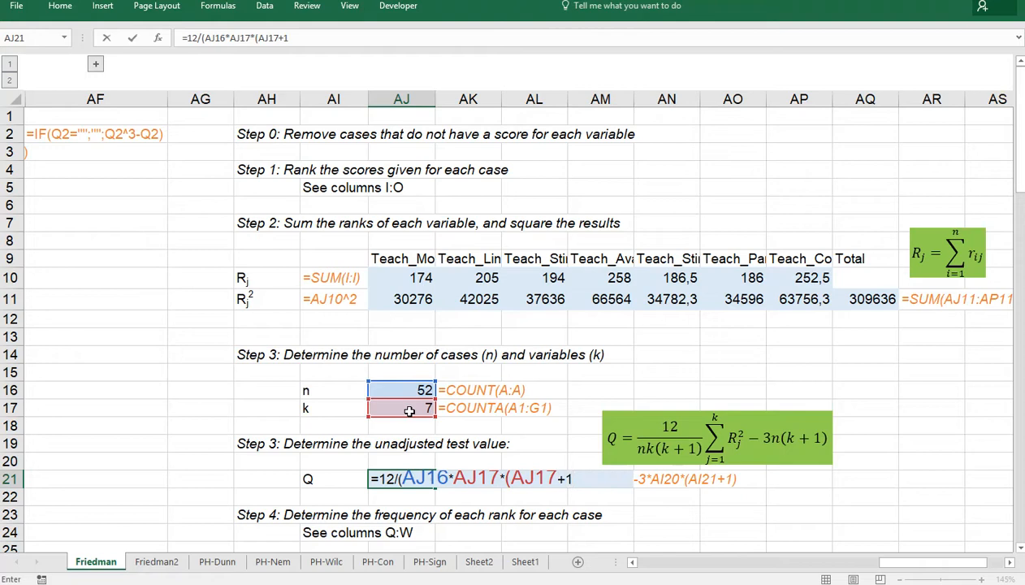
type("))")
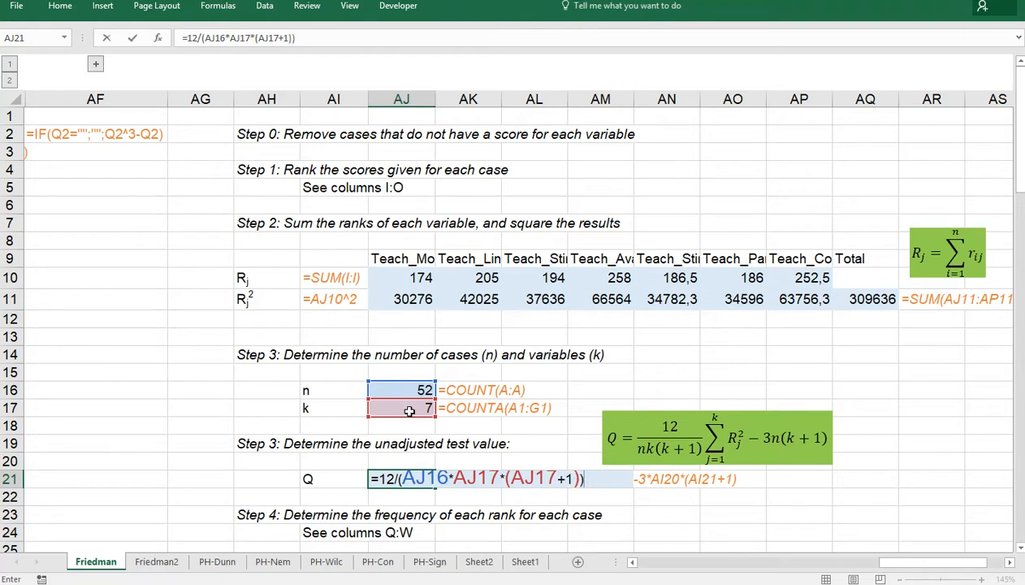
type("*")
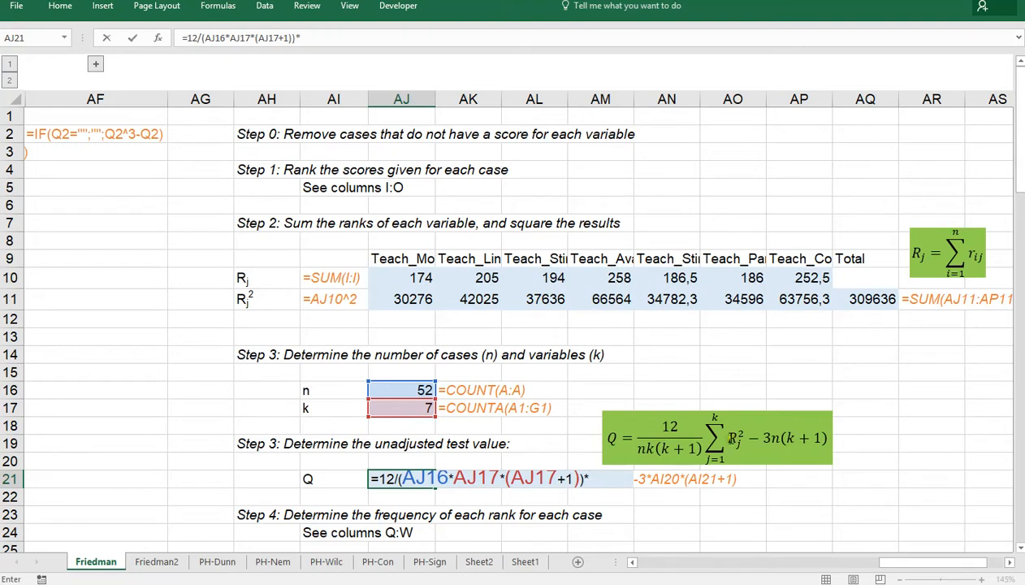
mouse_move(844, 325)
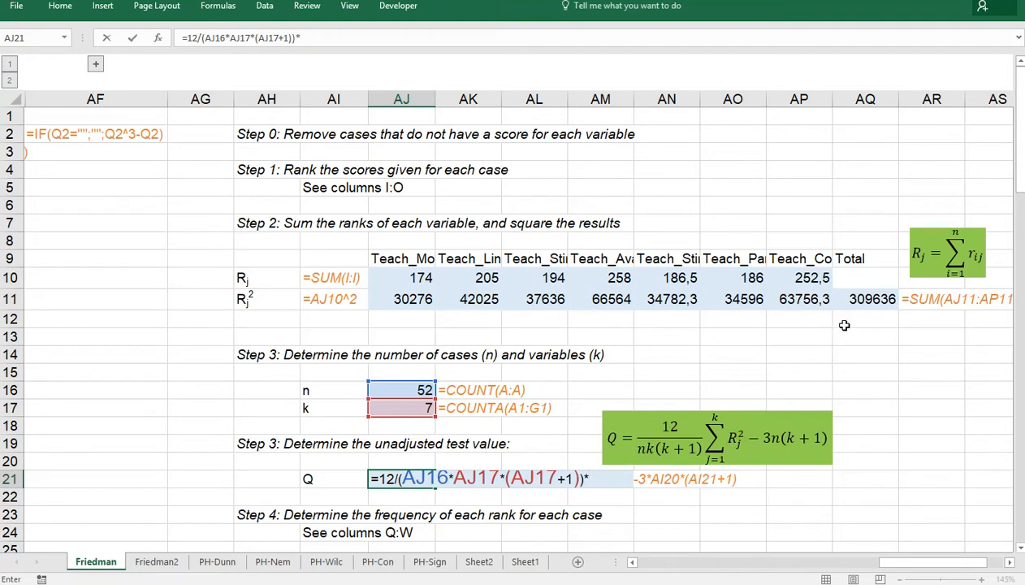
Step: Finish Q by multiplying by AQ11 and subtracting 3*AJ16*(AJ17+1), giving 27,9705
left_click(864, 298)
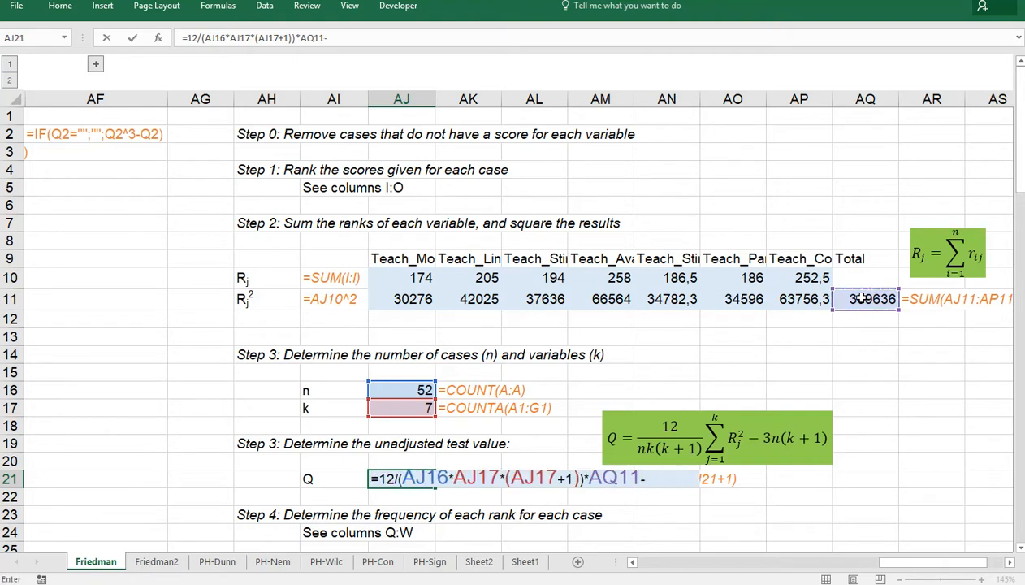
type("-3*")
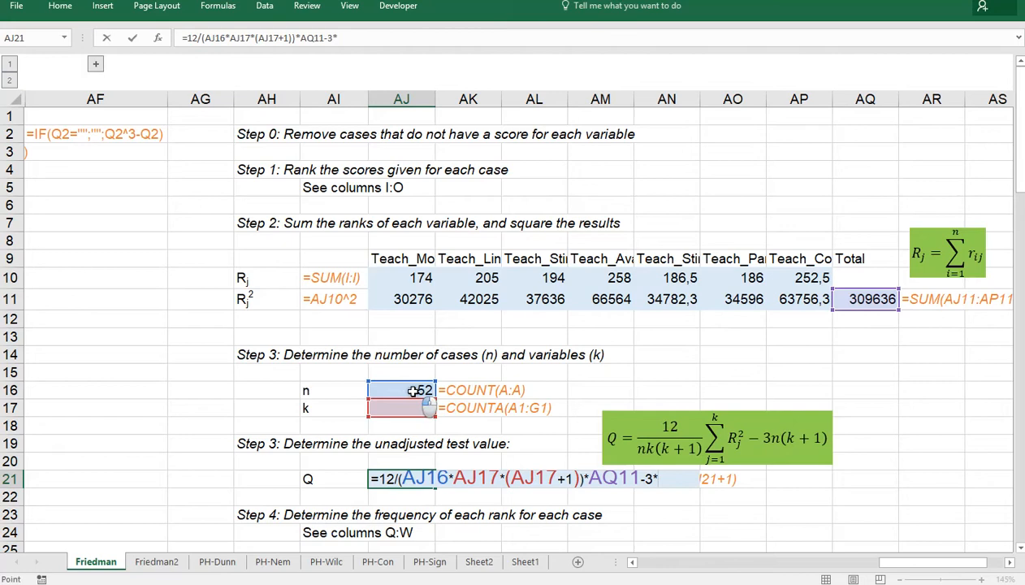
type("*AJ16*")
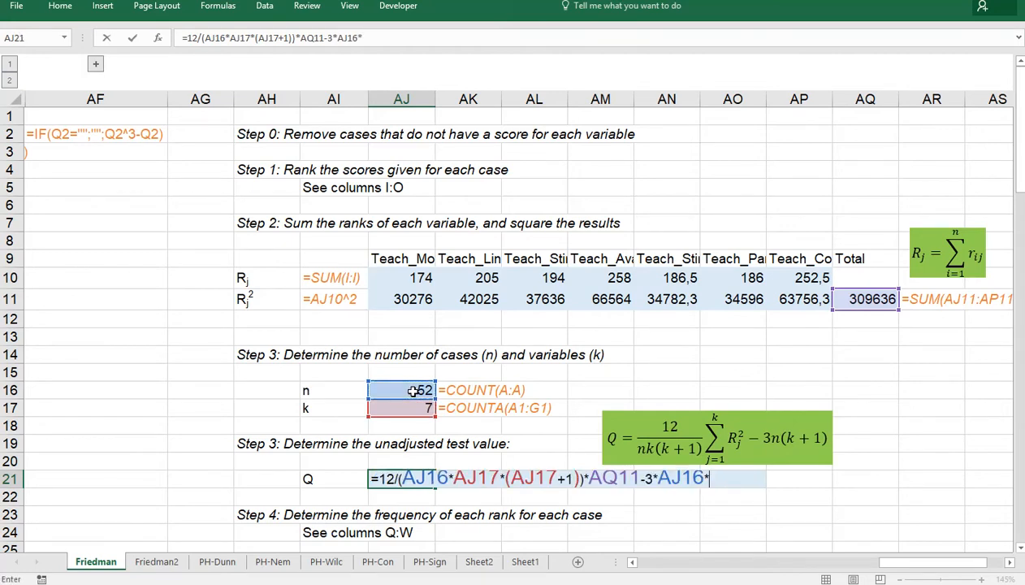
type("(")
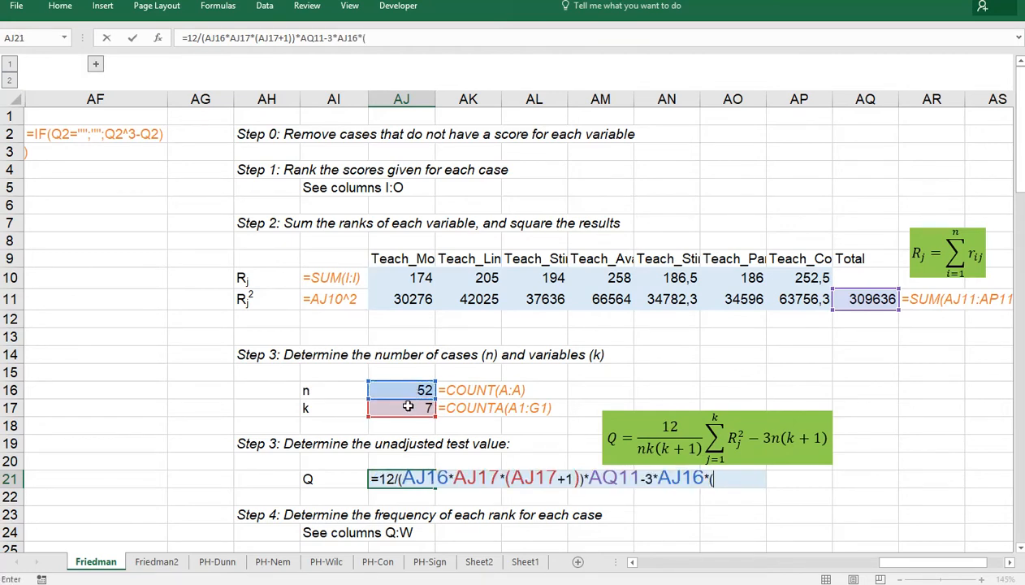
type("AJ17+")
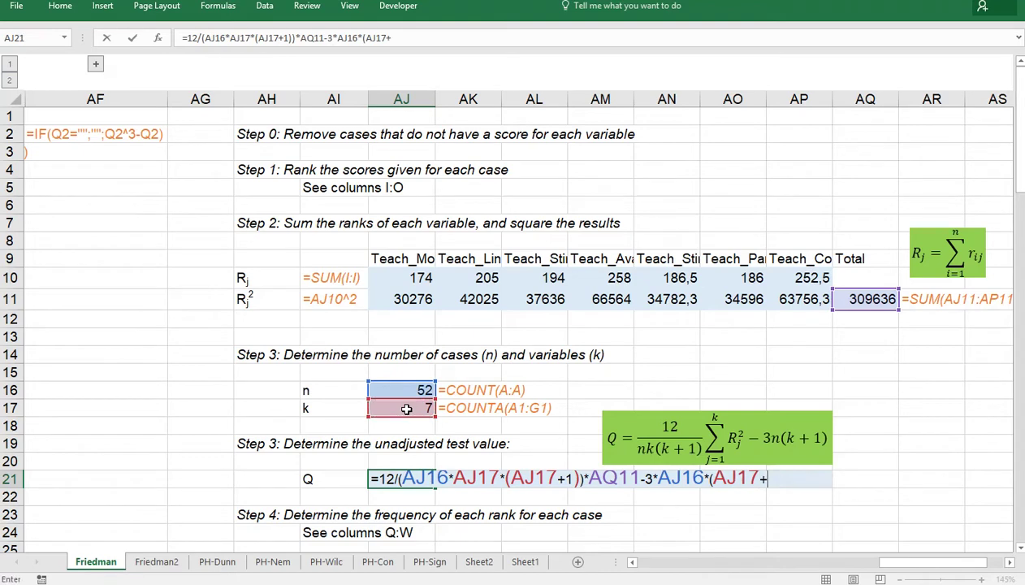
type("1)")
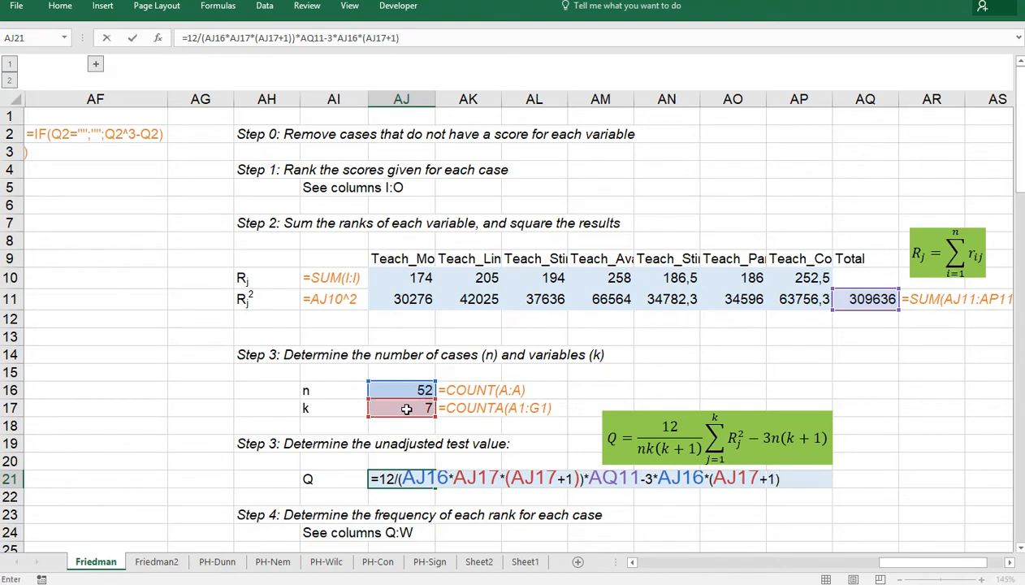
key("Return")
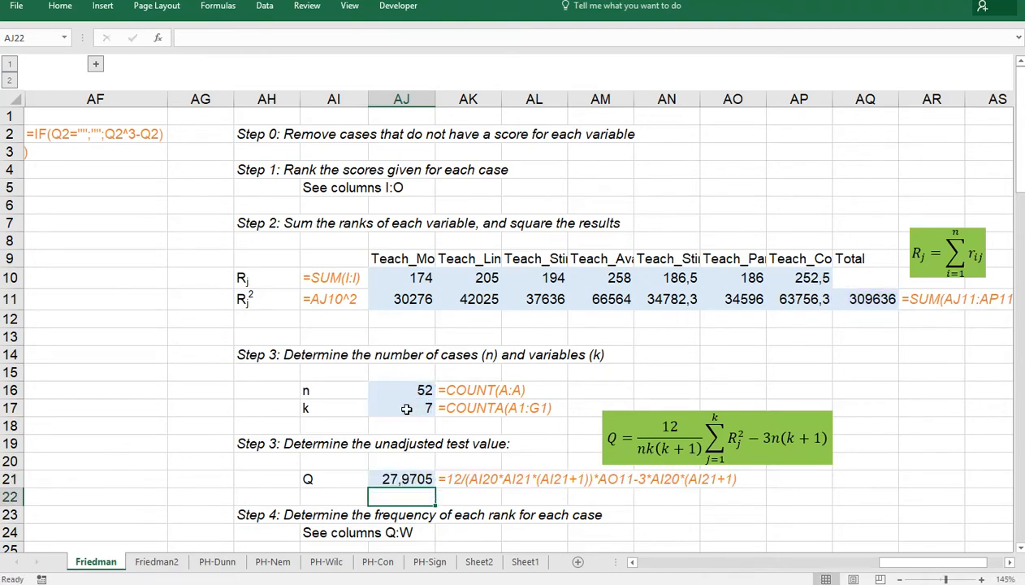
scroll("down", 3)
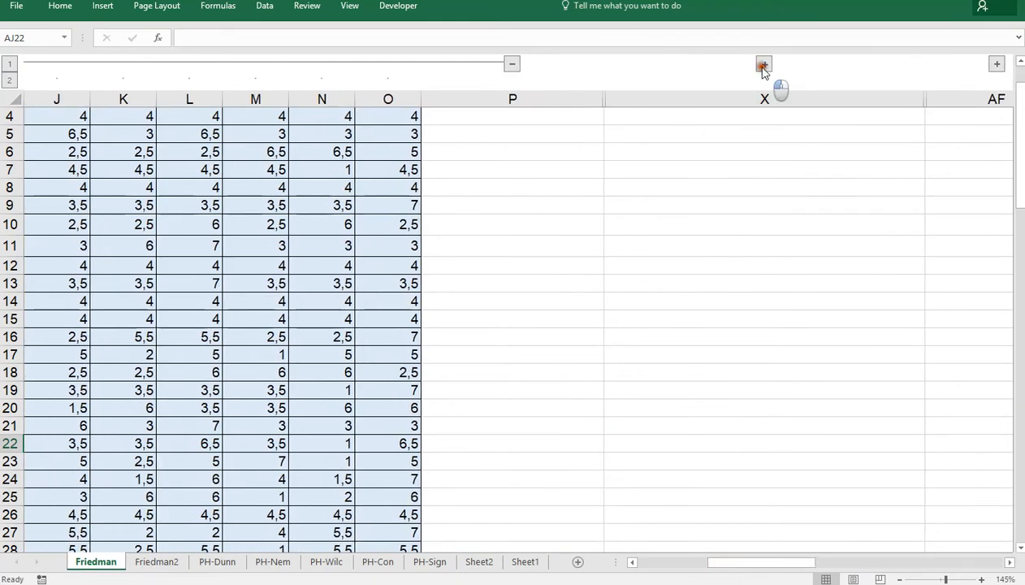
Step: Reveal frequency columns Q to W and draft a COUNTIF formula in Q2 using rank I2
left_click(763, 63)
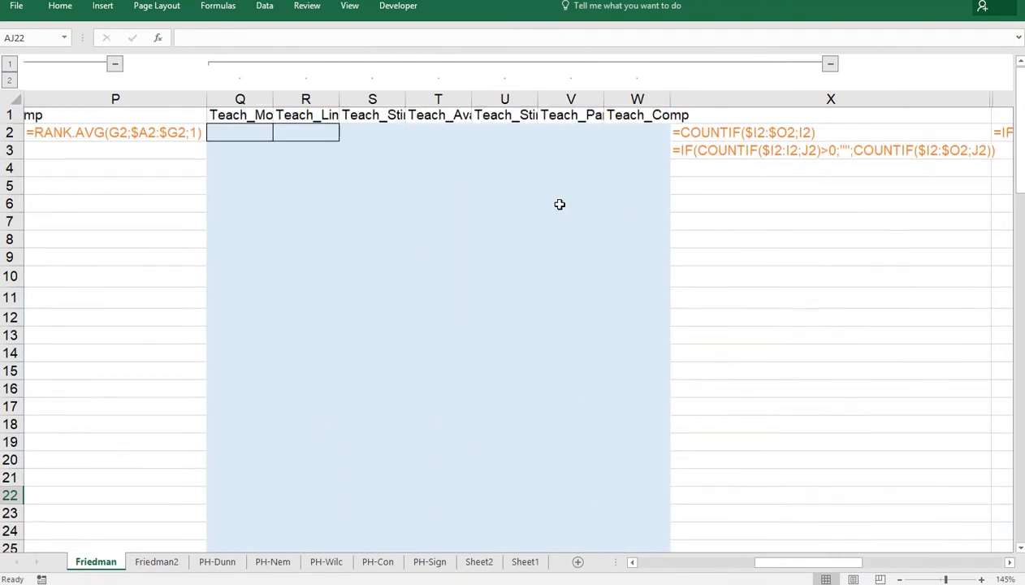
left_click(240, 133)
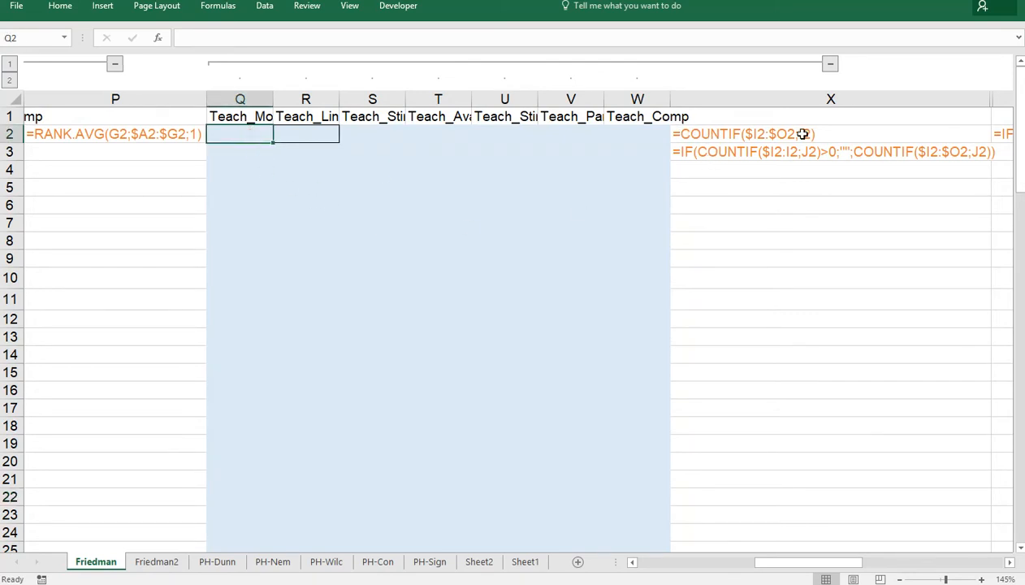
mouse_move(445, 245)
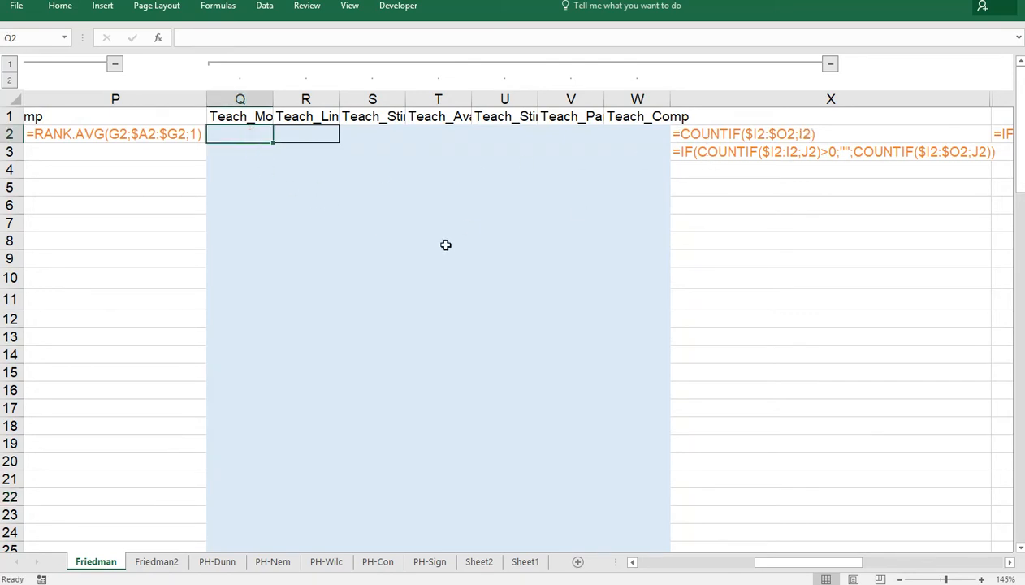
type("=countif(")
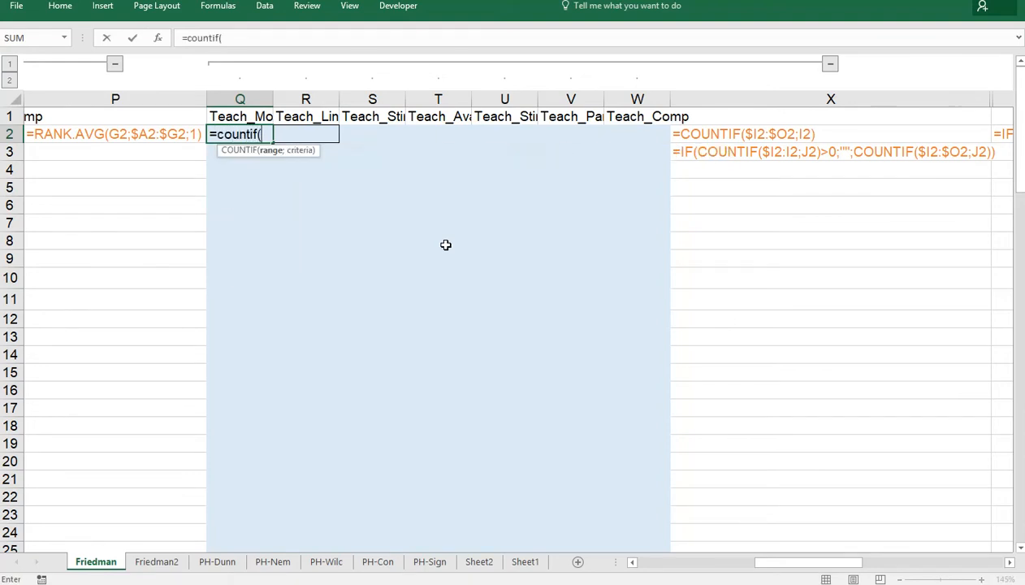
mouse_move(627, 461)
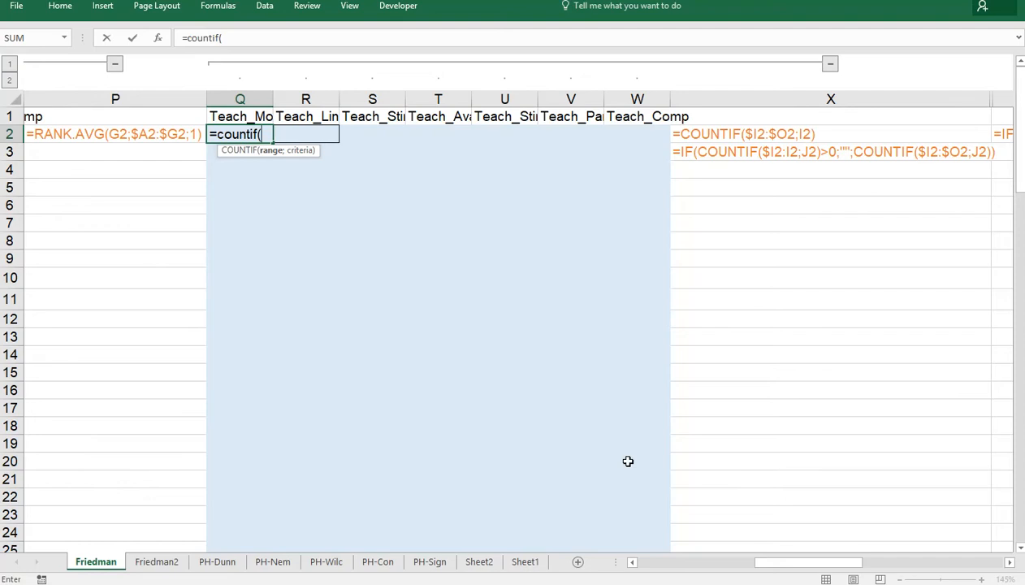
mouse_move(755, 545)
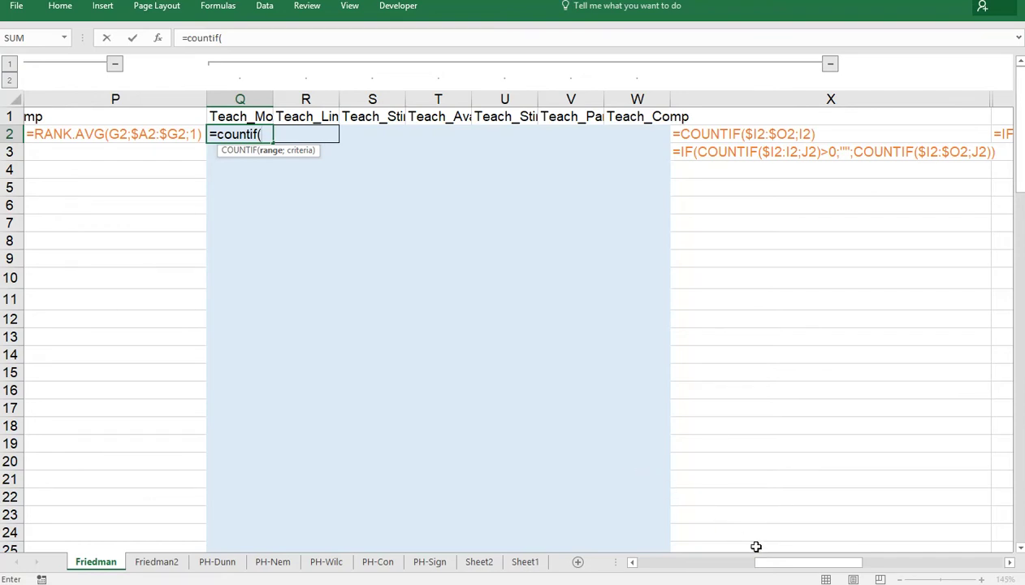
scroll("left", 3)
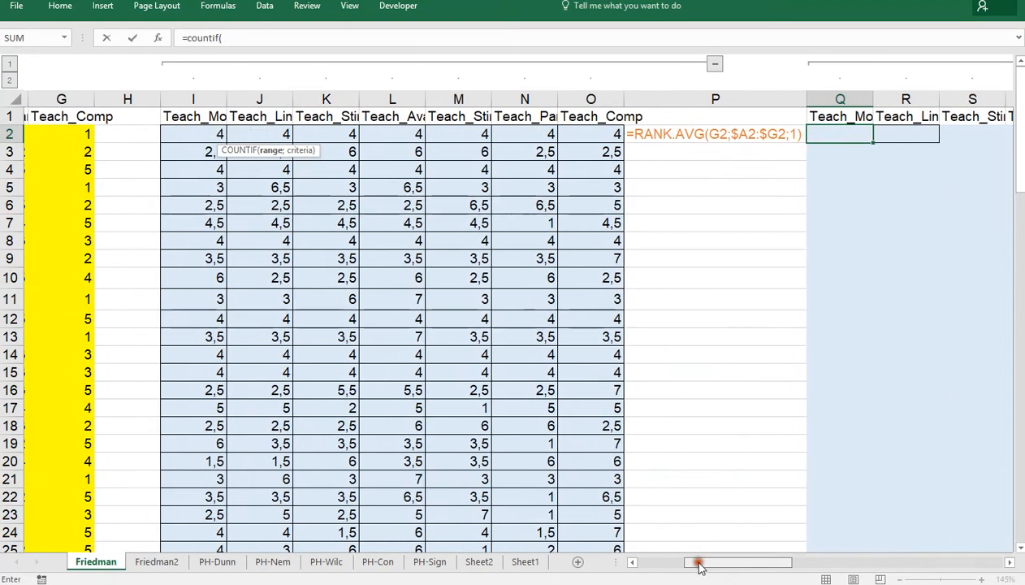
left_click_drag(189, 134, 520, 152)
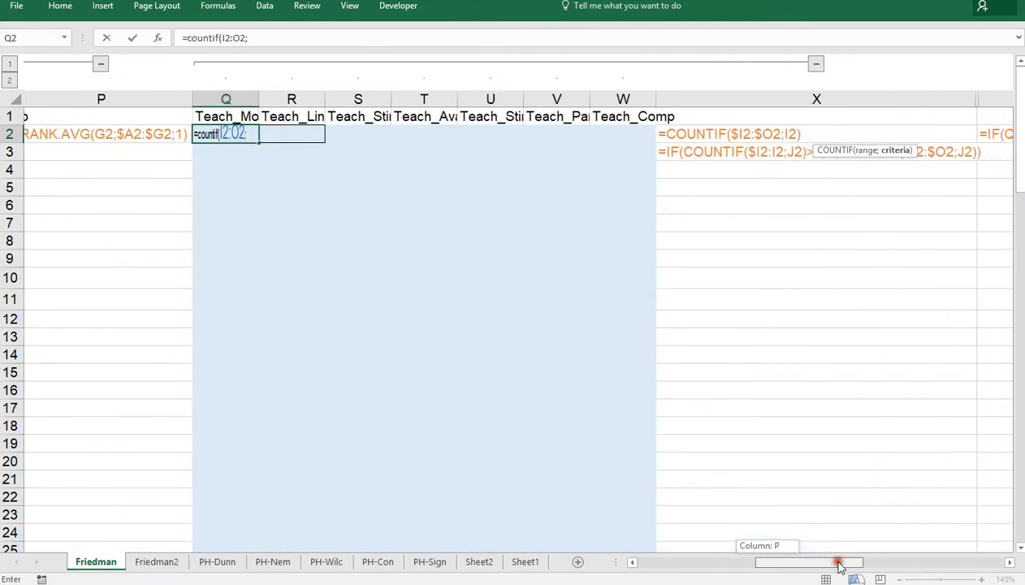
scroll("left", 3)
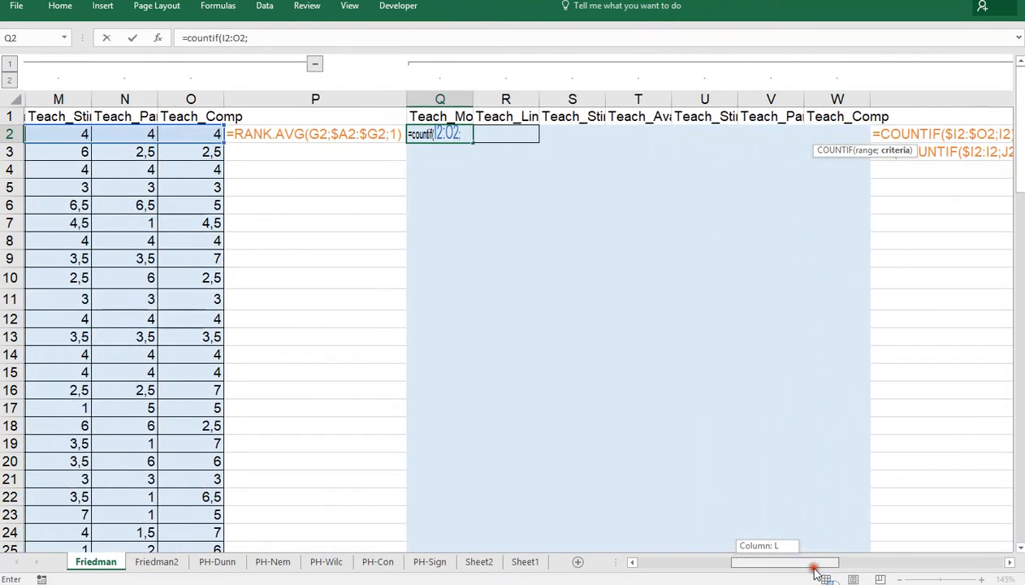
scroll("left", 3)
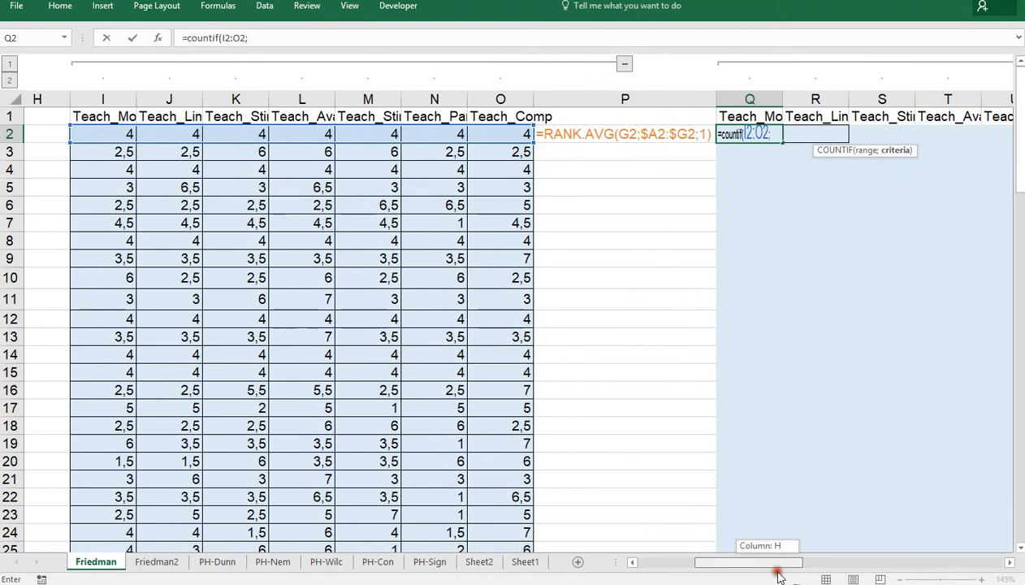
left_click(121, 133)
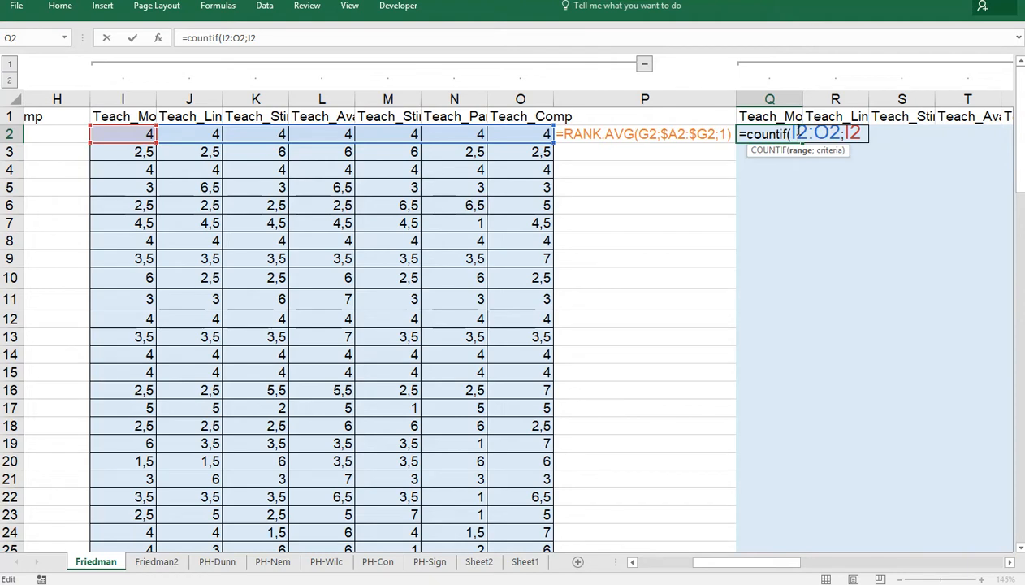
key("F4")
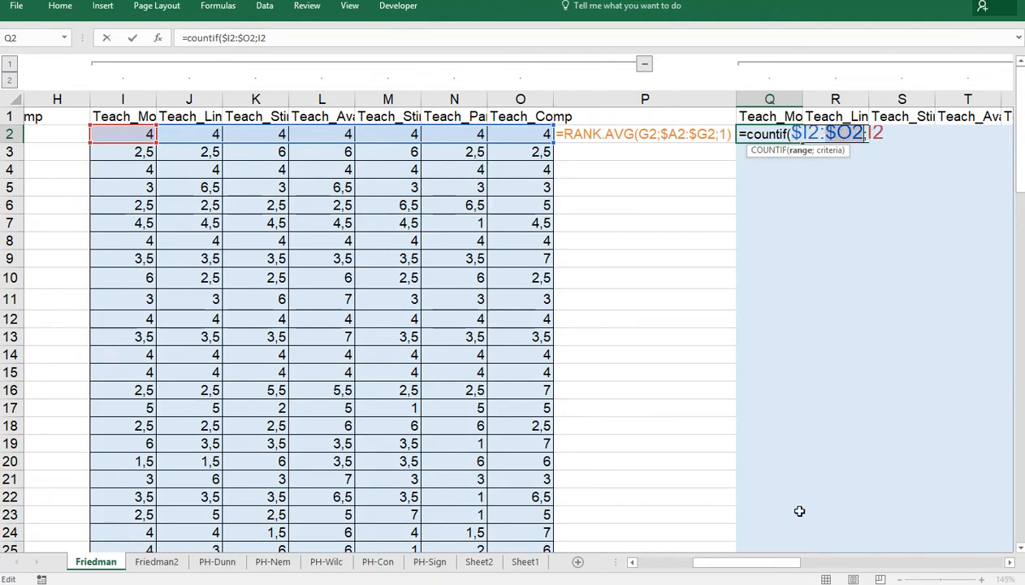
scroll("right", 3)
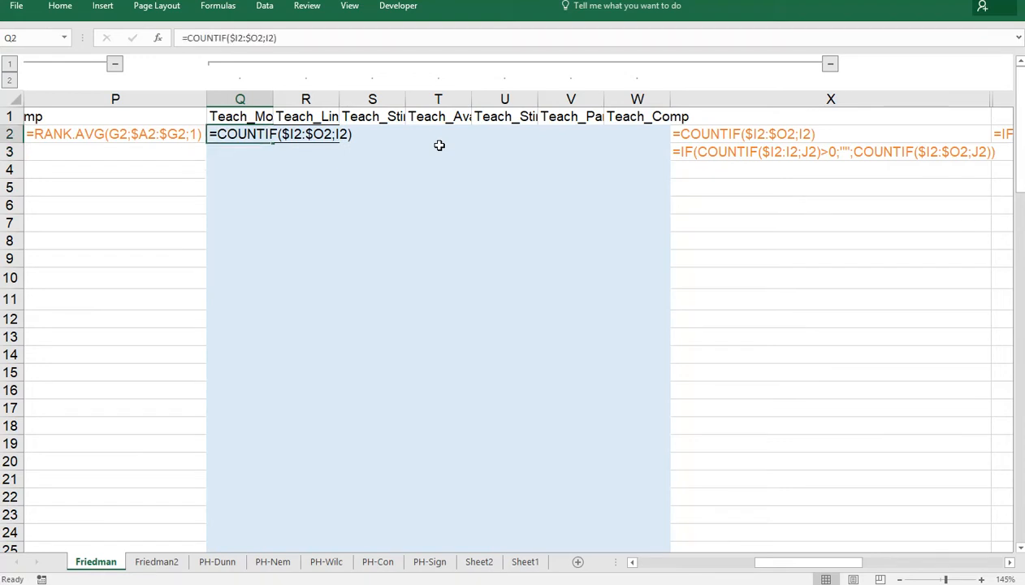
mouse_move(426, 202)
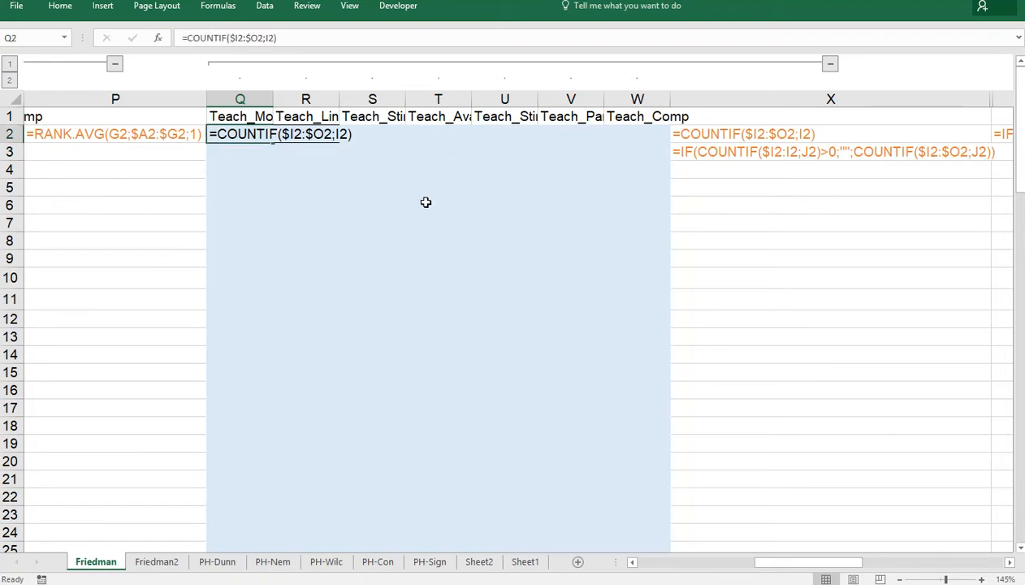
scroll("down", 3)
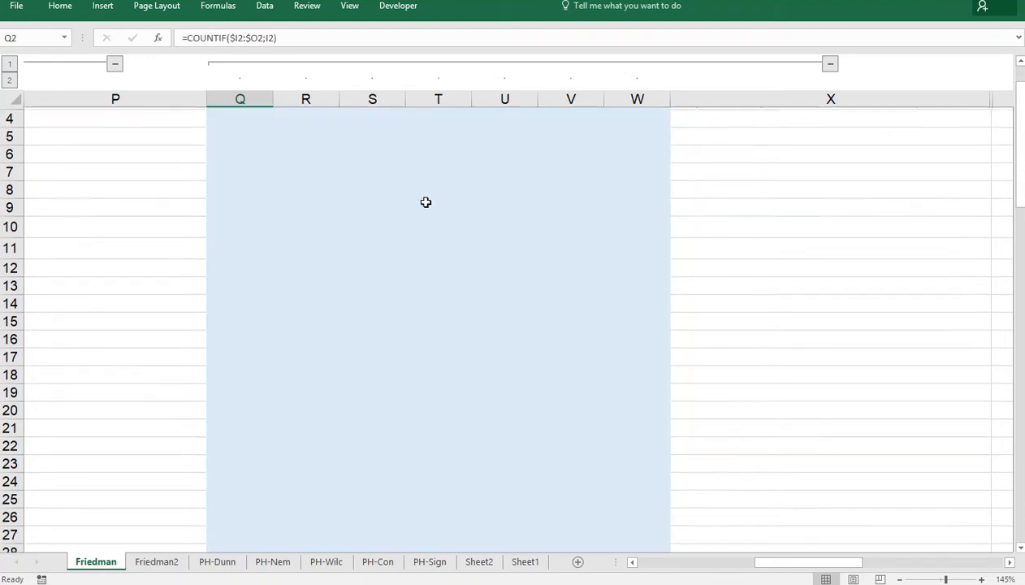
scroll("up", 3)
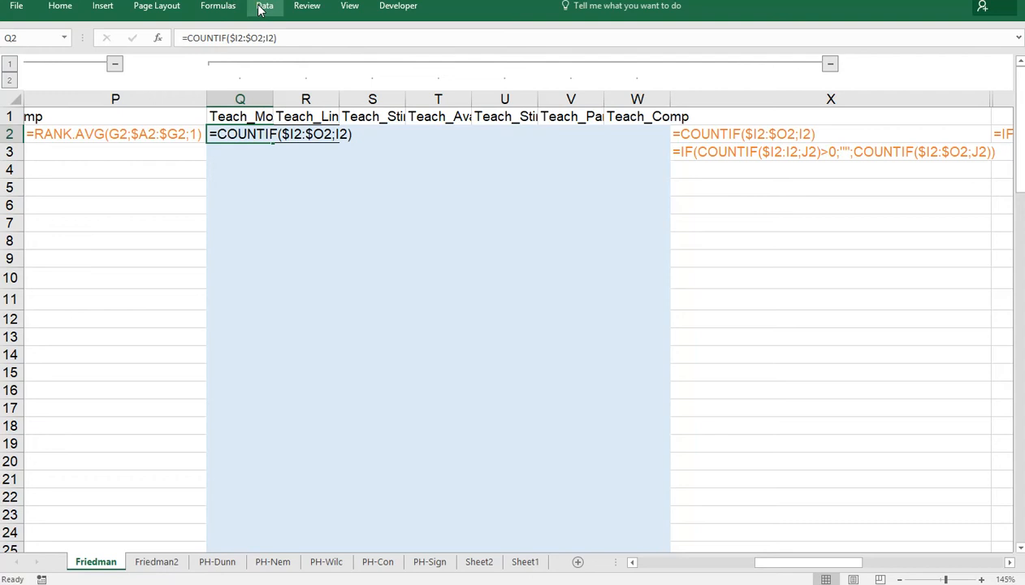
left_click(305, 134)
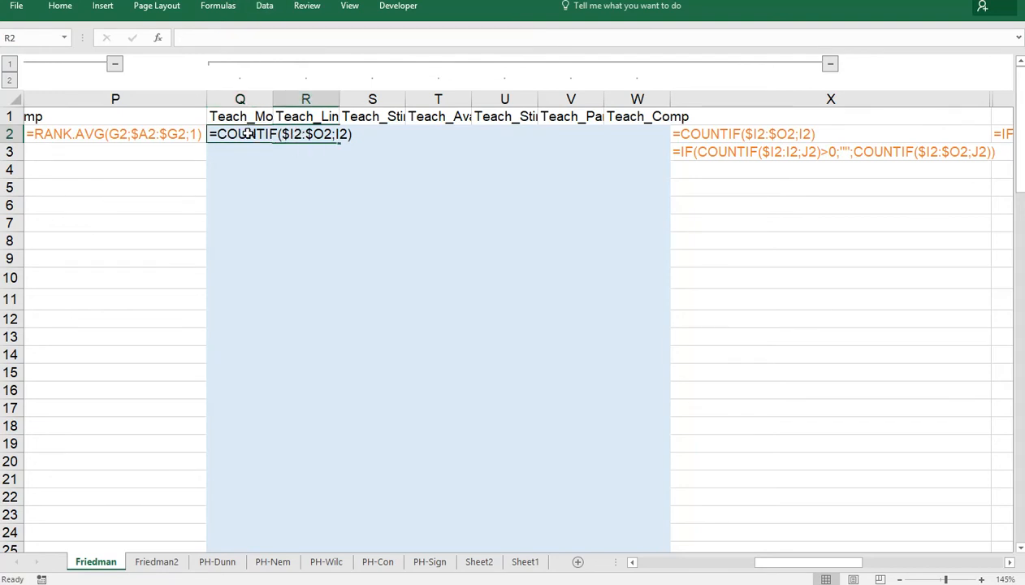
double_click(244, 133)
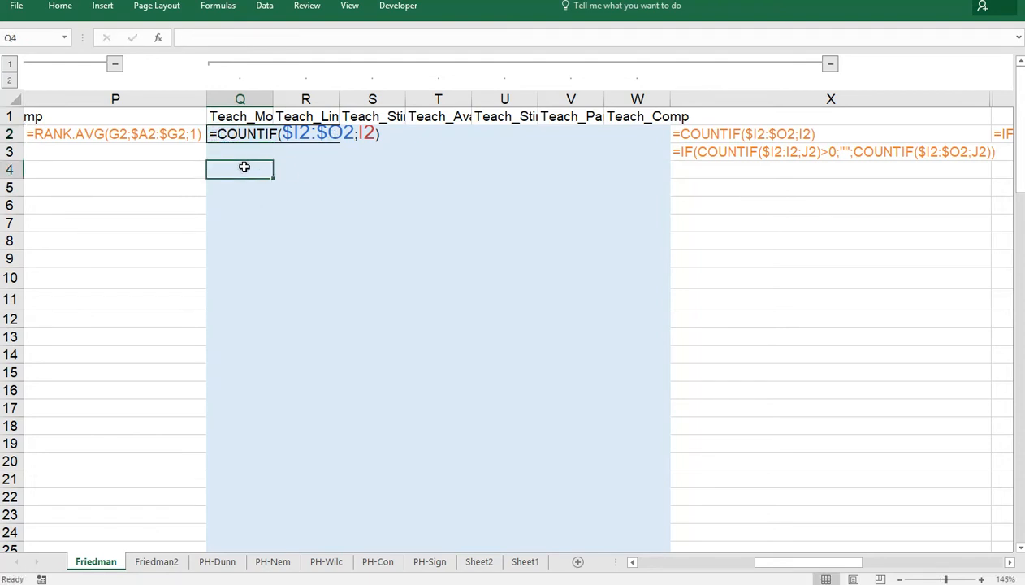
key("ctrl+c")
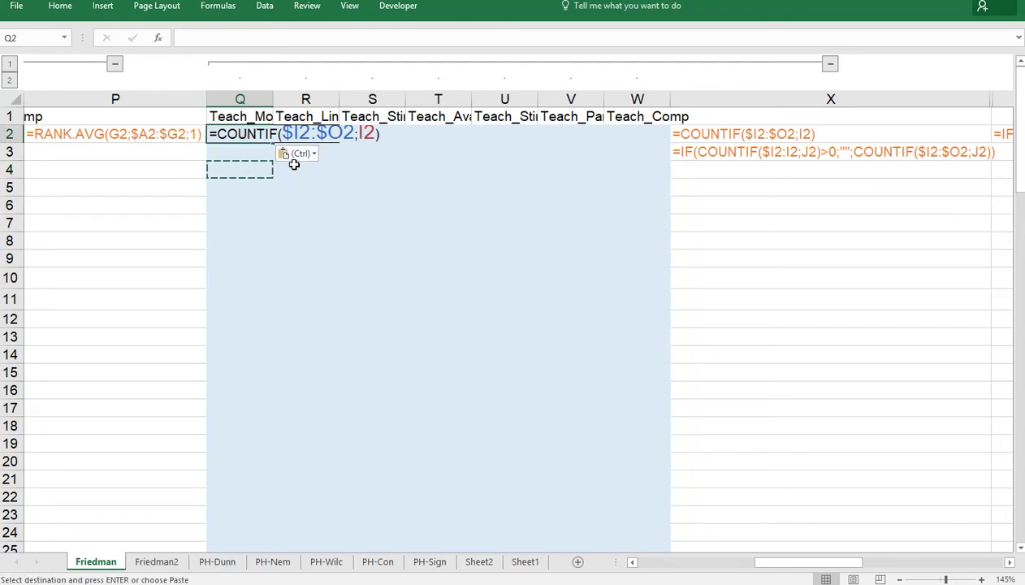
Step: Re-enter =COUNTIF($I2:$O2;I2) in Q2 and fill it down column Q
left_click(305, 169)
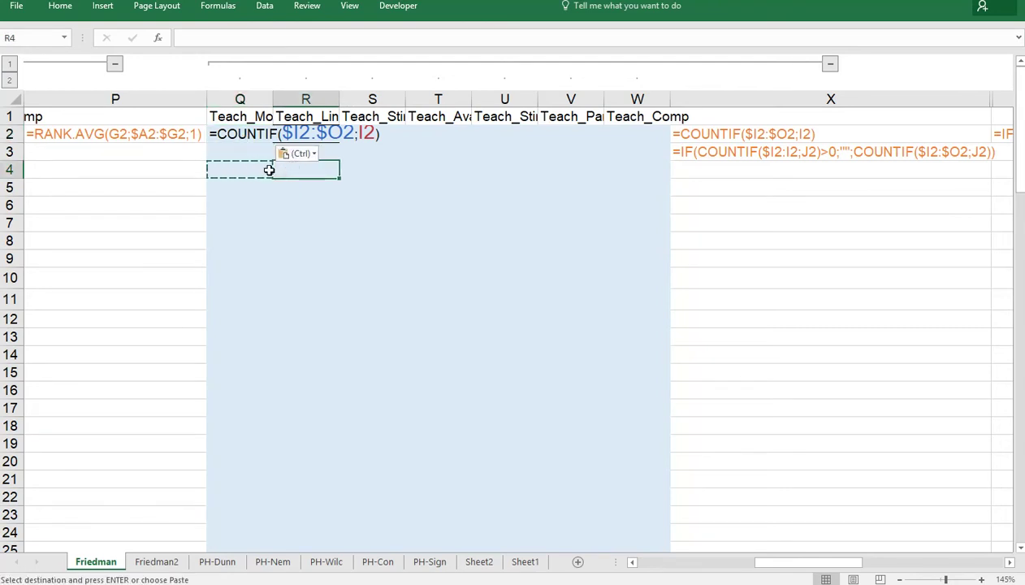
left_click(298, 153)
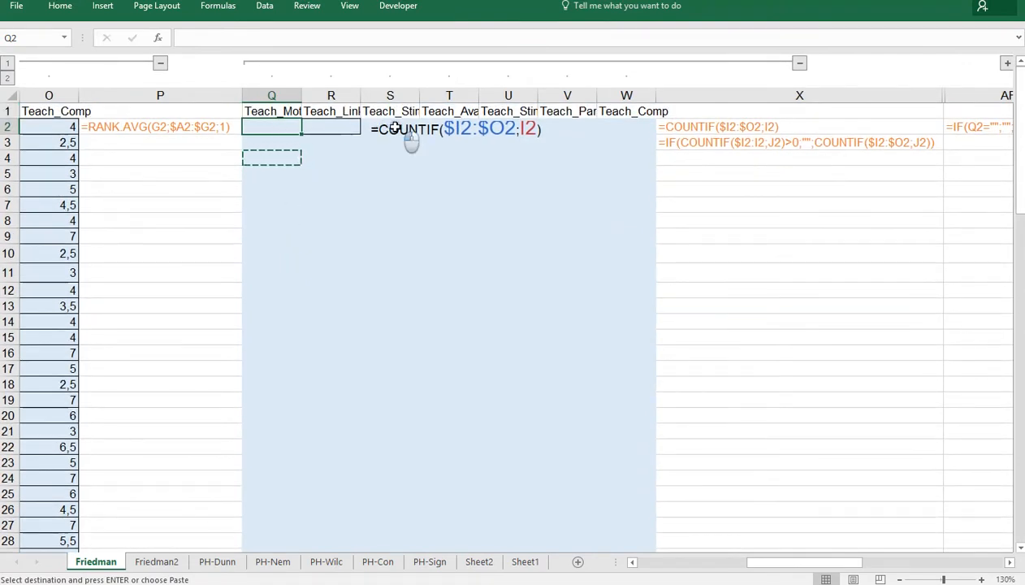
mouse_move(381, 166)
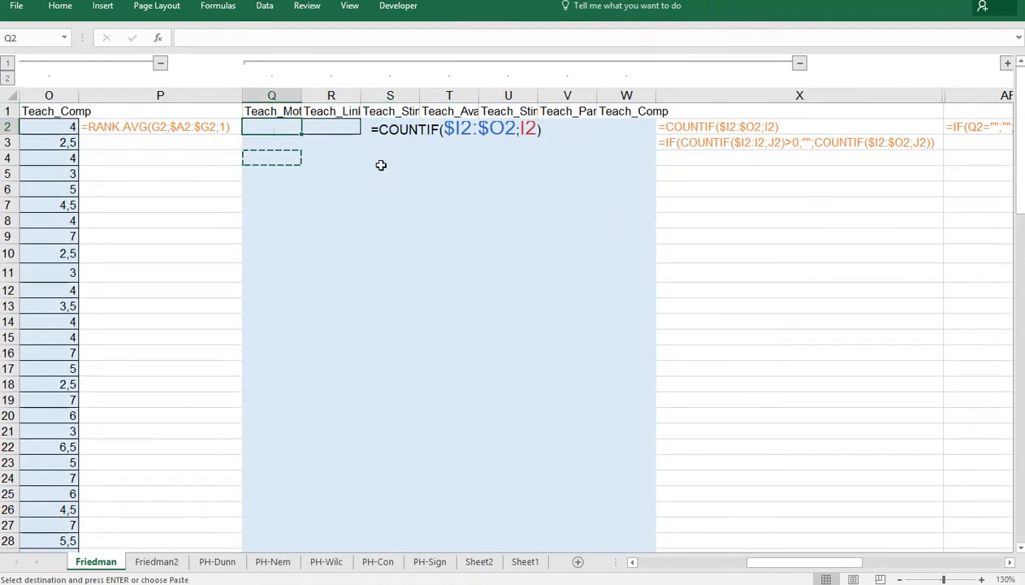
type("=c")
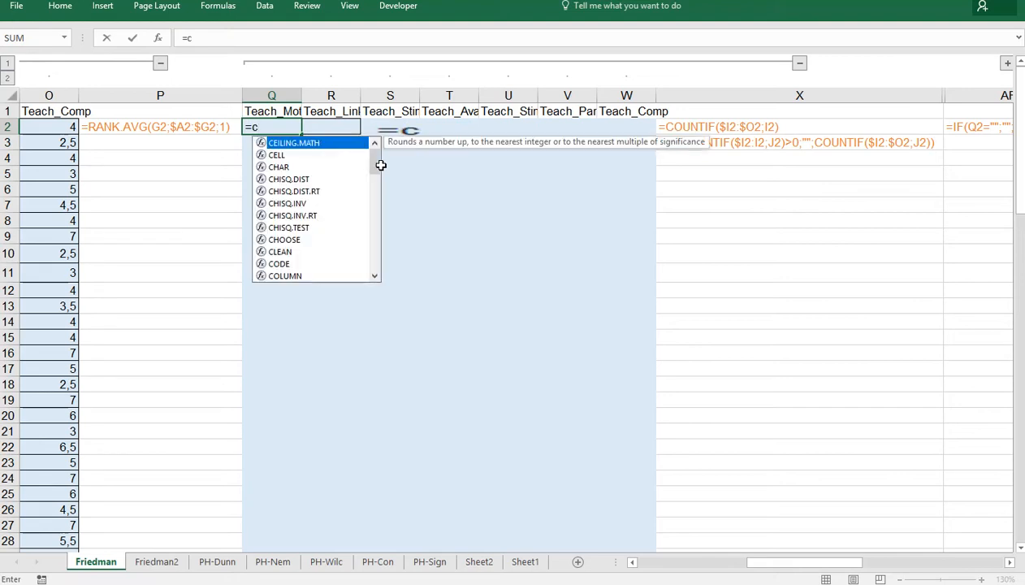
type("ountif(")
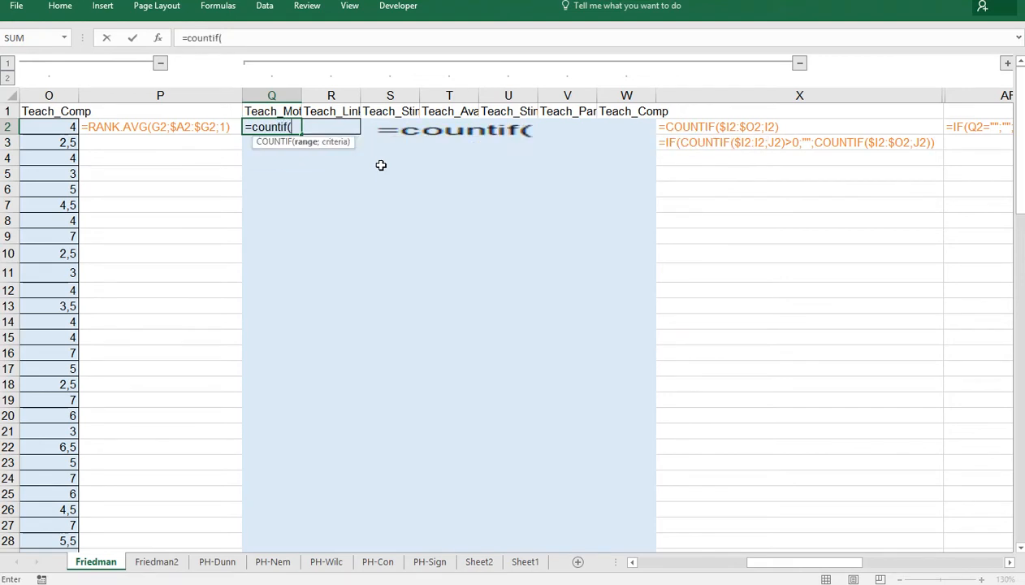
left_click(49, 127)
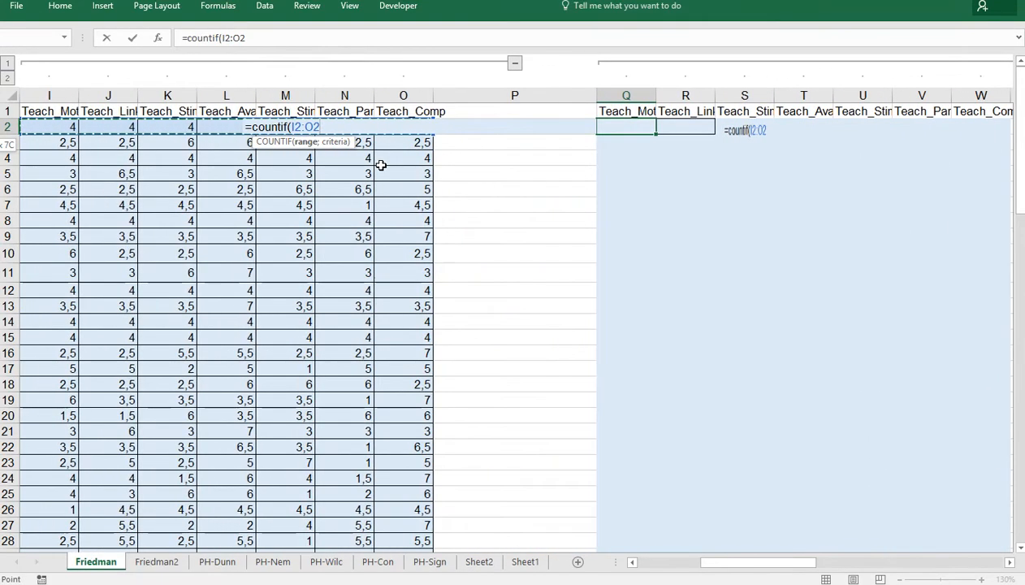
scroll("left", 3)
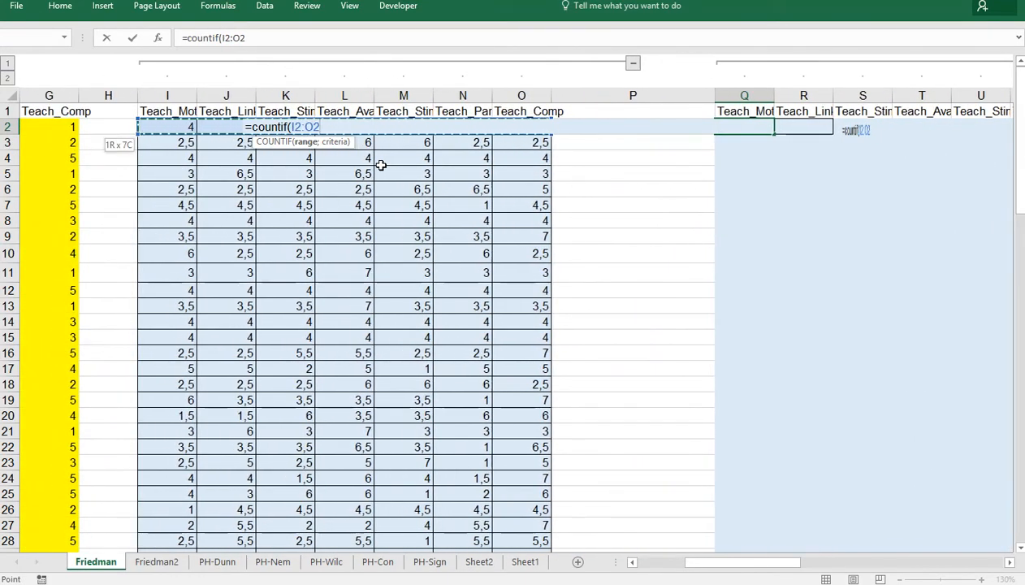
type(";")
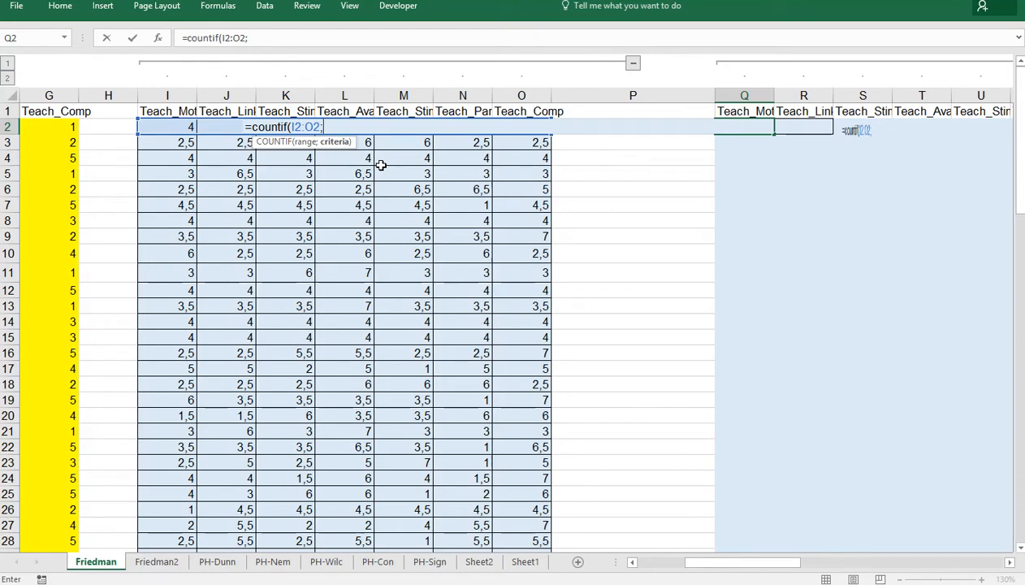
left_click(403, 126)
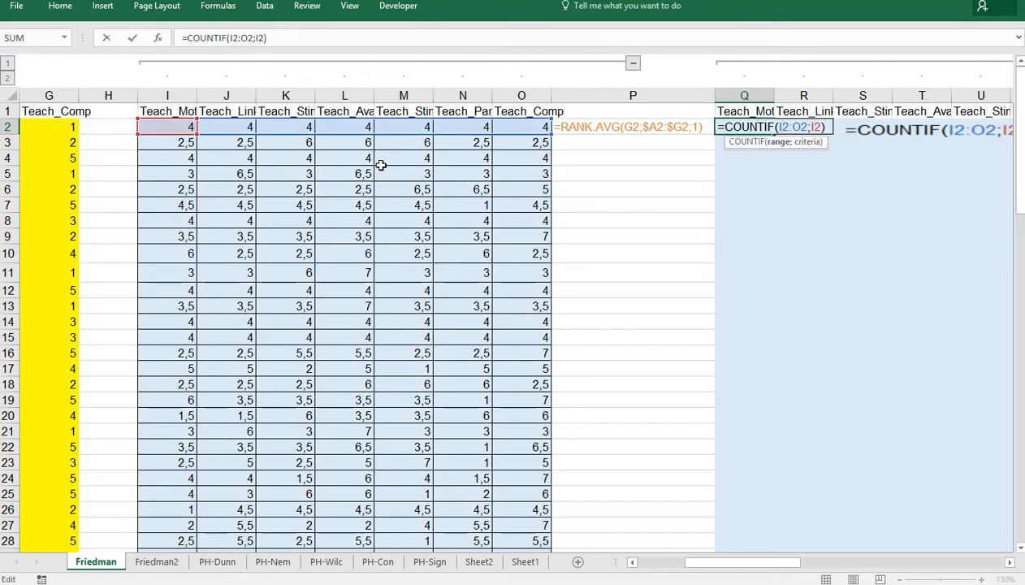
key("f4")
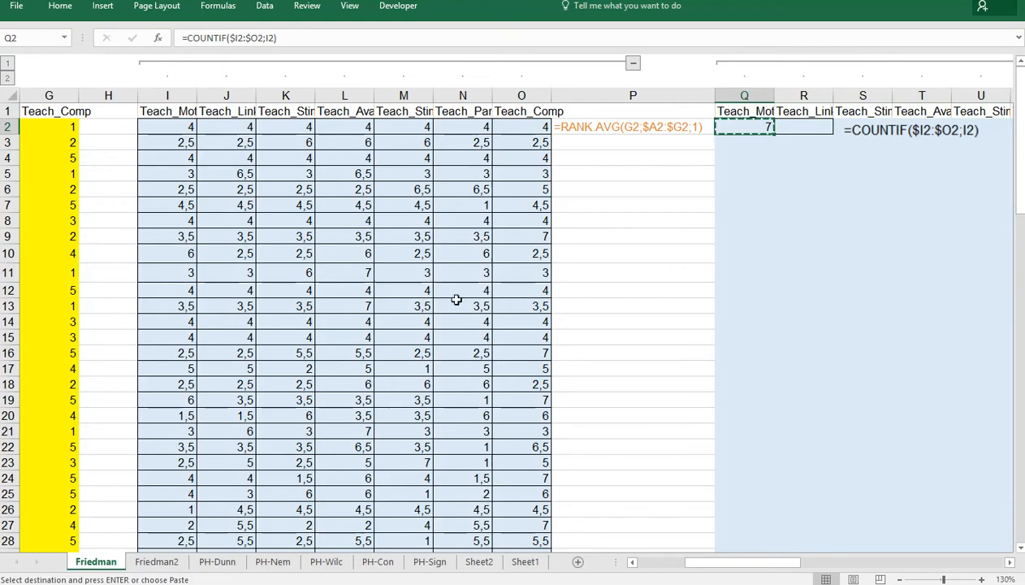
left_click_drag(743, 126, 743, 462)
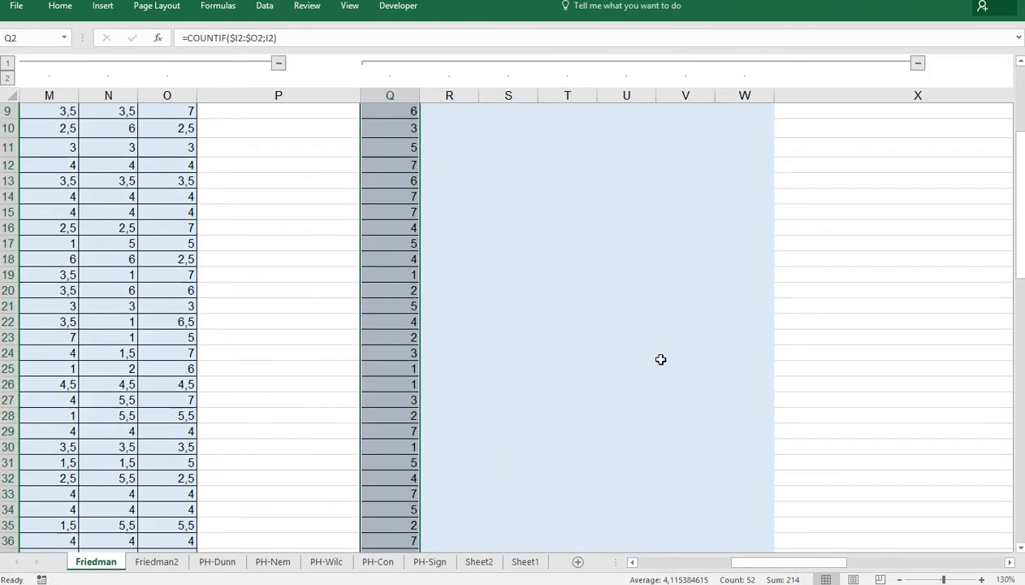
Step: Start R2's tie formula with an IF checking whether J2 already appeared in $I2:I2
left_click(449, 126)
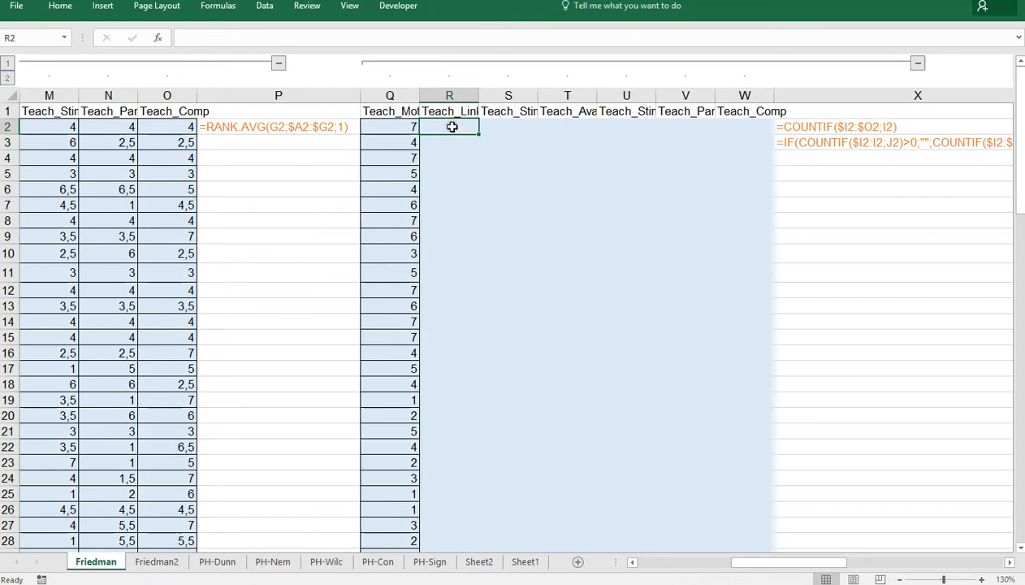
mouse_move(475, 217)
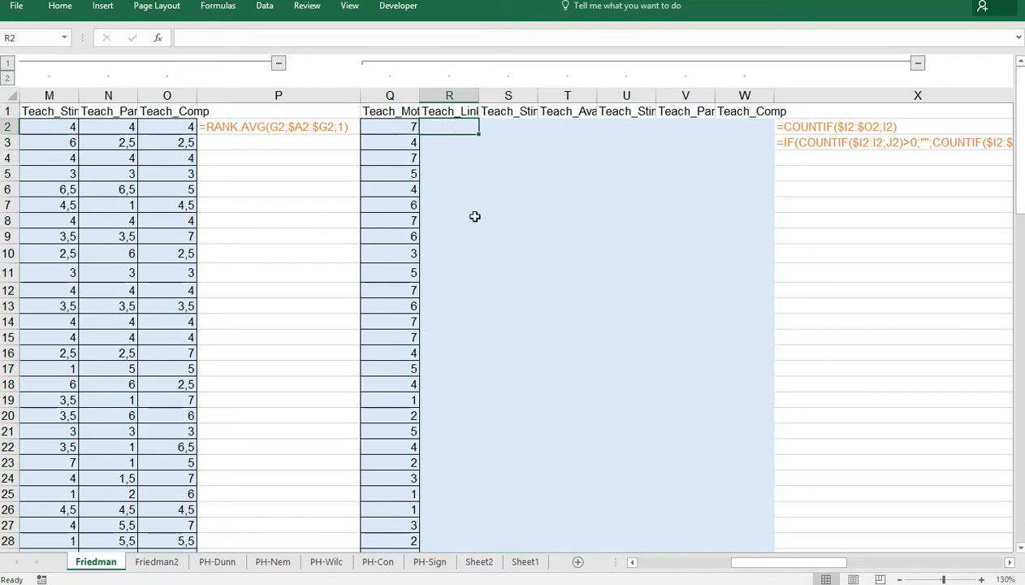
mouse_move(815, 144)
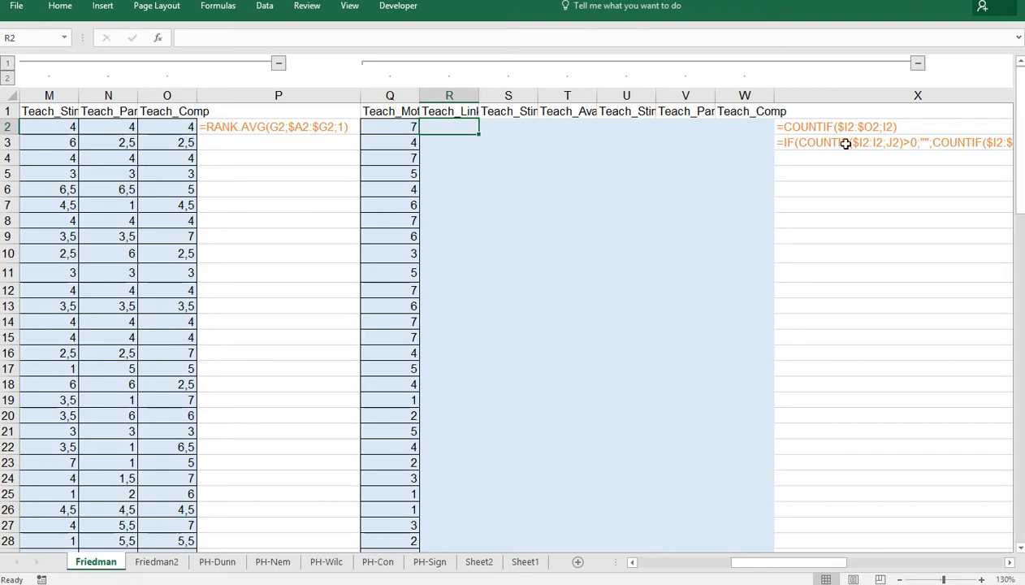
mouse_move(496, 207)
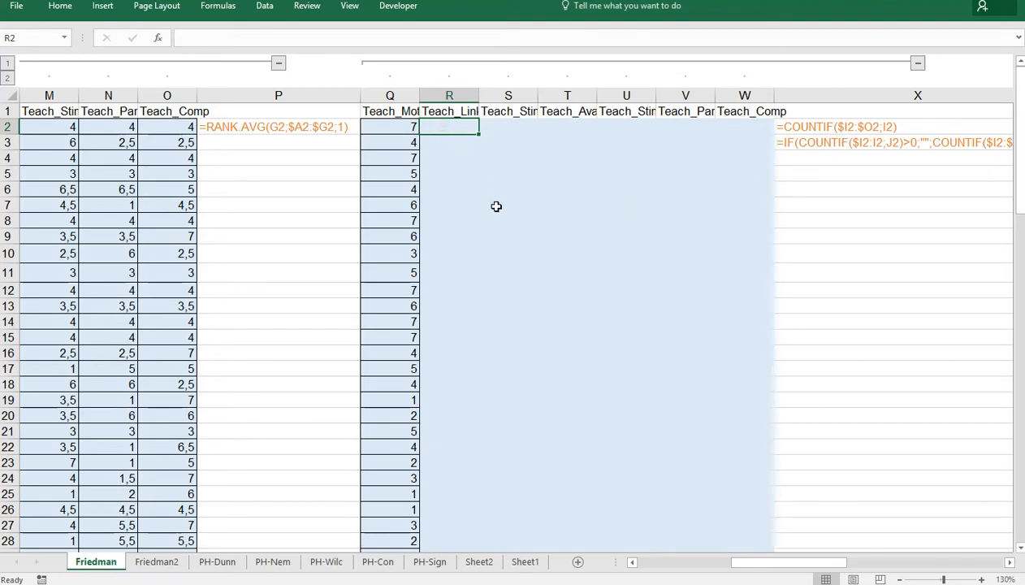
type("=")
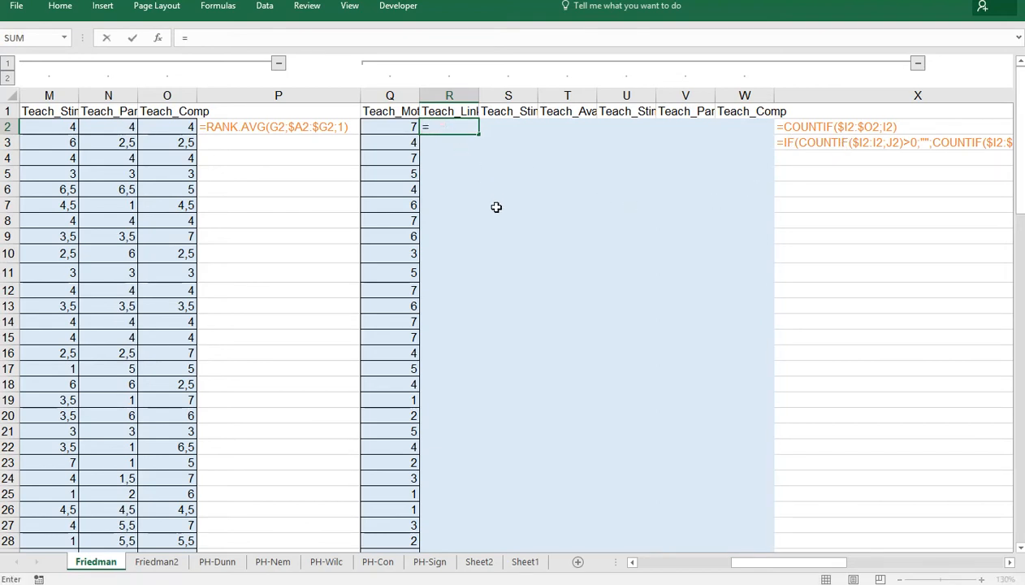
type("if(c")
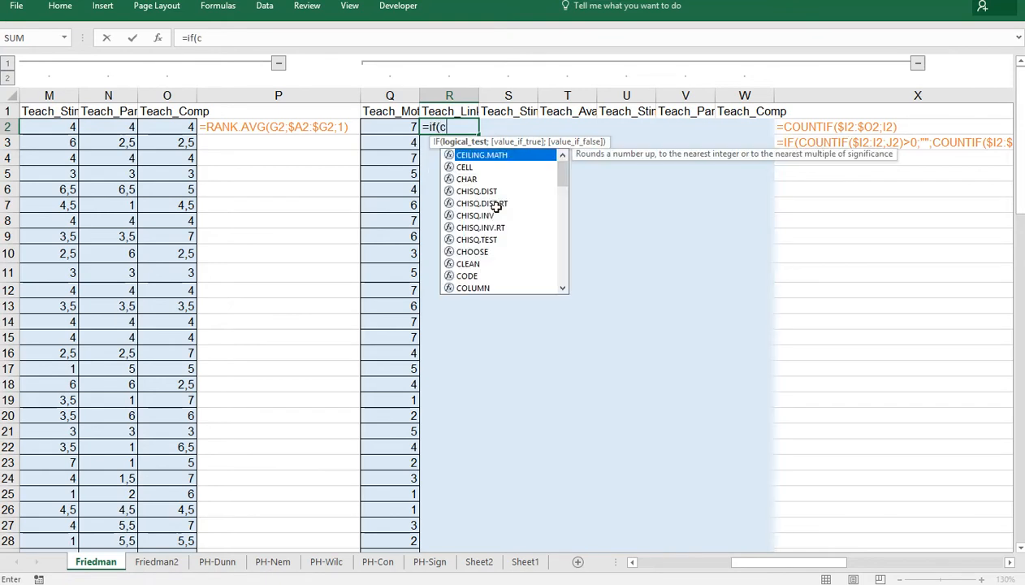
type("ountif(G2")
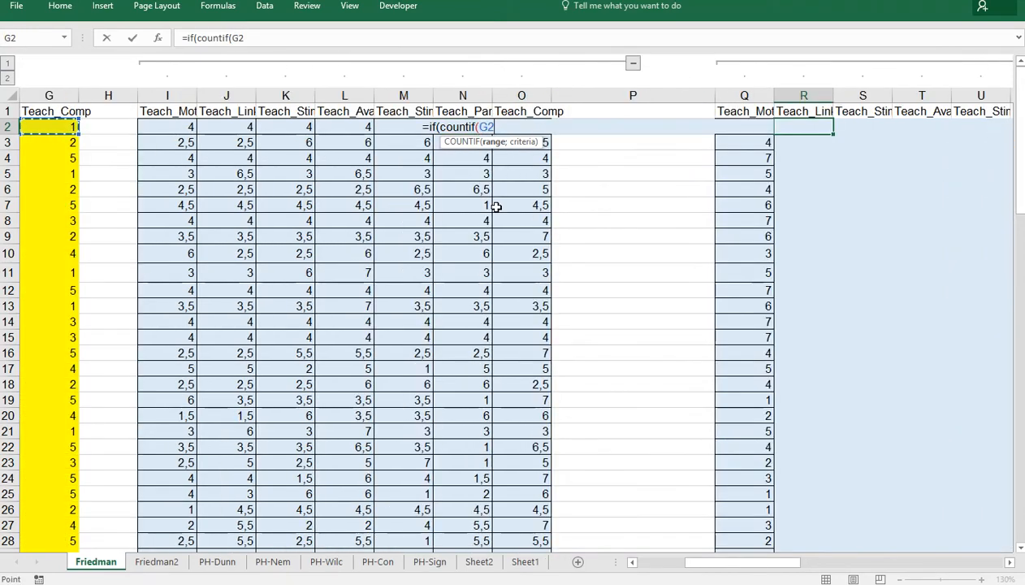
left_click(167, 126)
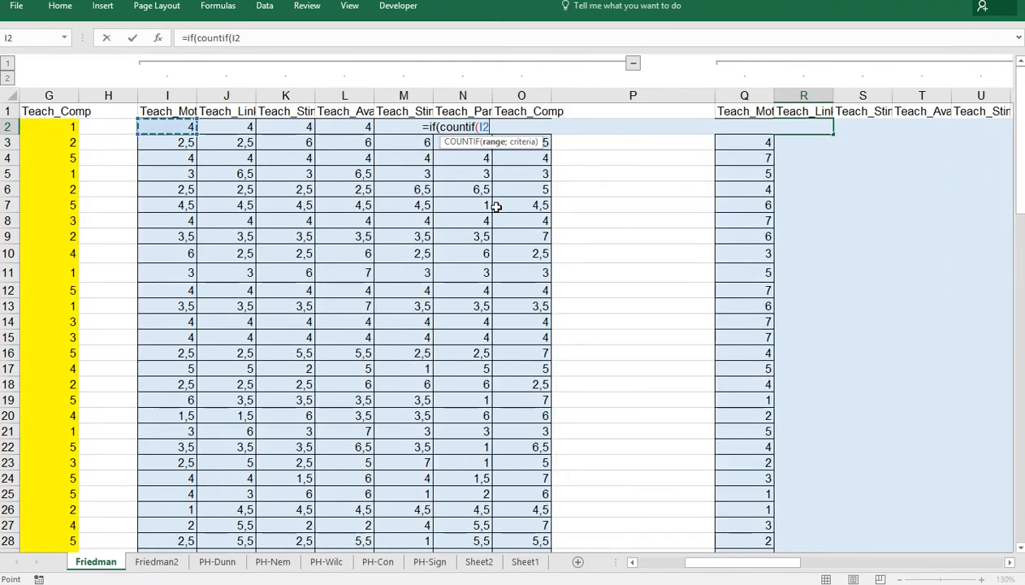
type(":I2;")
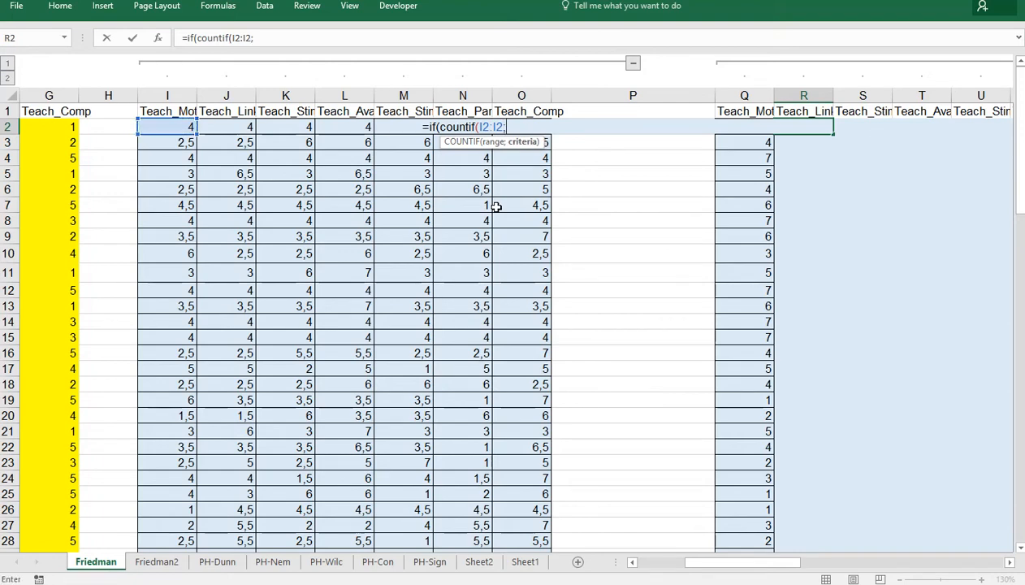
left_click(742, 126)
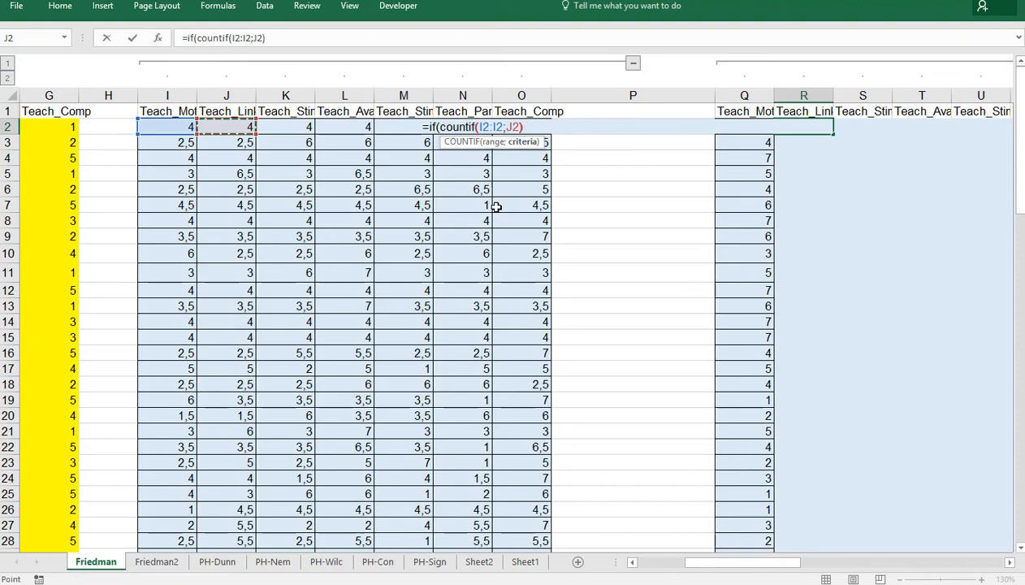
type(">1")
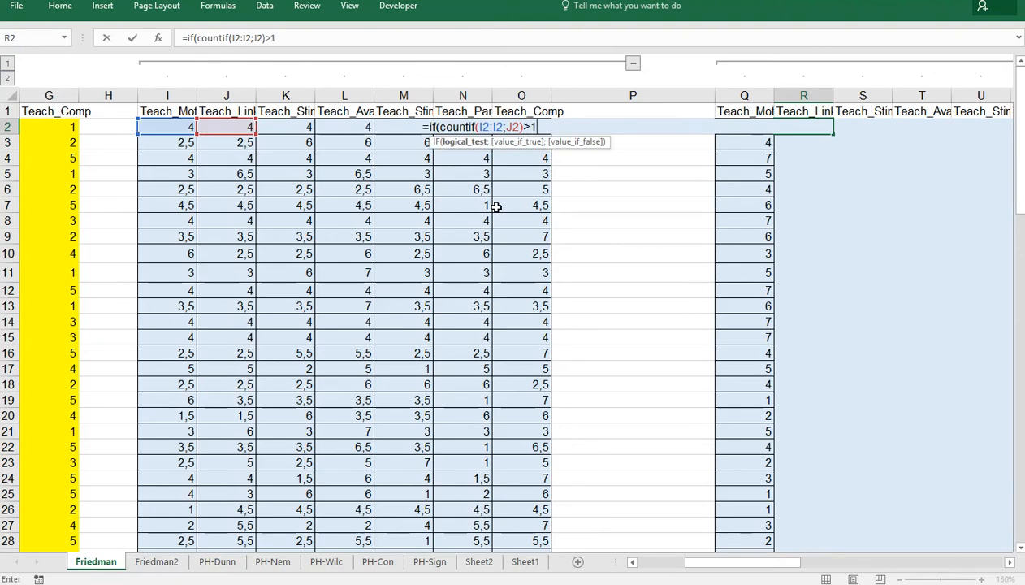
Step: Return blank or COUNTIF($I2:$O2;J2), anchor the ranges, and fill columns R to W
type(";@")
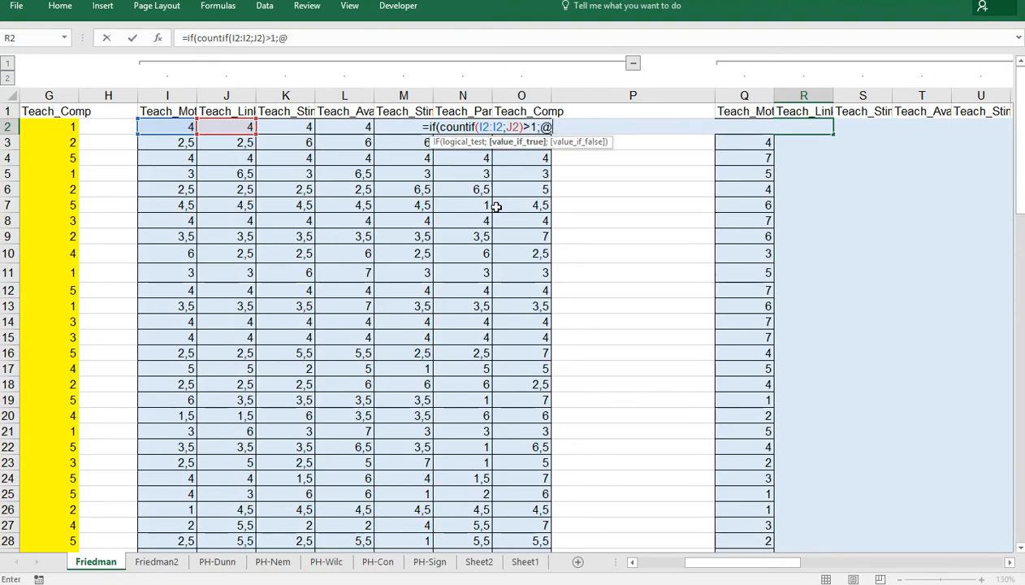
type("\"\";")
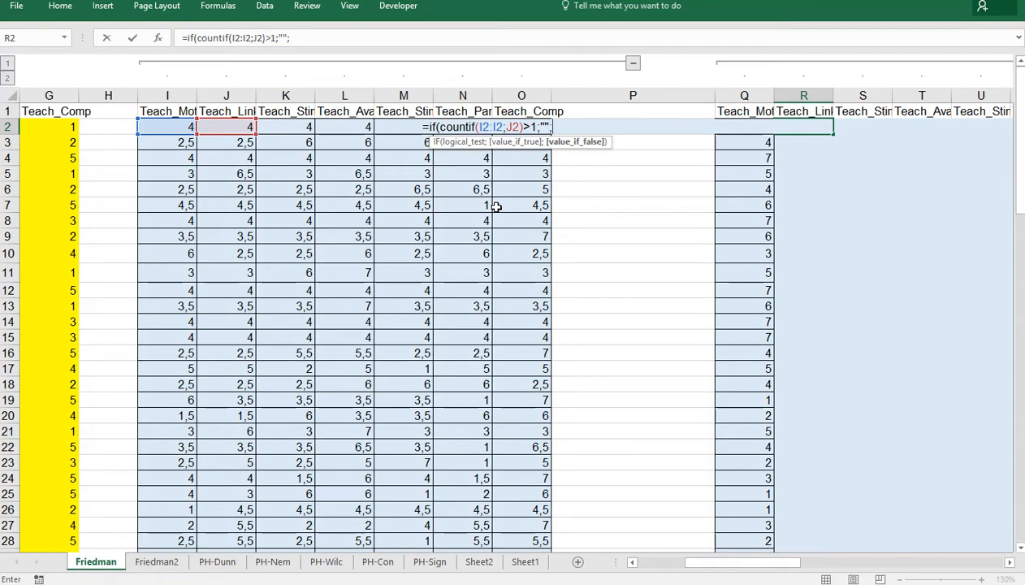
type("countif(")
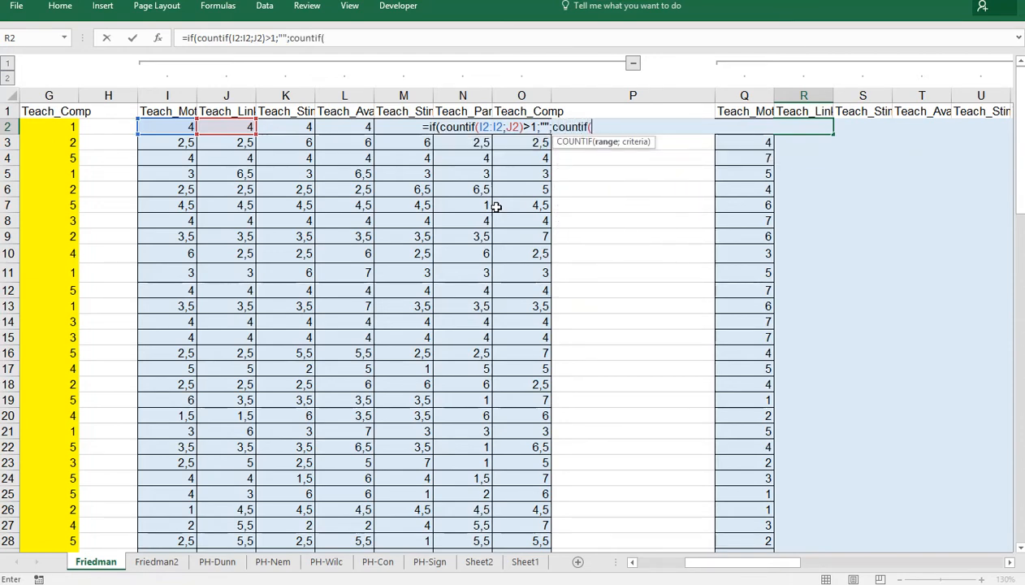
left_click(520, 127)
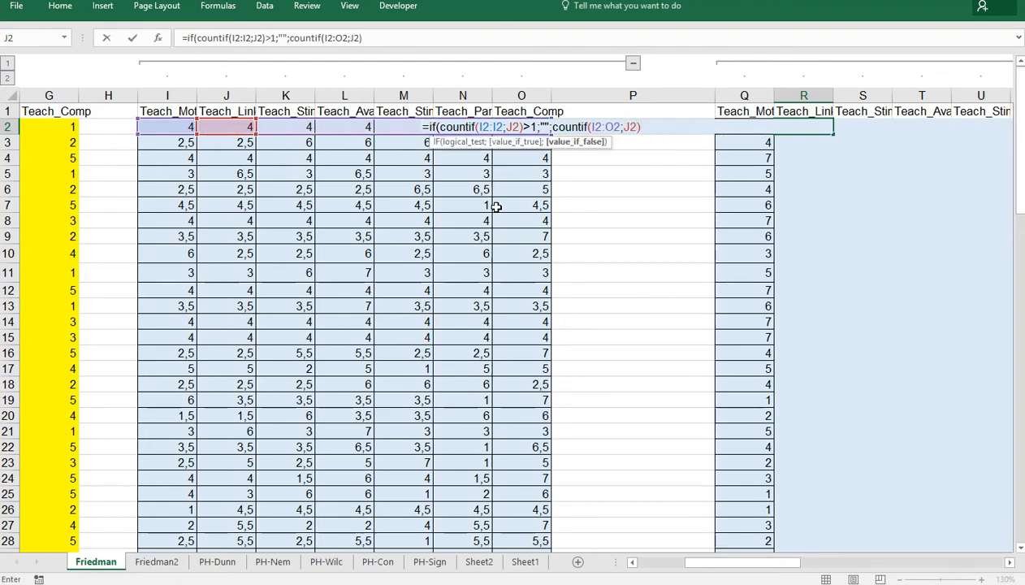
type(")")
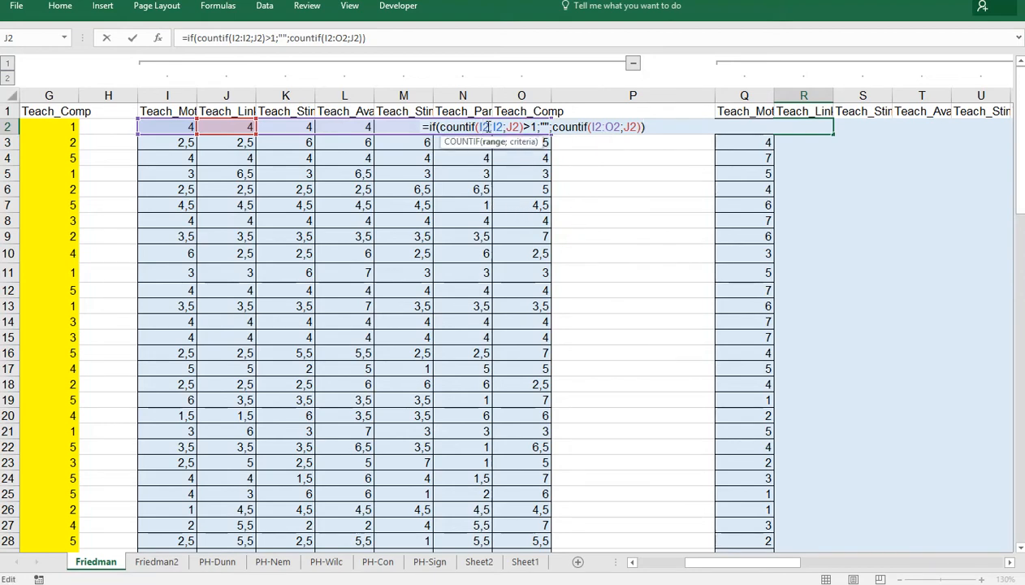
key("F4")
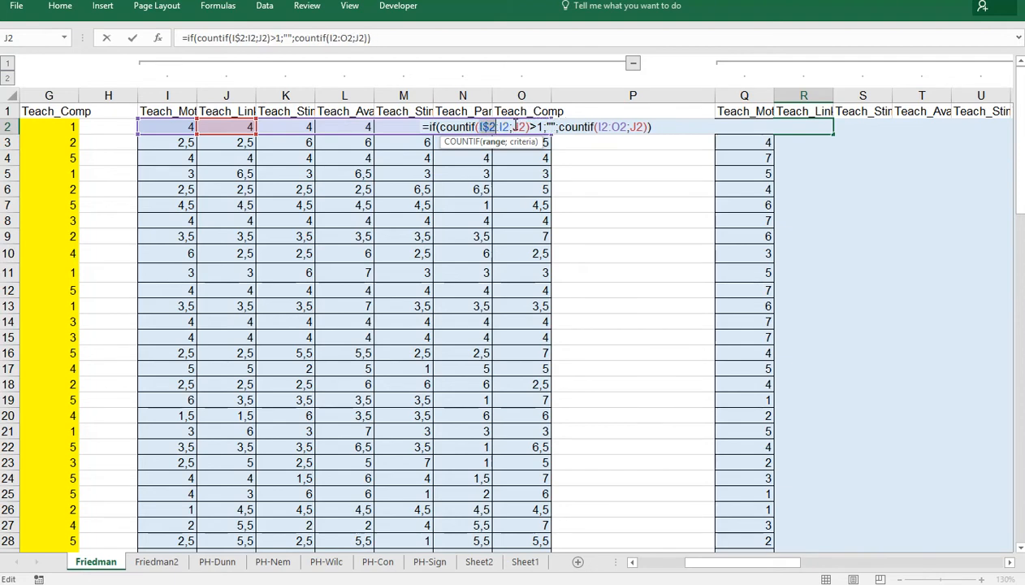
key("f4")
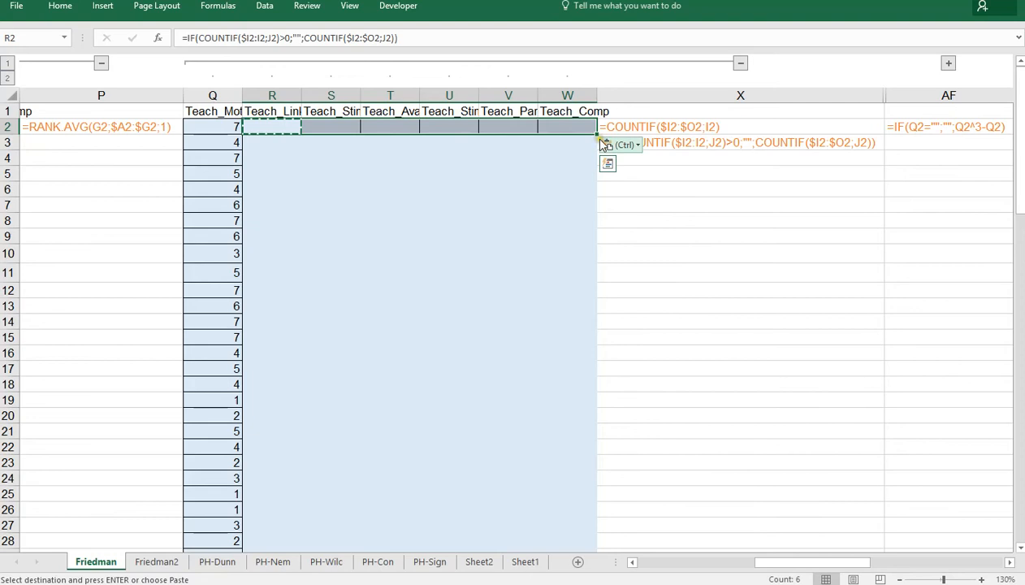
key("Return")
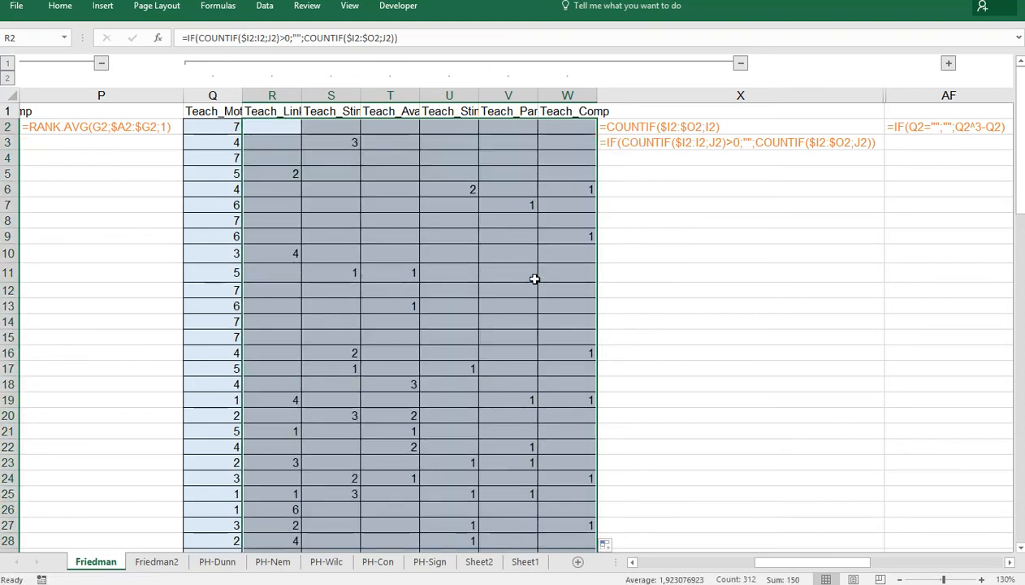
mouse_move(405, 206)
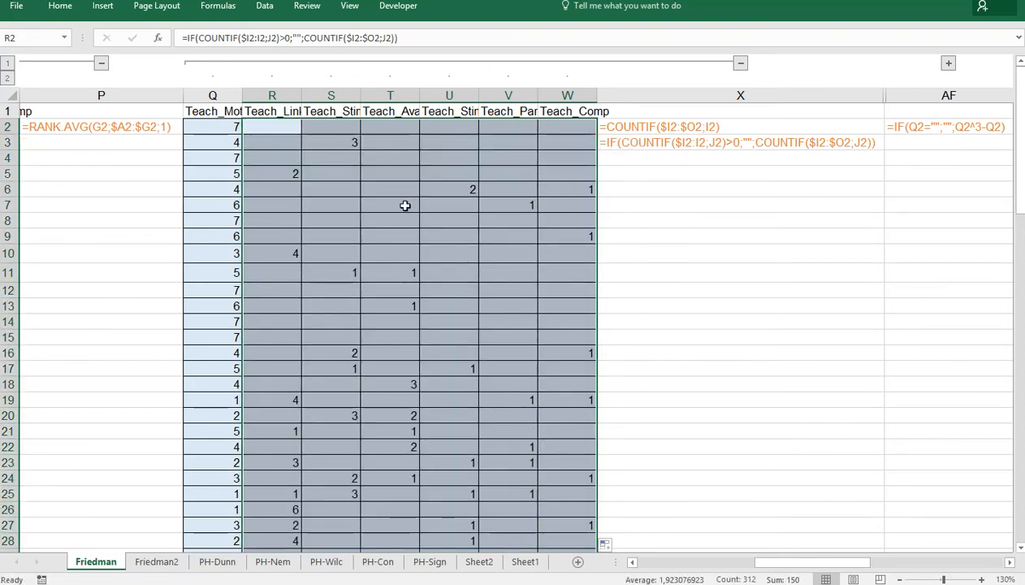
mouse_move(343, 154)
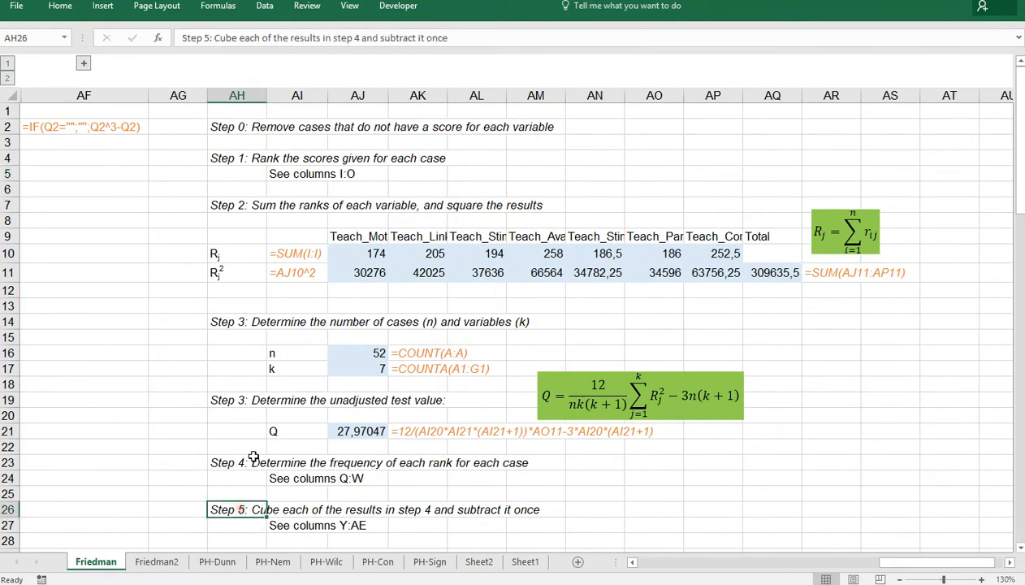
Step: Enter =IF(Q2="";"";Q2^3-Q2) in Y2 and fill Y2:AE53, giving values like 336, 60, 210
scroll("down", 3)
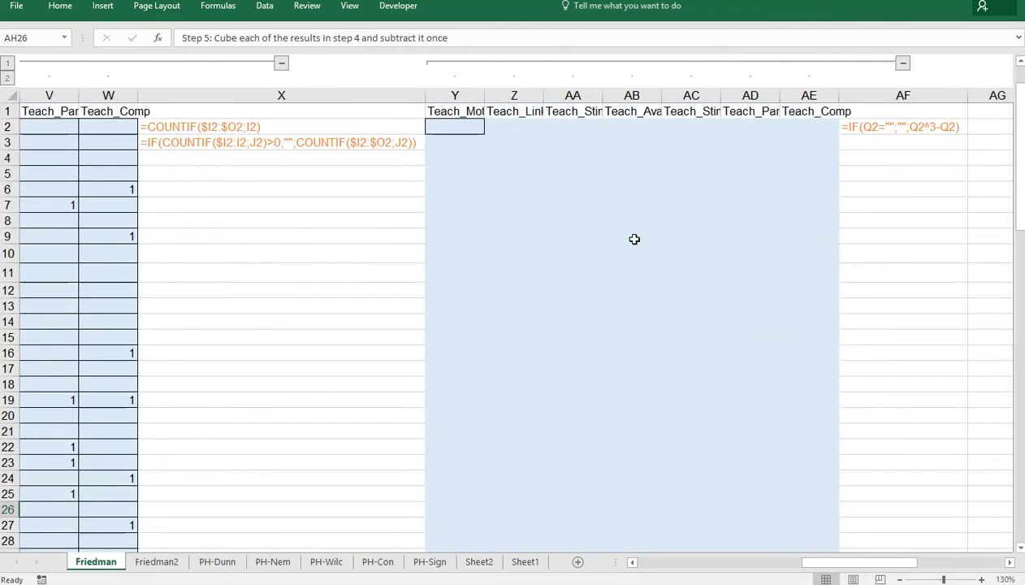
left_click(454, 126)
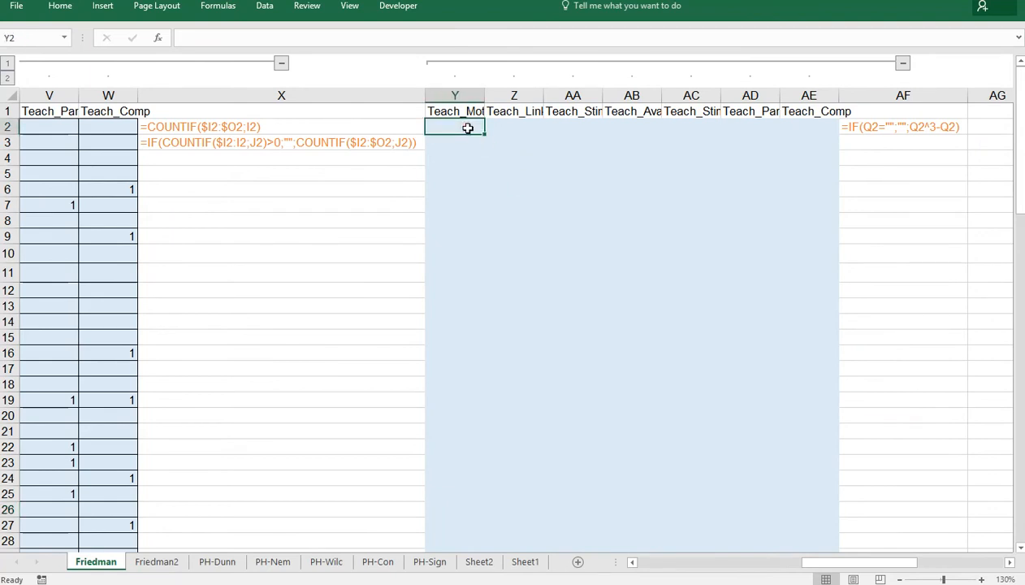
type("=if(Q2")
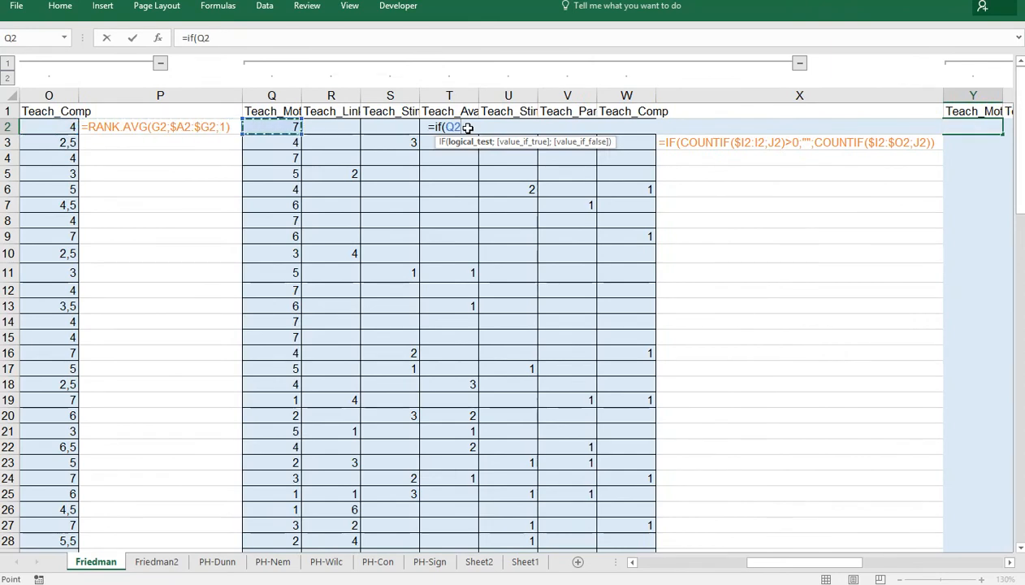
type("=\"\";\"\";Q2")
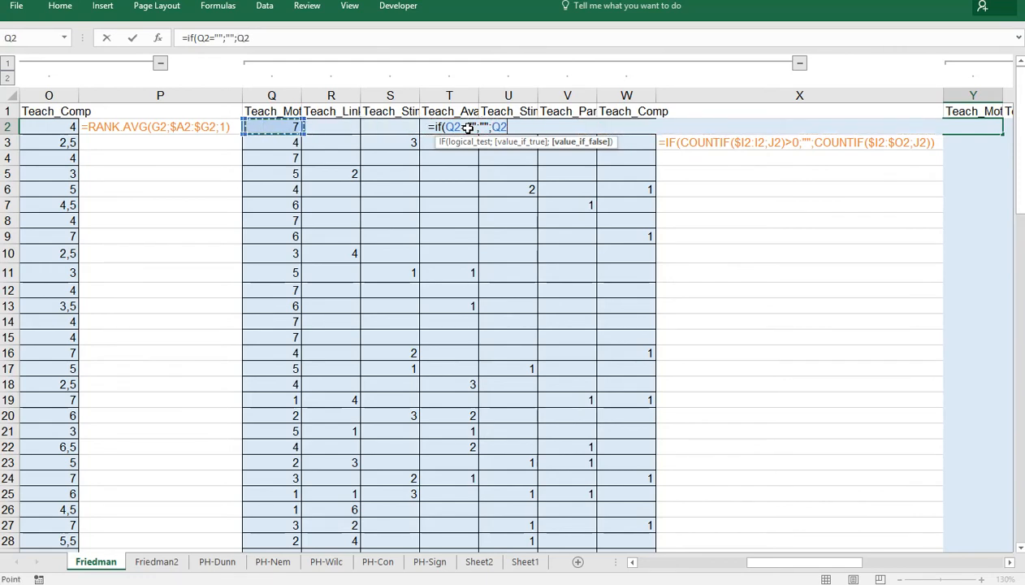
type("^3-Q2")
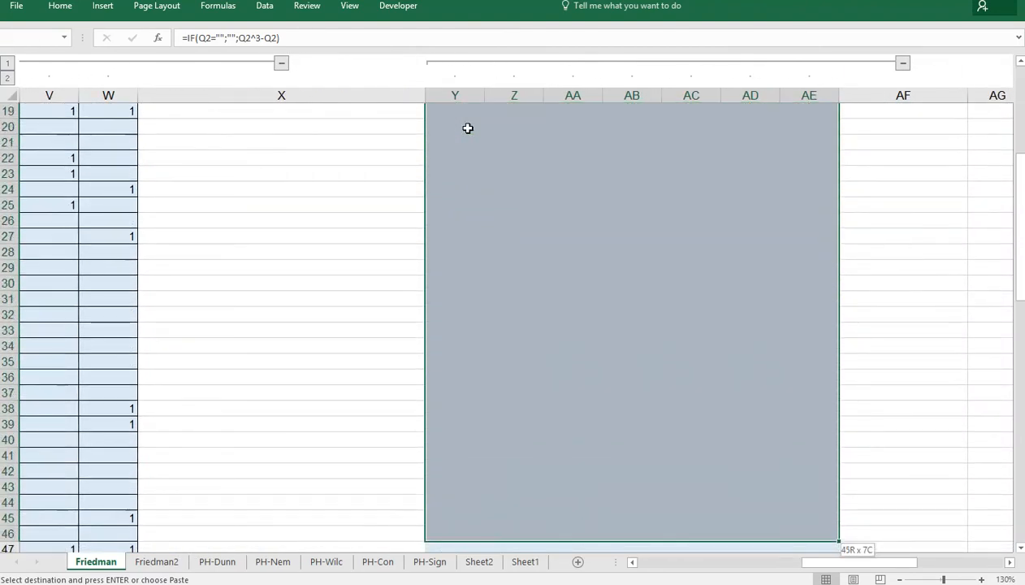
scroll("down", 3)
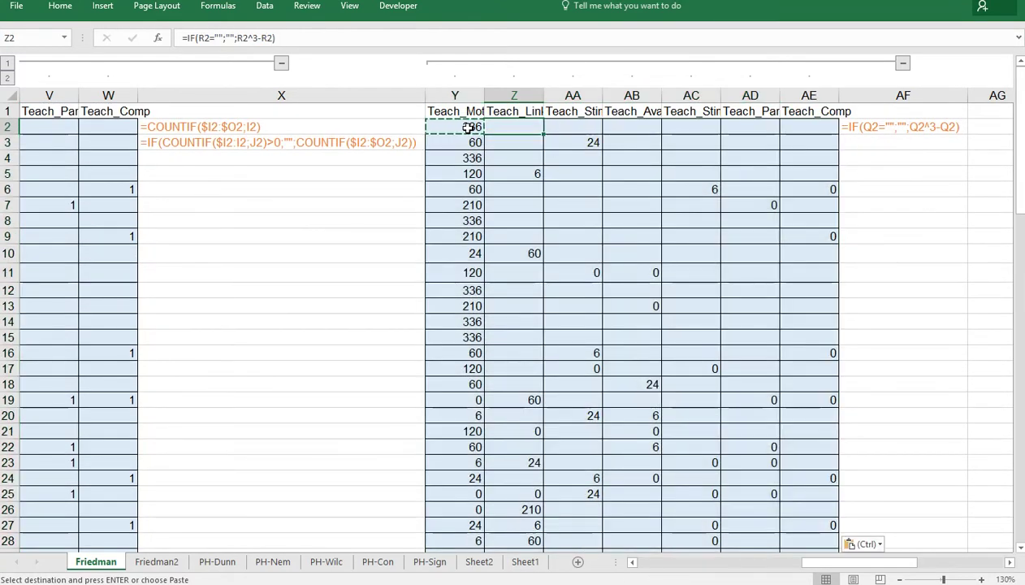
left_click(572, 272)
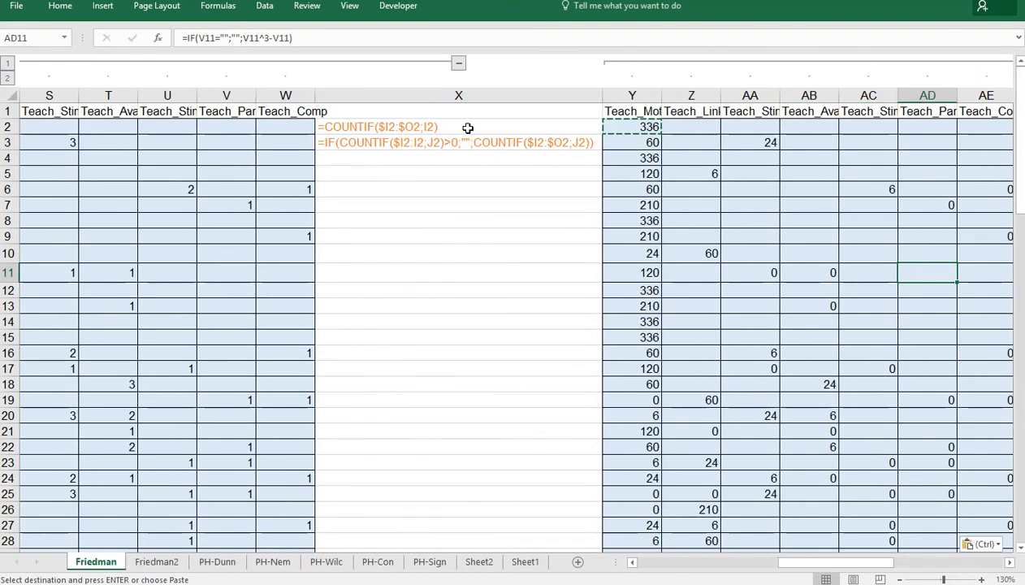
scroll("right", 3)
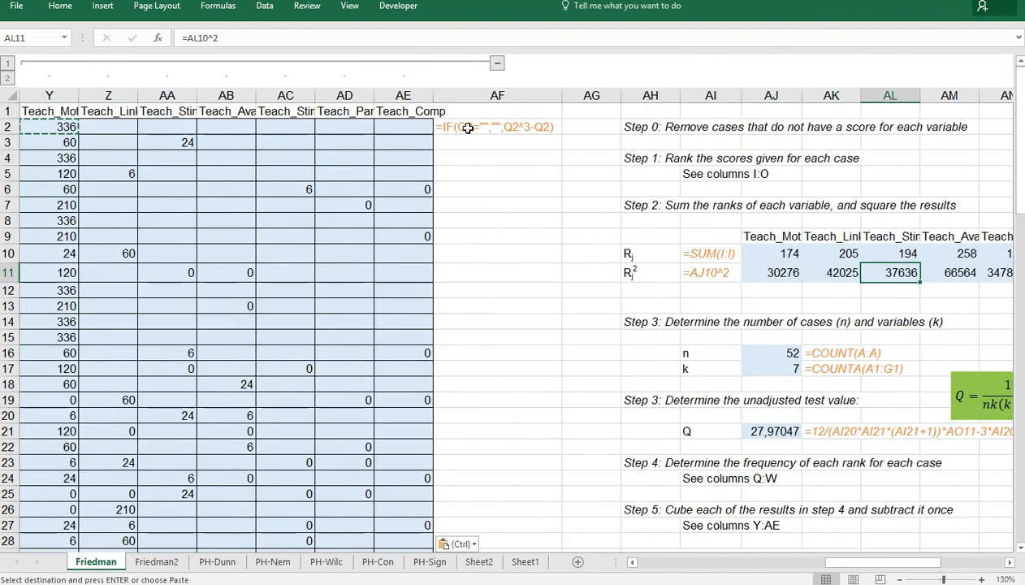
Step: Enter =SUM(Y:AE) in the Step 6 T cell AJ31, giving 7656
left_click(889, 509)
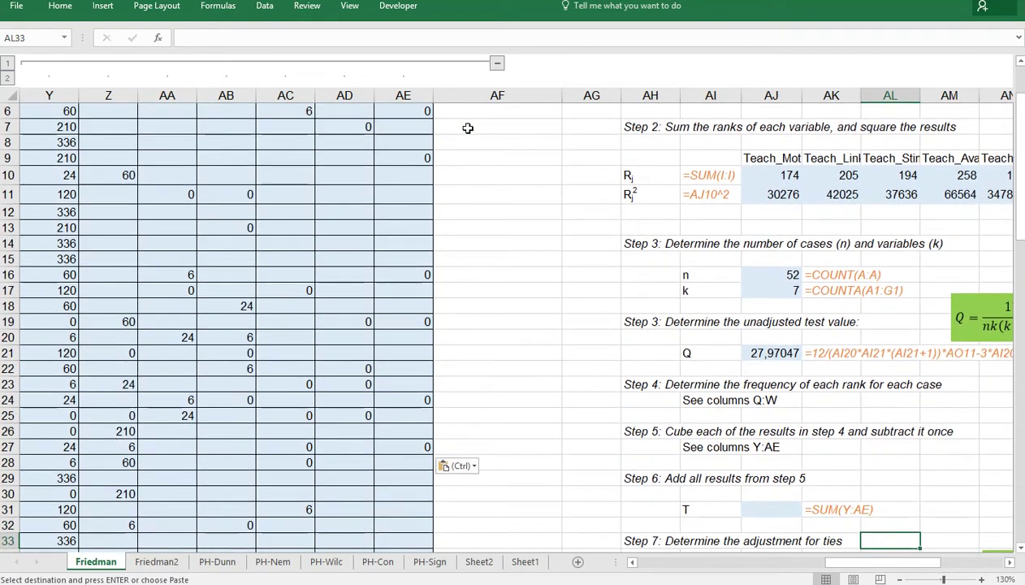
left_click(770, 509)
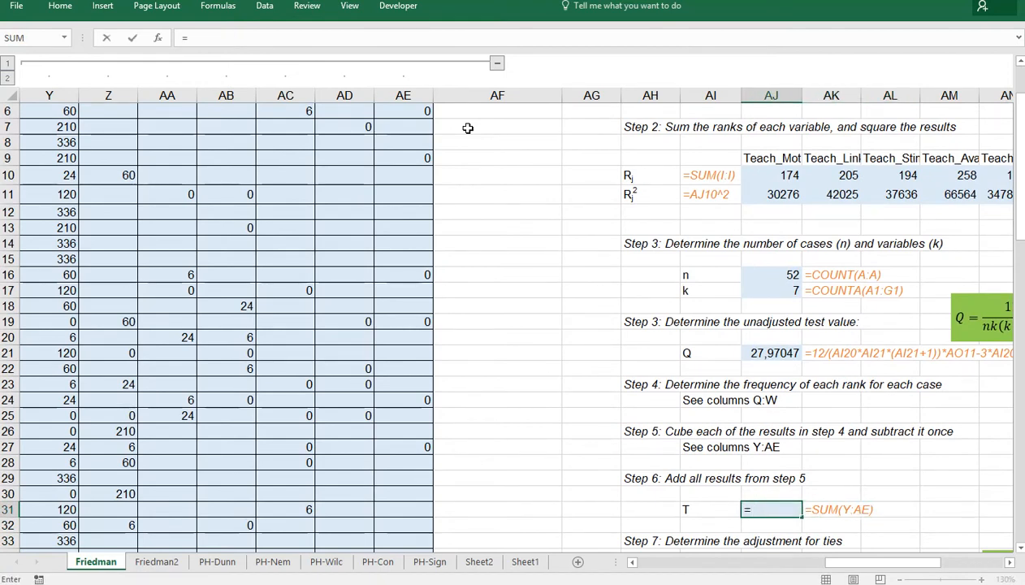
type("=sum(Y")
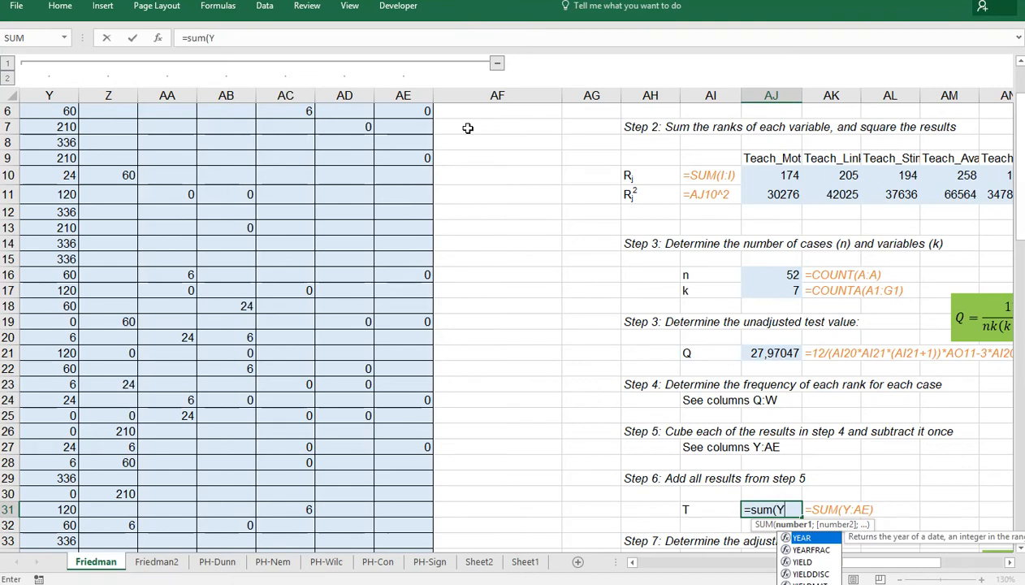
type(":AE")
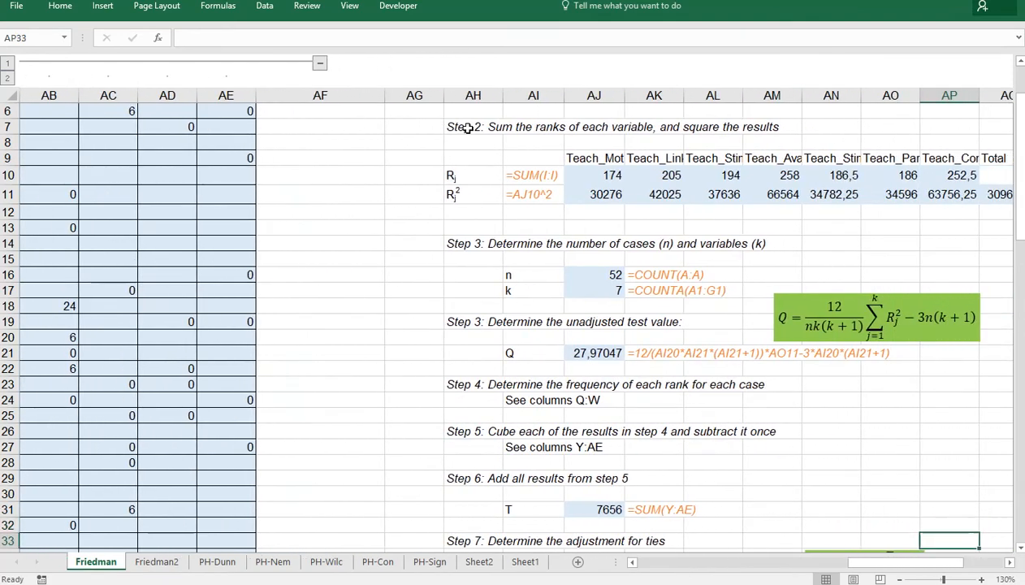
Step: Build the Step 7 tie adjustment formula =1-AJ31/(AJ16*AJ17*(AJ17^2-1)) in AJ35
scroll("down", 3)
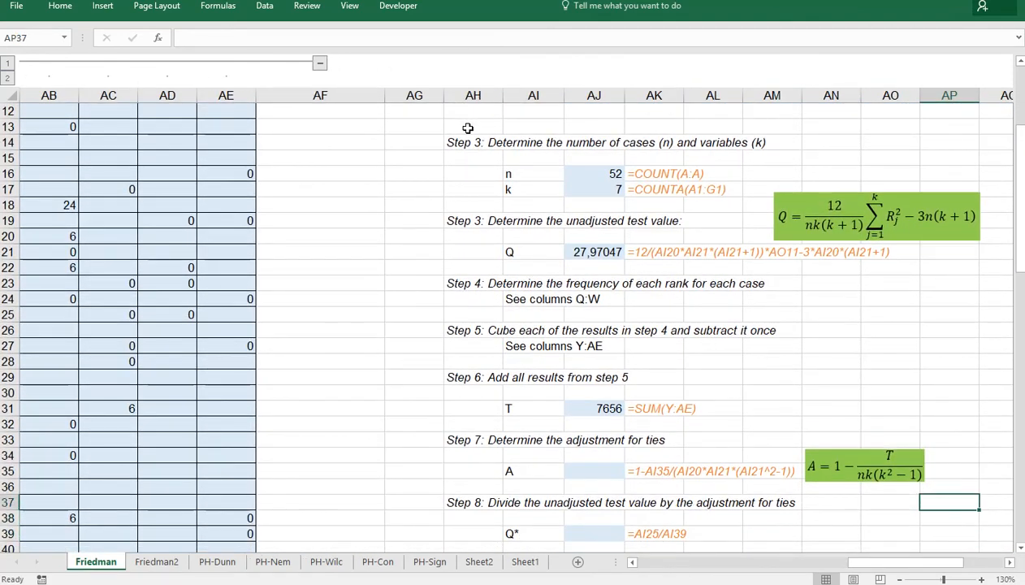
left_click(534, 471)
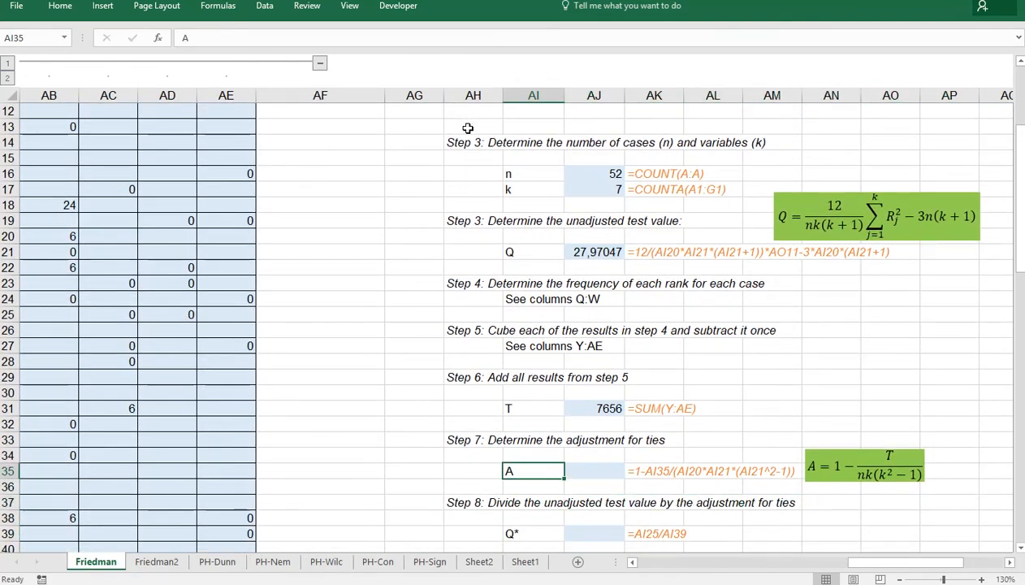
left_click(594, 471)
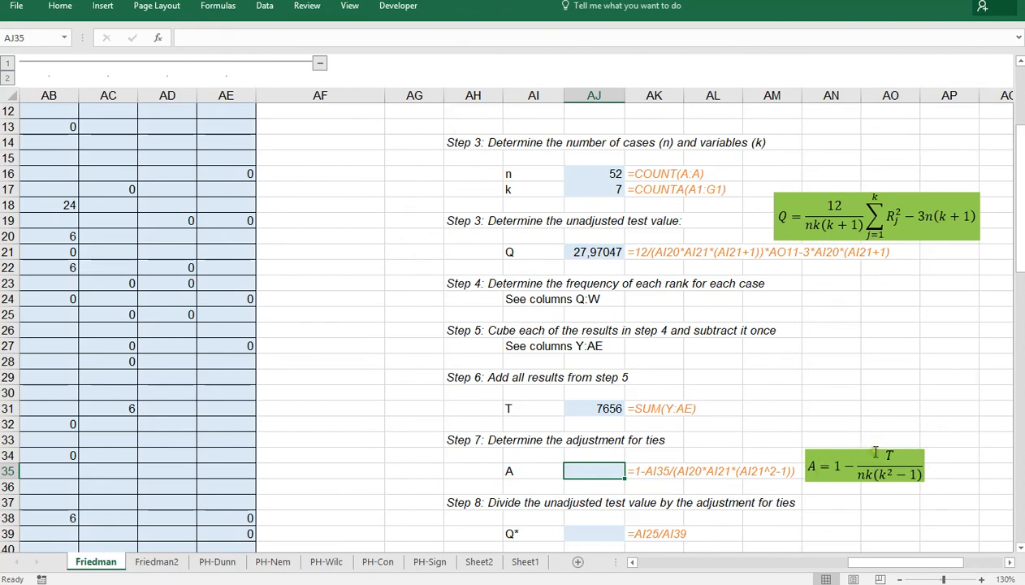
mouse_move(664, 442)
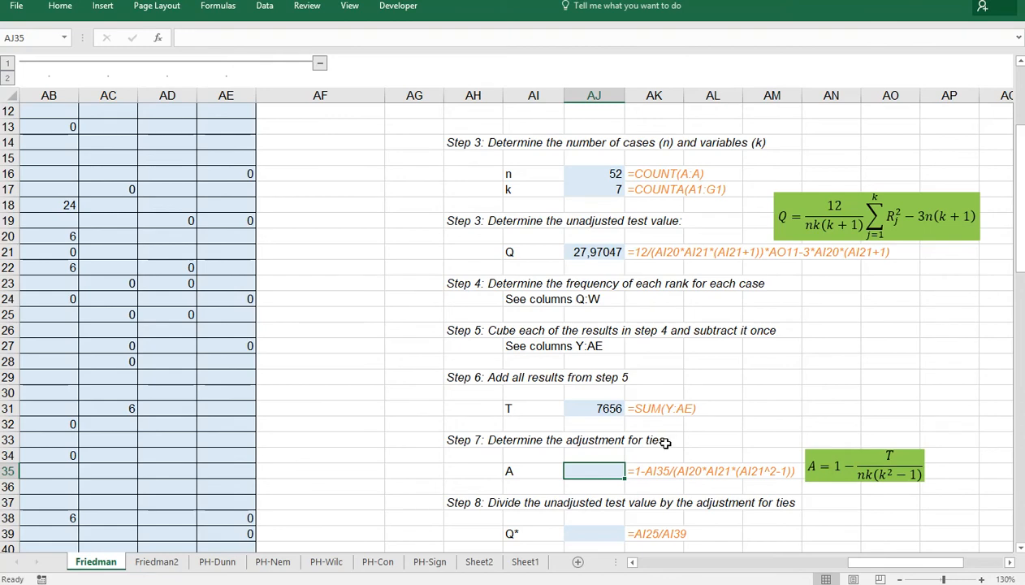
type("=1-")
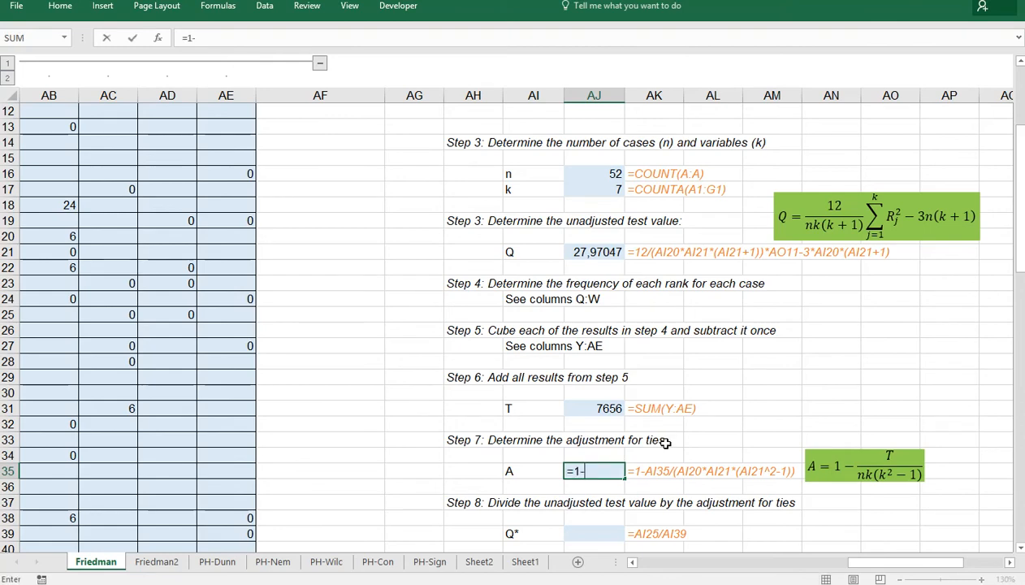
left_click(592, 407)
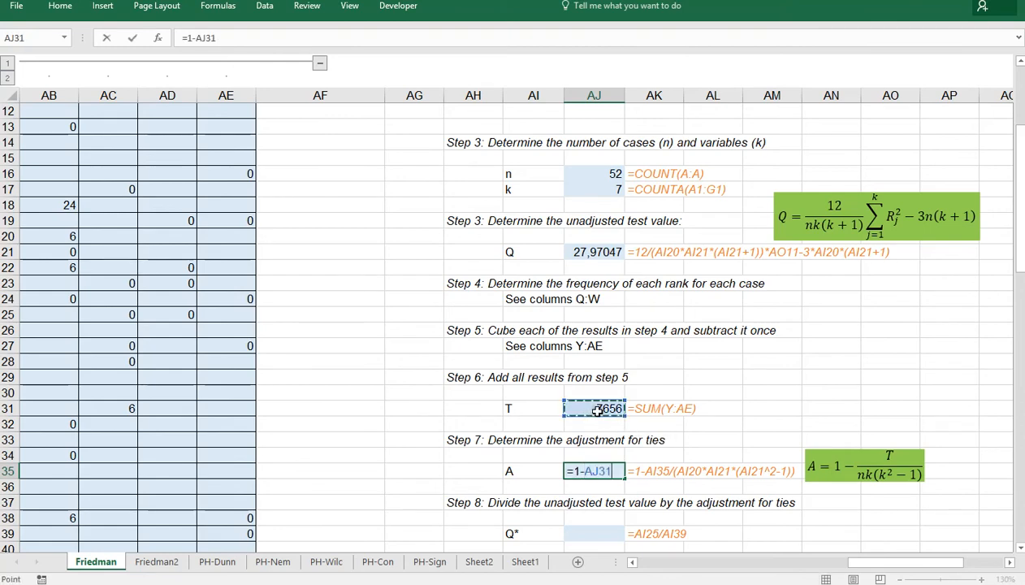
type("/")
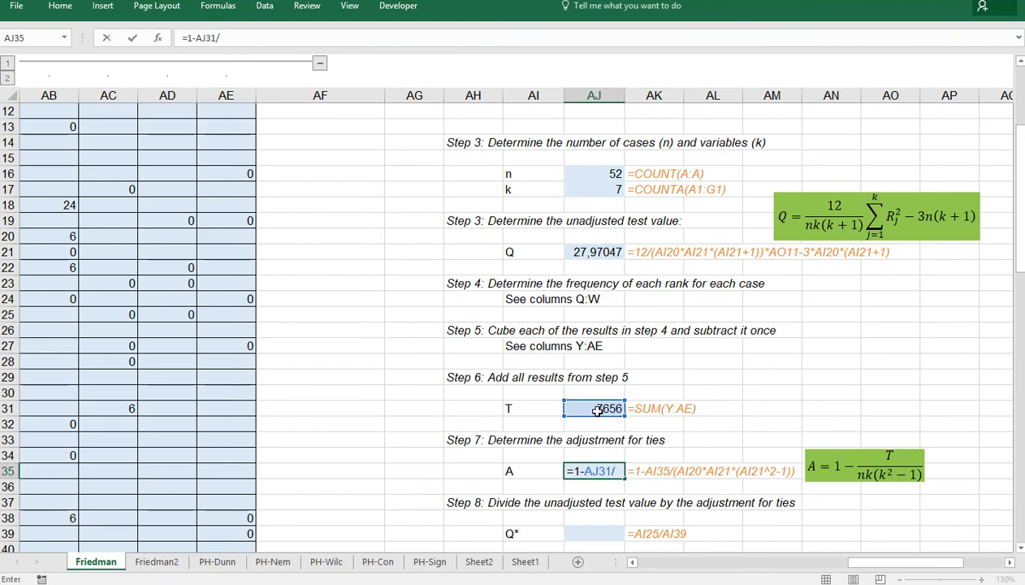
type("(")
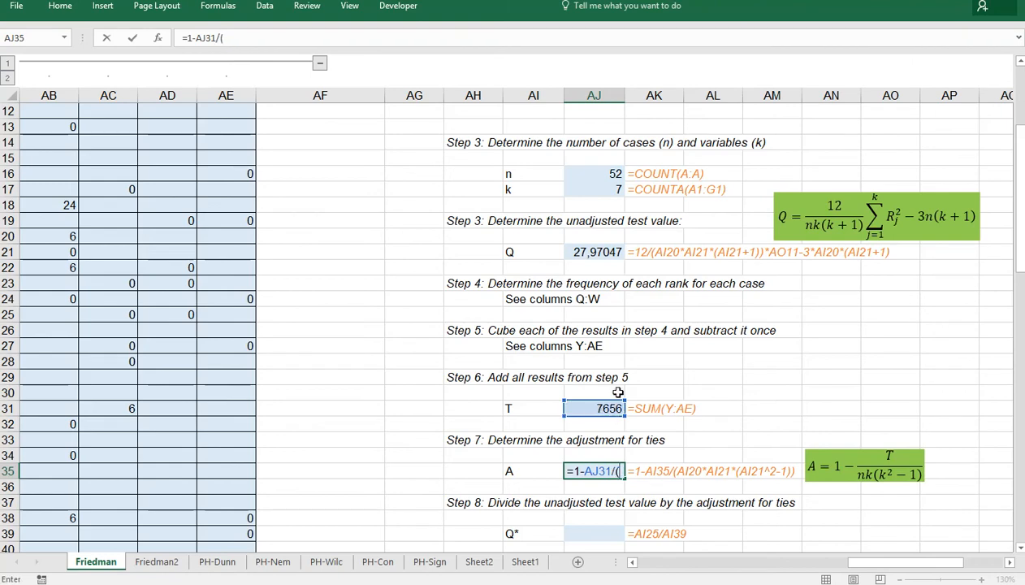
left_click(593, 173)
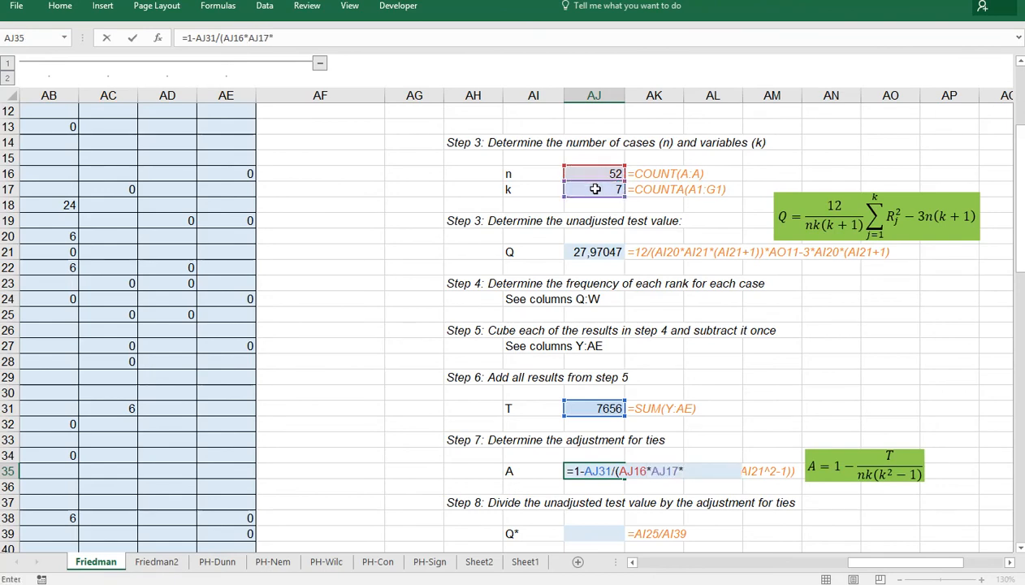
type("(")
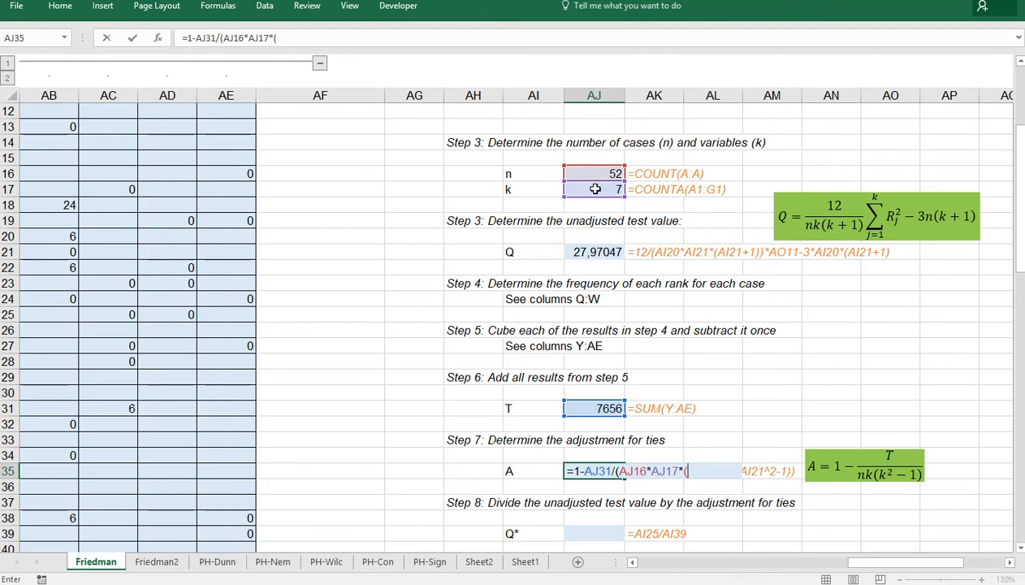
left_click(592, 189)
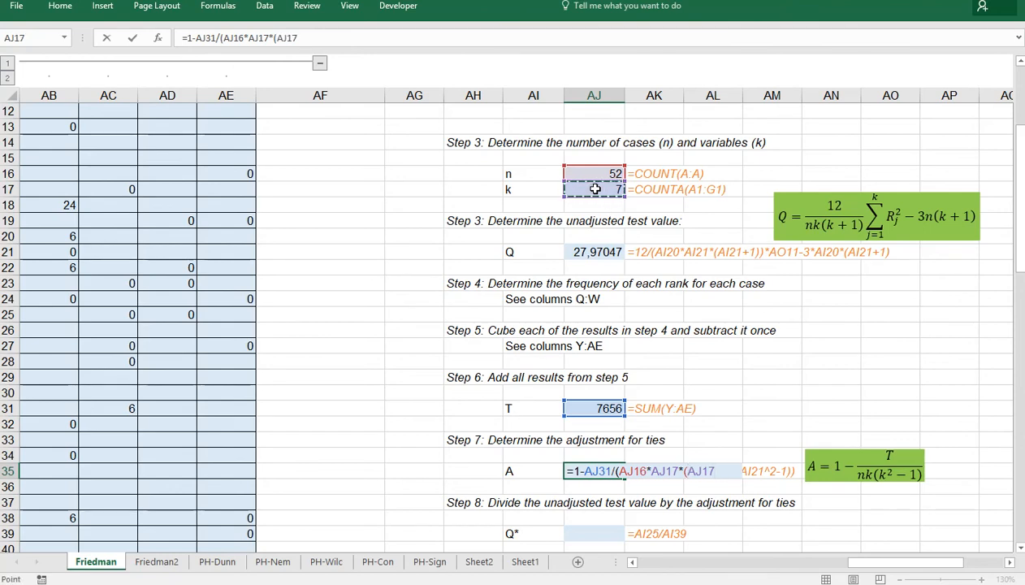
type("^2-1))")
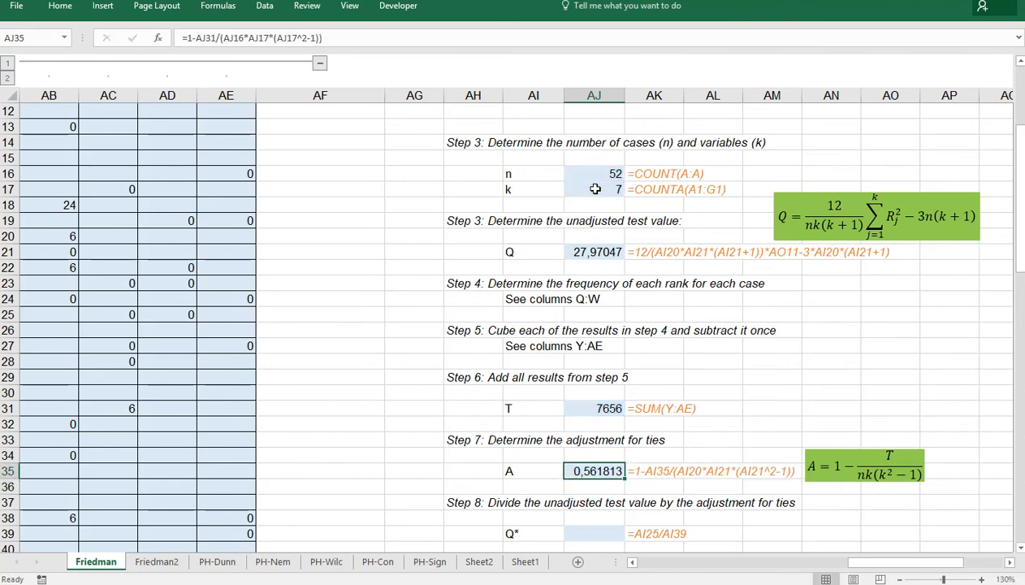
scroll("down", 3)
type("=")
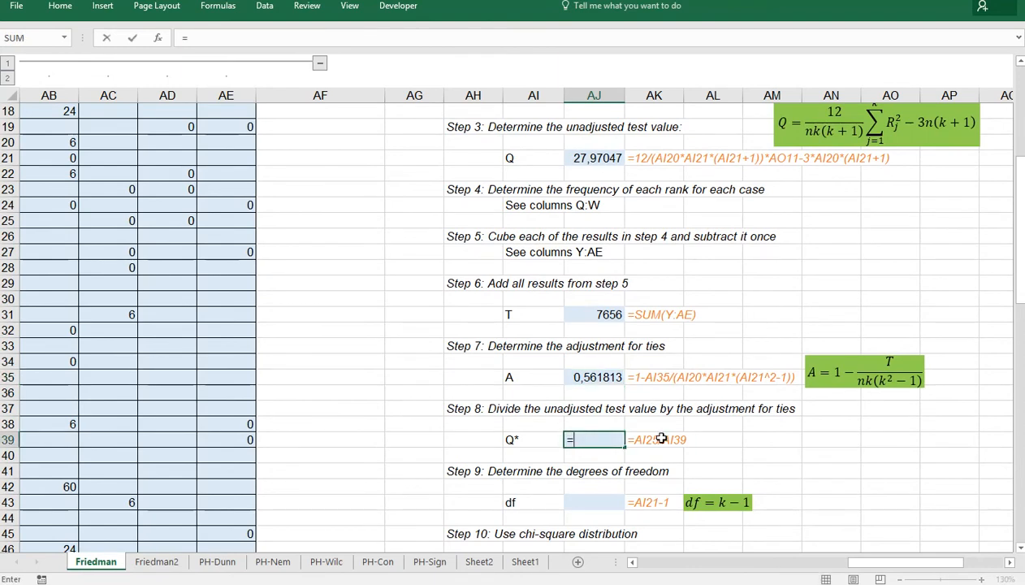
Step: Enter the adjusted Q* as Q divided by A, giving 49,78606
left_click(593, 157)
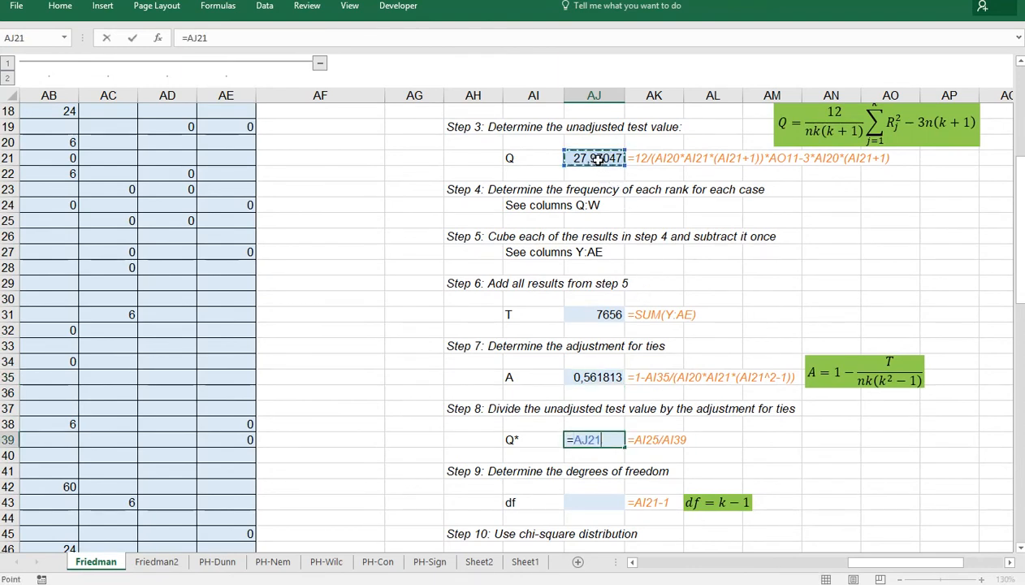
type("/")
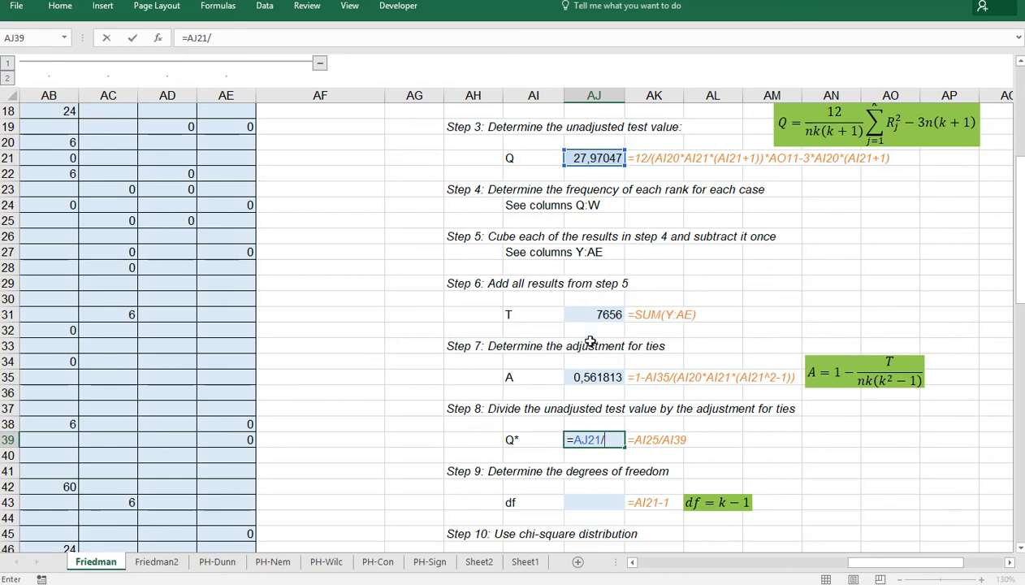
left_click(593, 377)
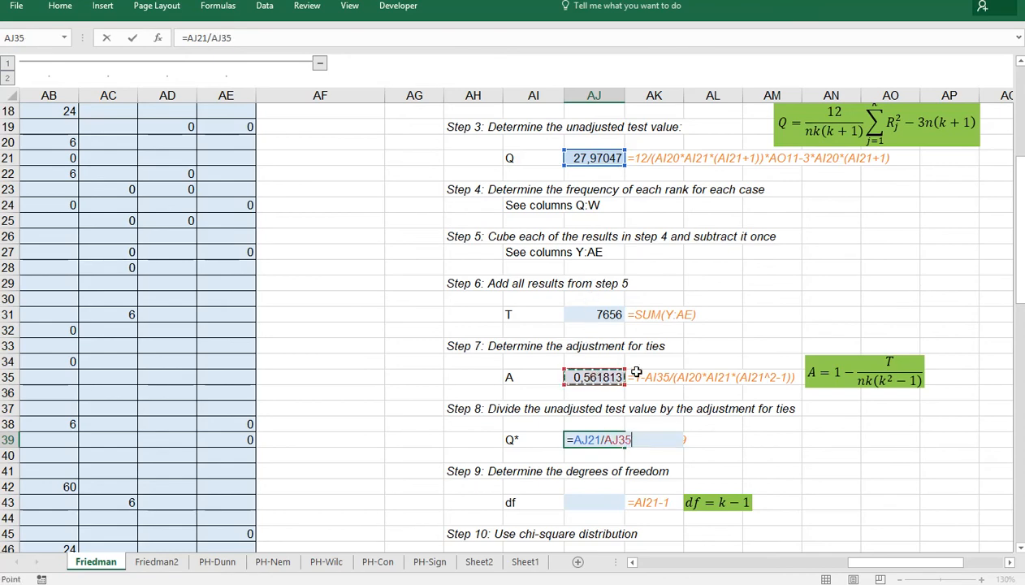
key("Return")
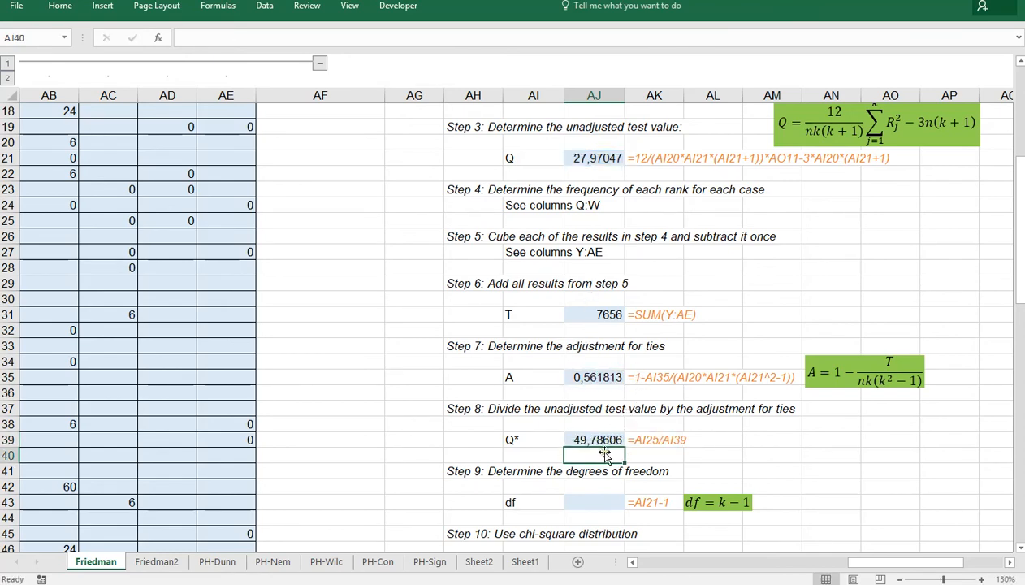
Step: Fill the degrees of freedom cell (df = 6) and scroll down to Step 10
left_click(594, 502)
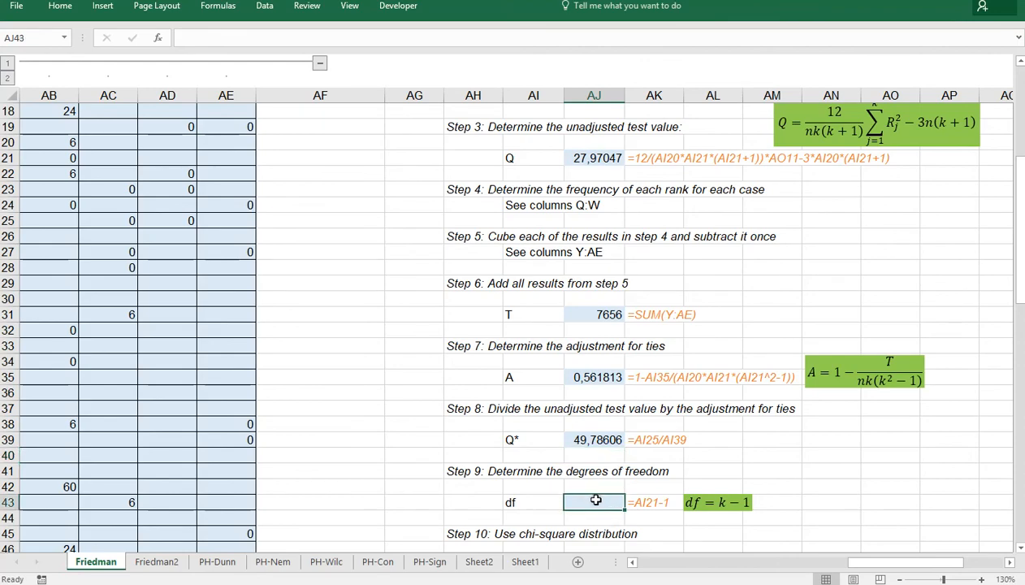
scroll("down", 3)
type("=")
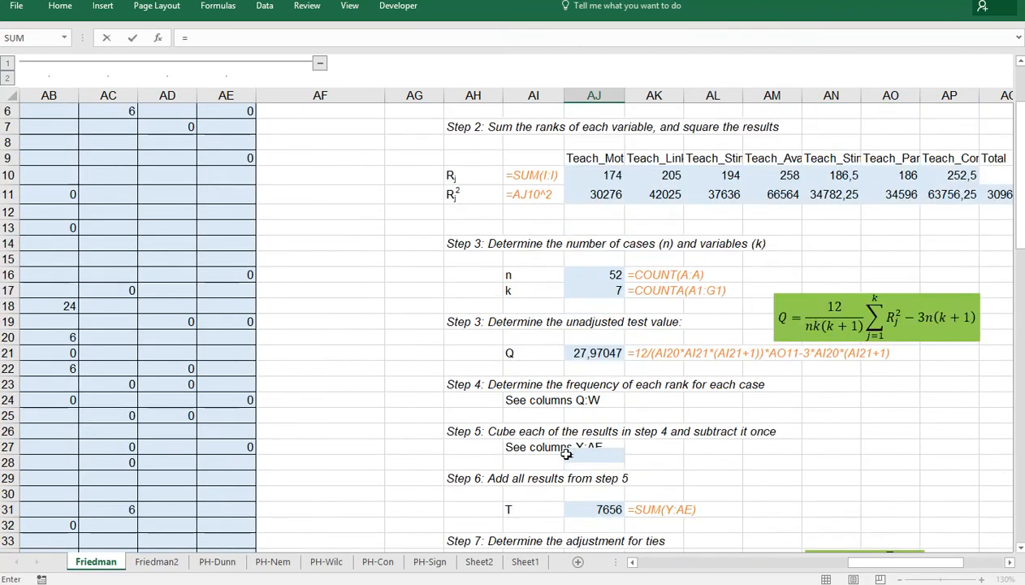
left_click(592, 291)
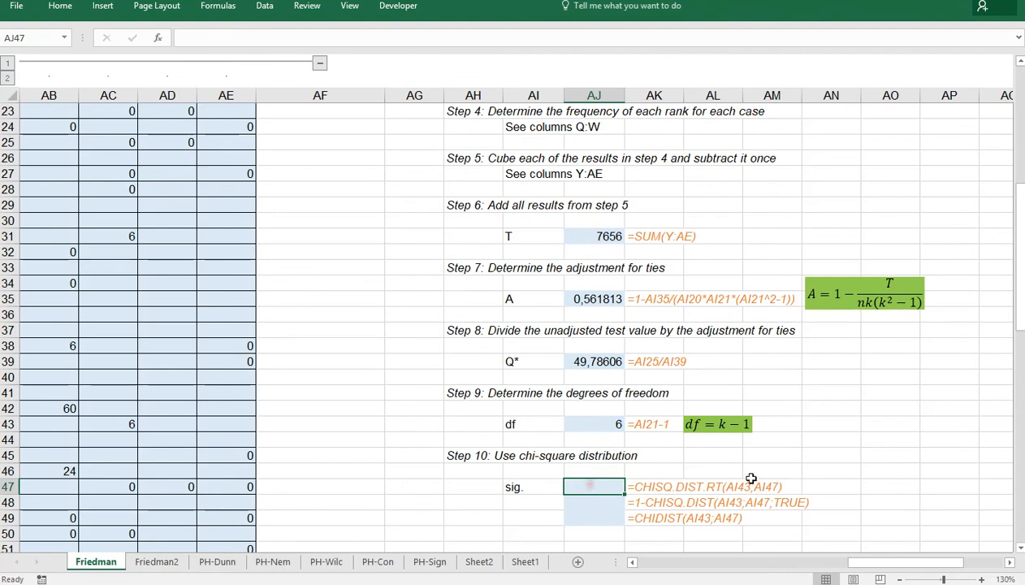
mouse_move(755, 476)
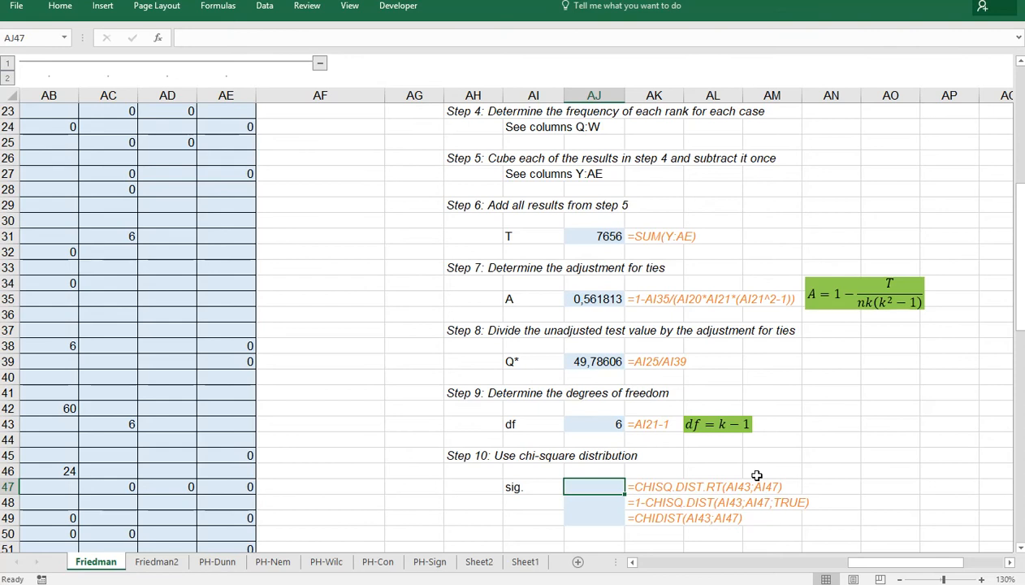
Step: Compute the first significance as =CHISQ.DIST.RT(AJ39;AJ43), returning 5,19E-09
type("=")
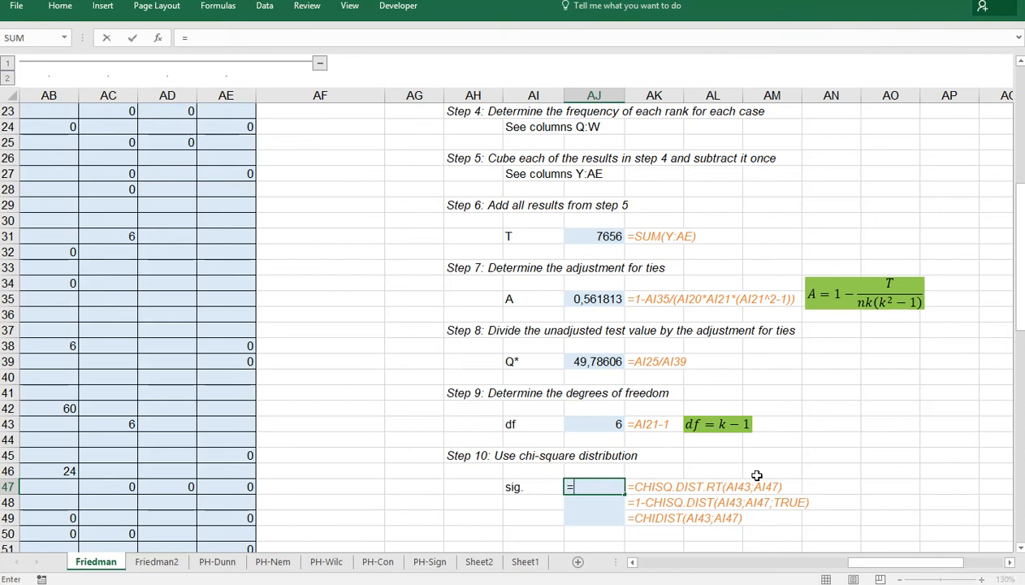
type("chis")
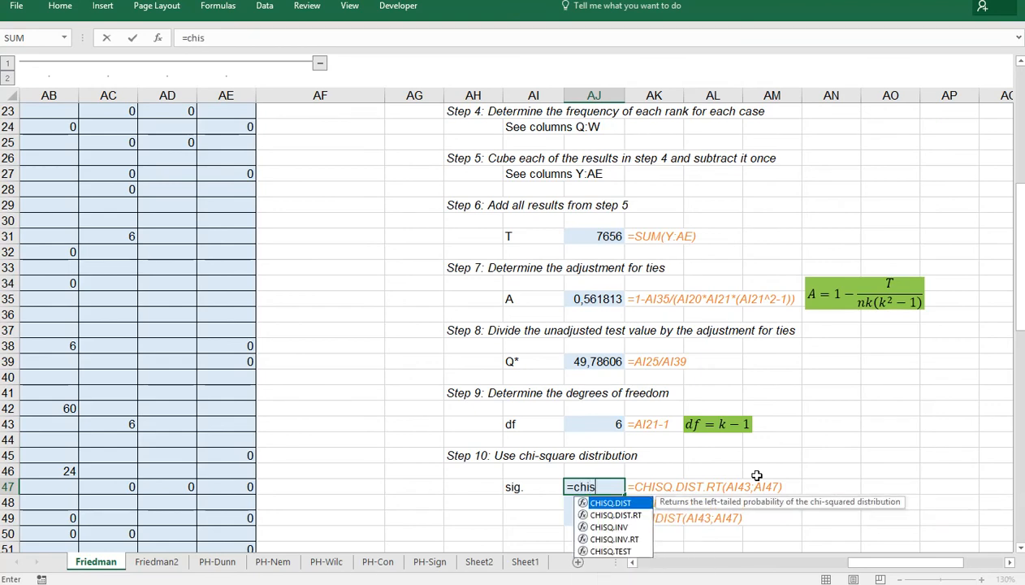
type("q")
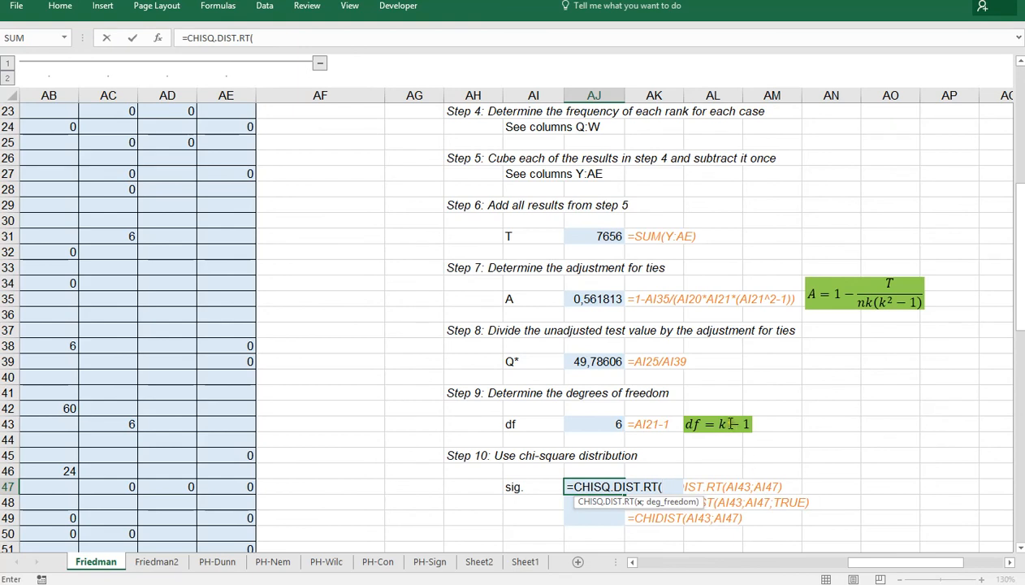
left_click(594, 361)
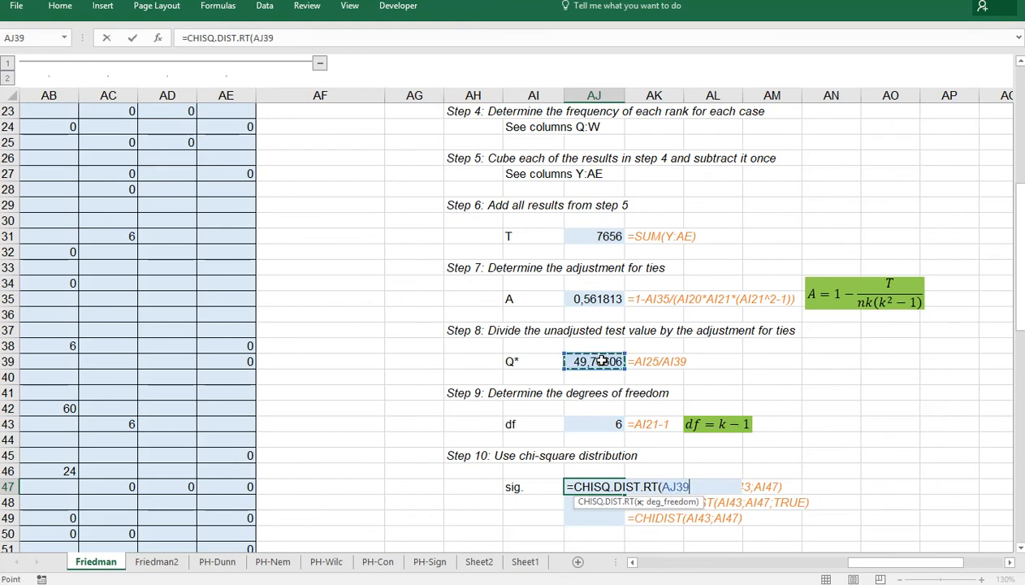
type(";")
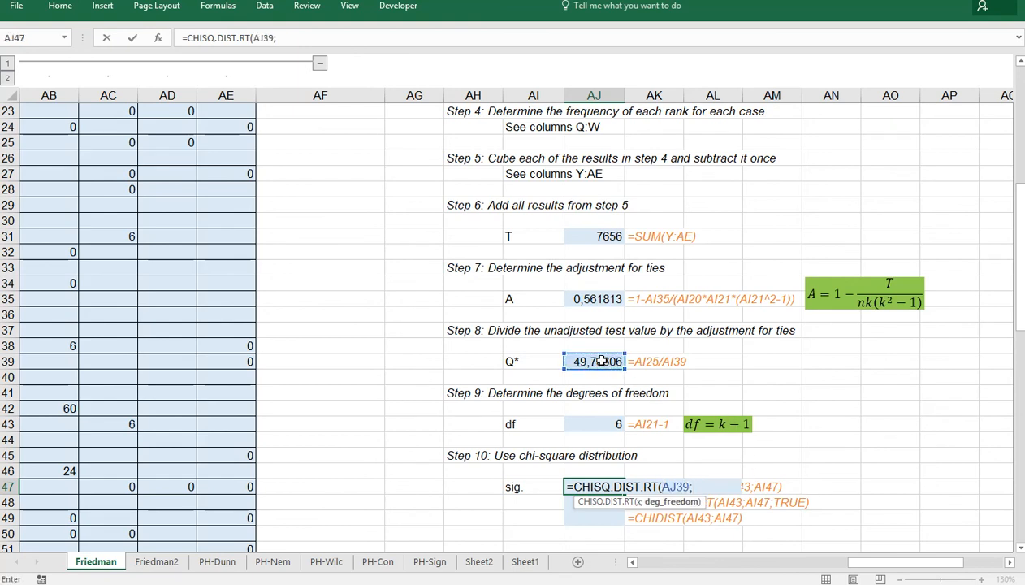
left_click(593, 423)
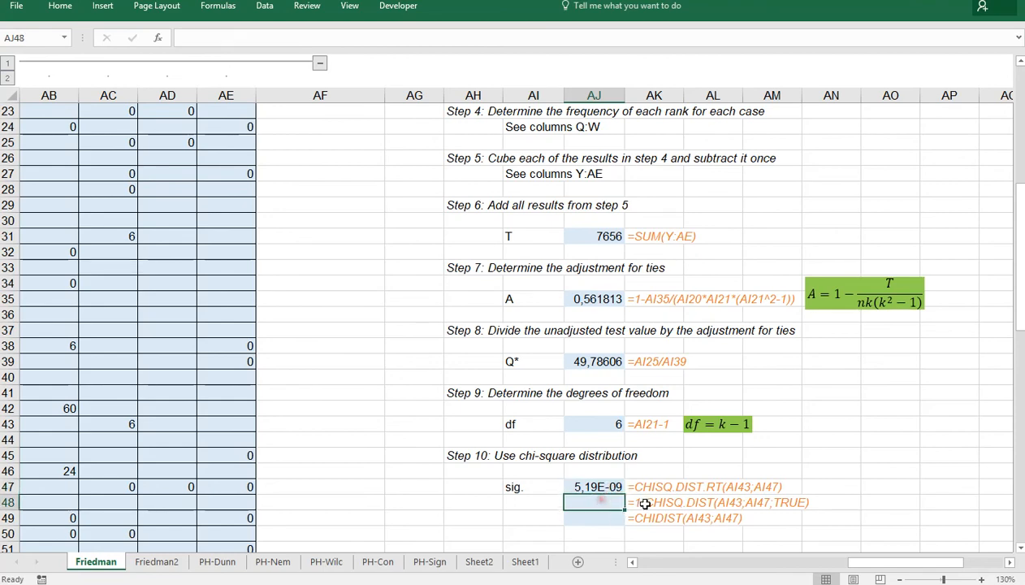
Step: Enter =1-CHISQ.DIST(AJ39;AJ43;TRUE) in AJ48 as the second significance
type("=1")
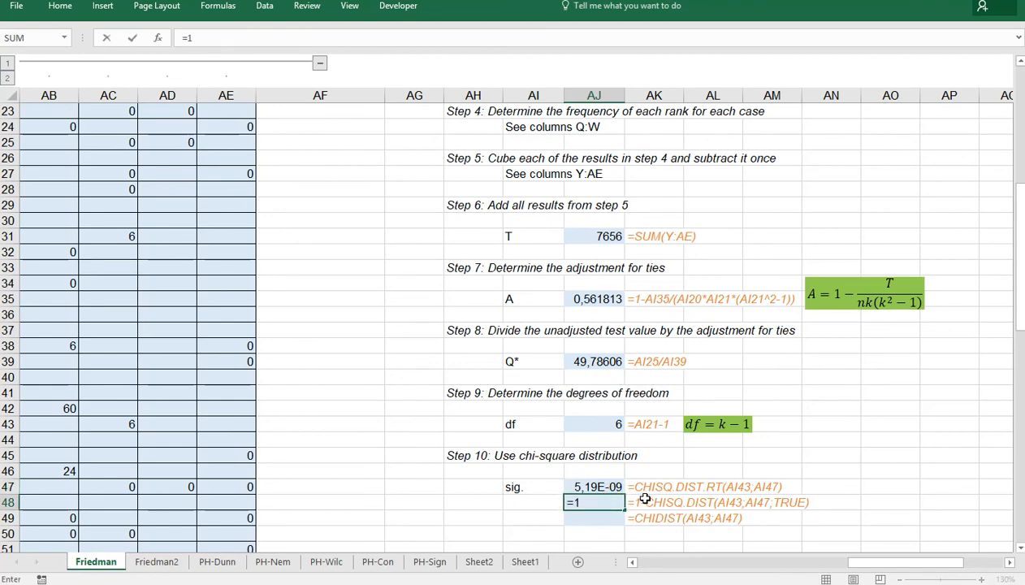
type("-chi")
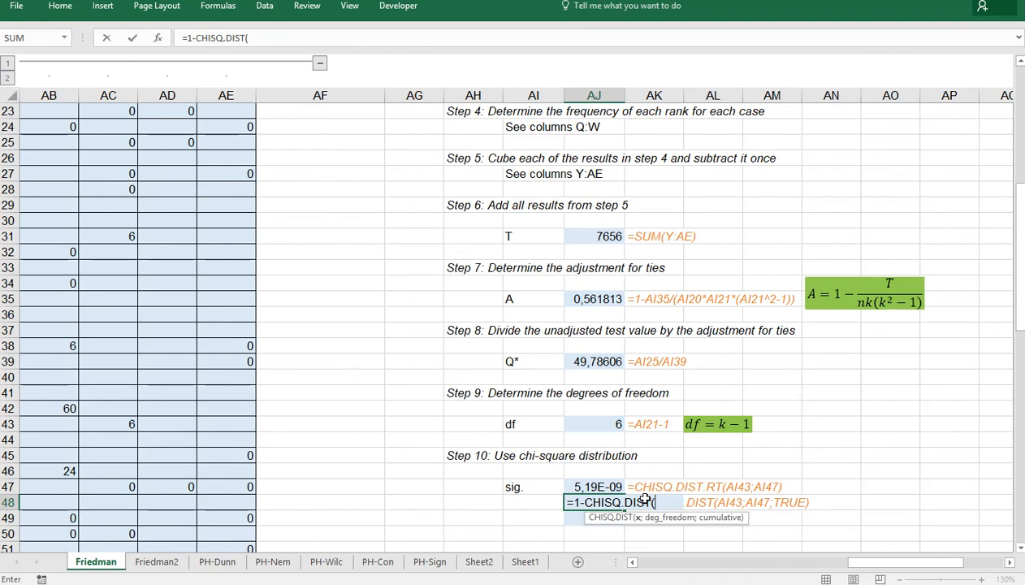
left_click(593, 361)
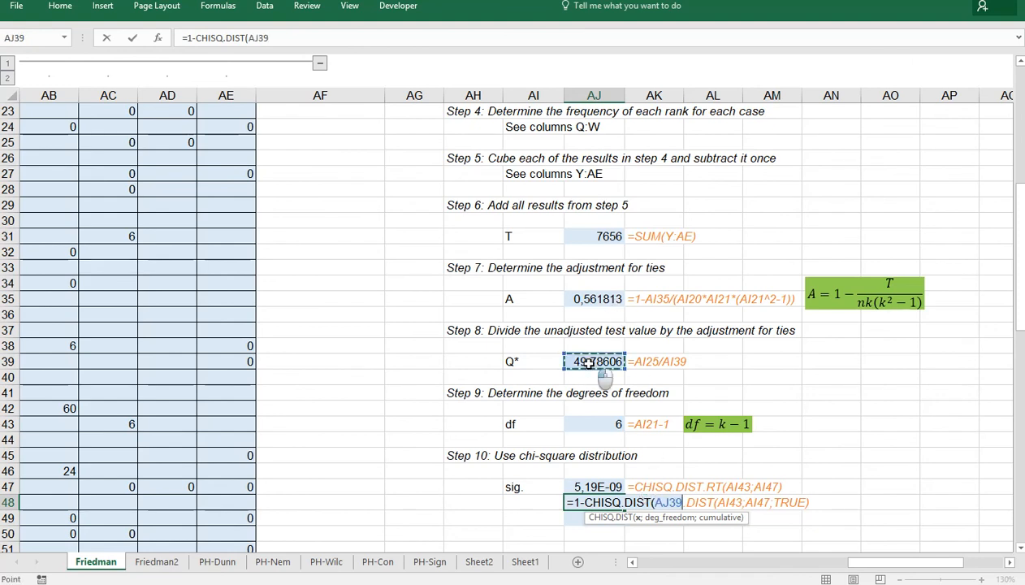
type(";")
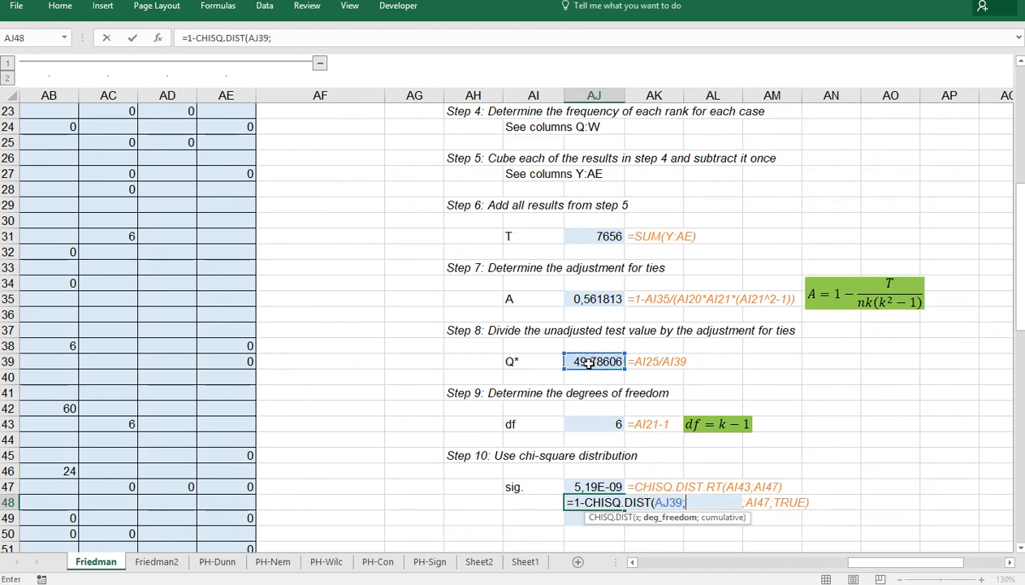
left_click(593, 423)
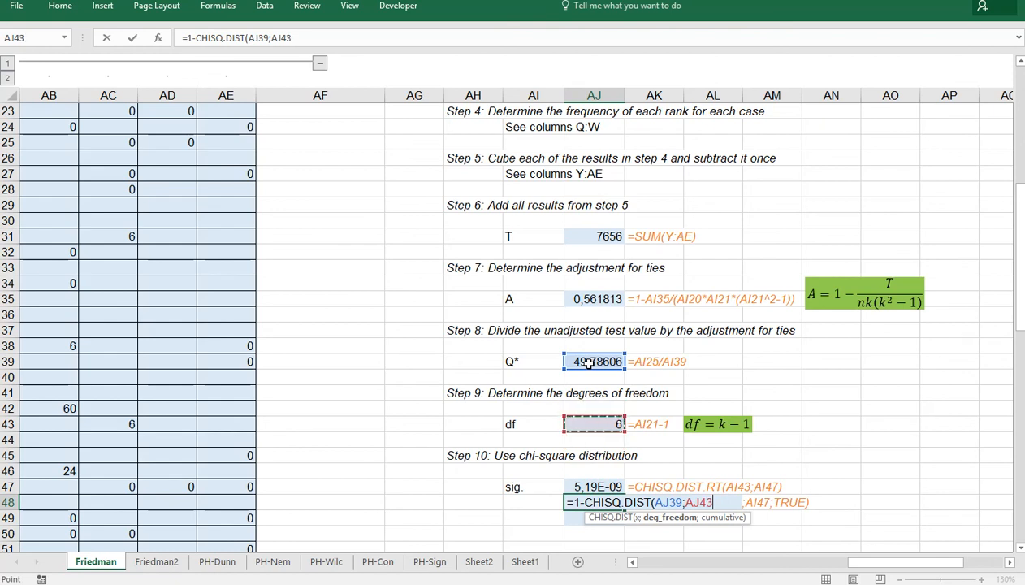
type(";true")
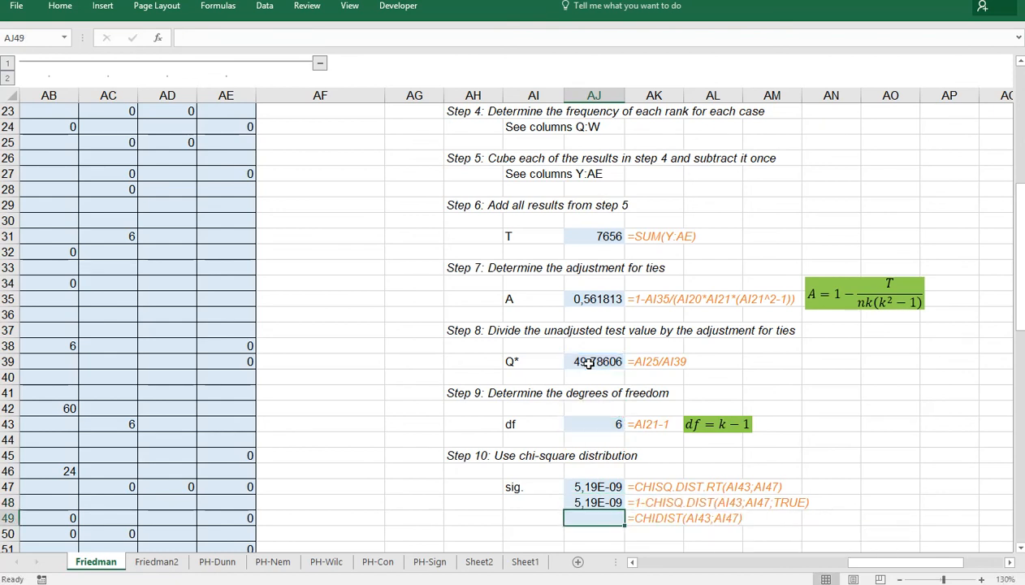
Step: Enter =CHIDIST(AJ39;AJ43) in AJ49, then select the three p-value cells AJ47:AJ49
type("=chidist(")
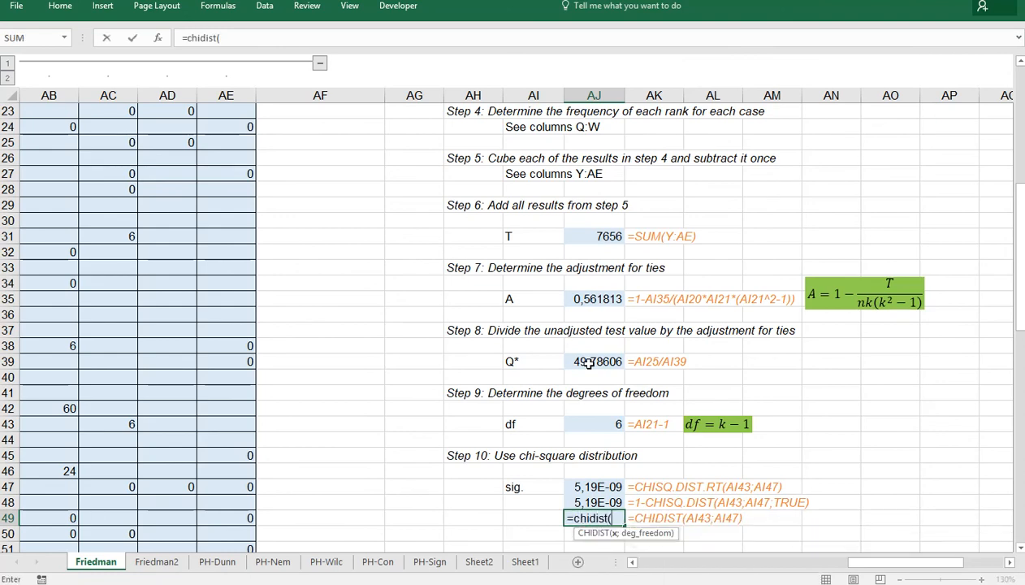
left_click(592, 423)
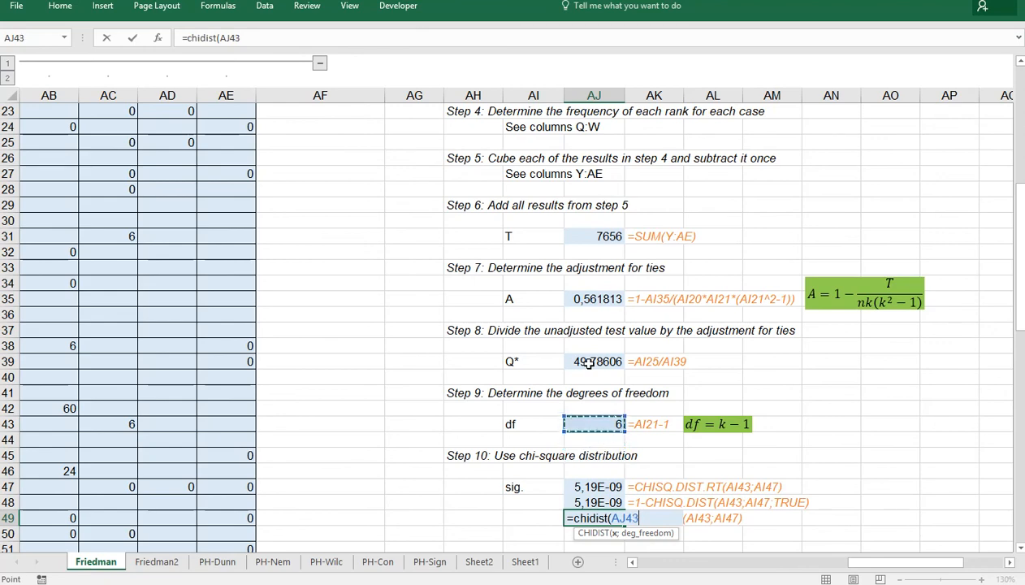
left_click(593, 361)
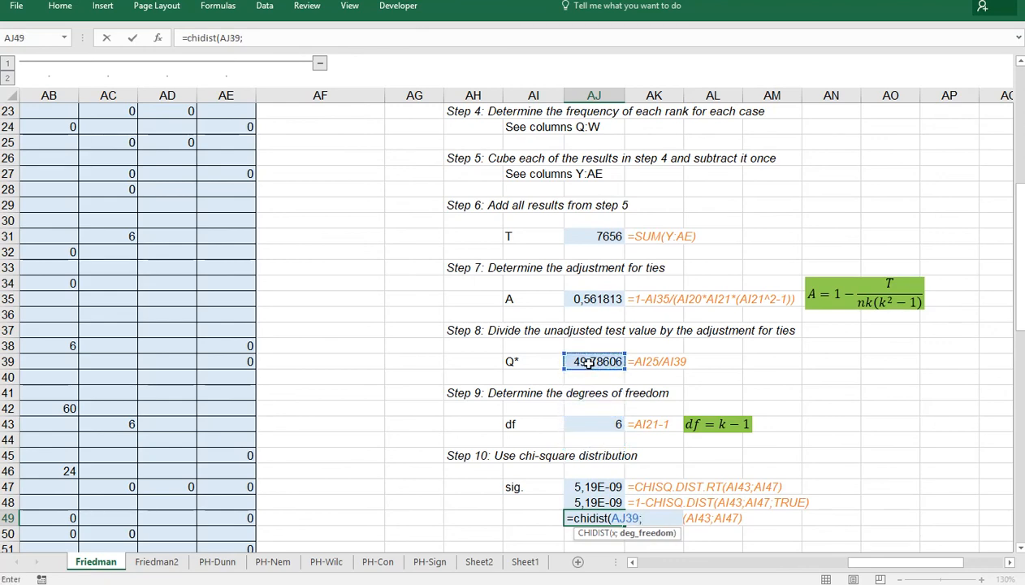
left_click(593, 423)
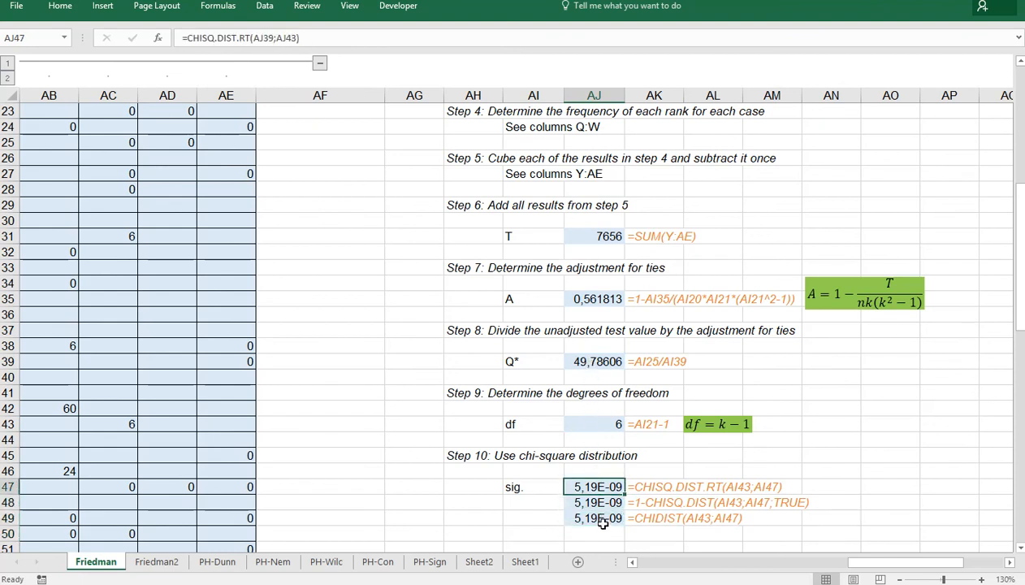
left_click(594, 517)
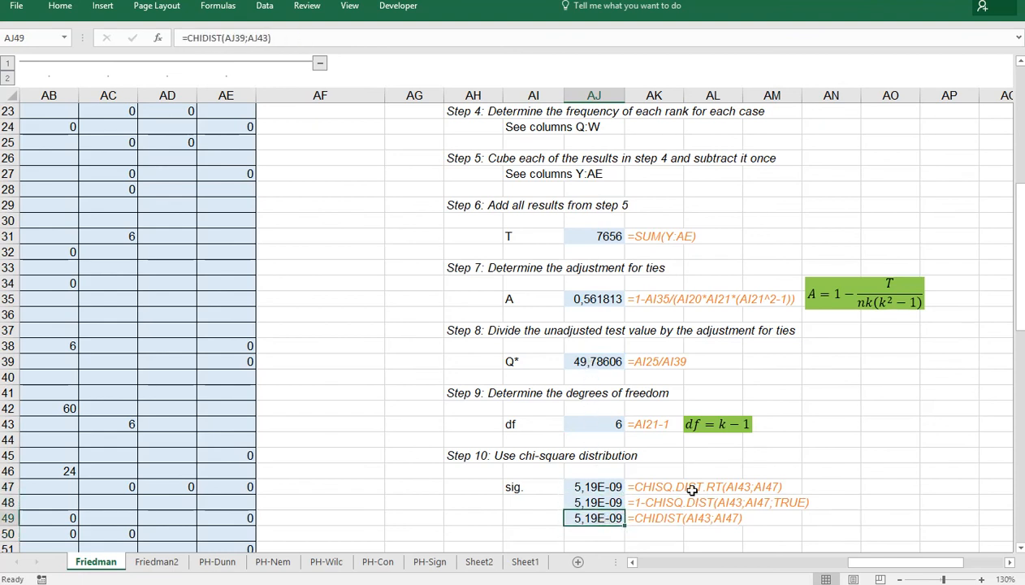
left_click_drag(594, 486, 594, 517)
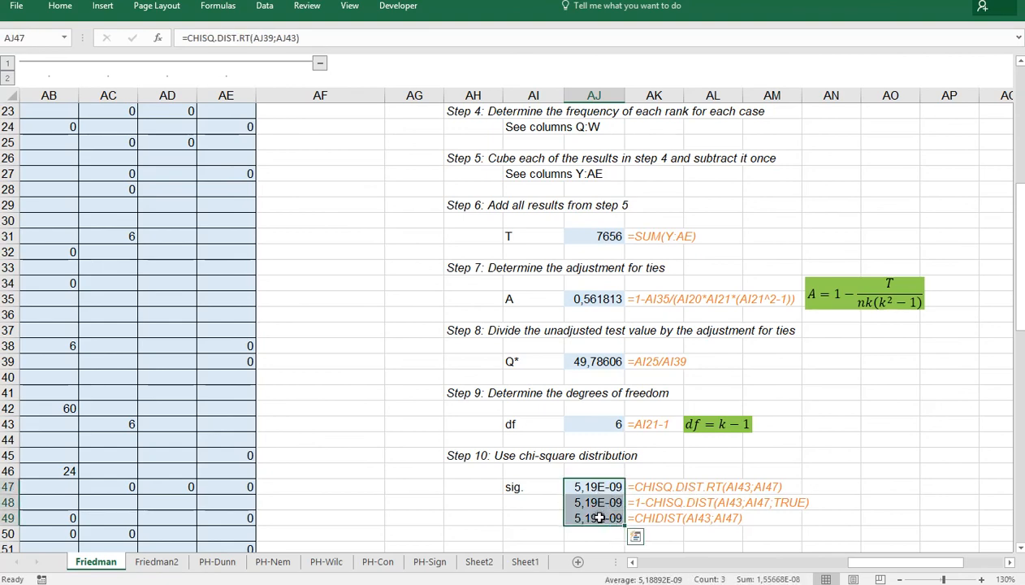
Step: Format the three p-values as Number with one extra decimal, showing 0,00000
left_click(59, 6)
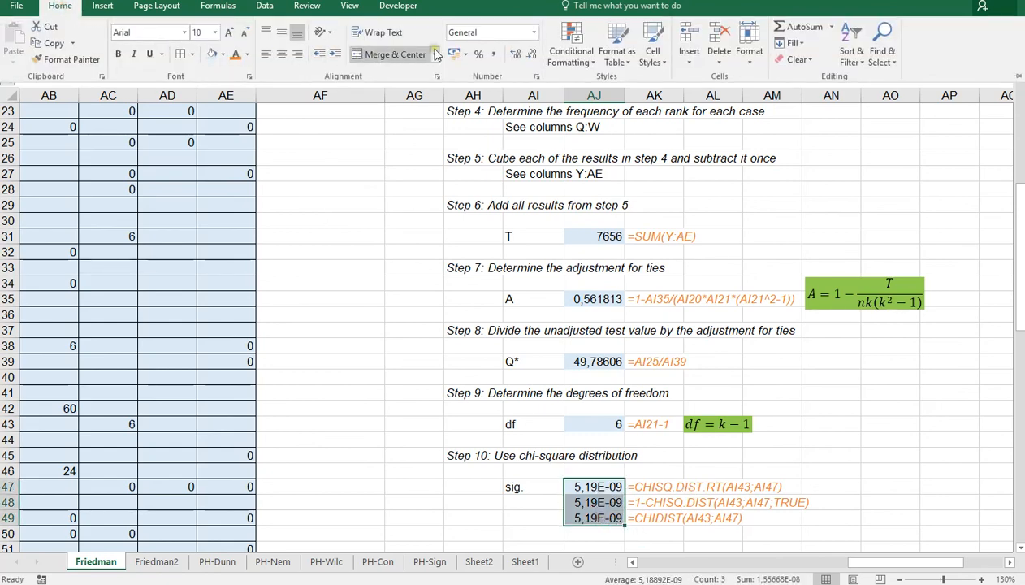
left_click(534, 32)
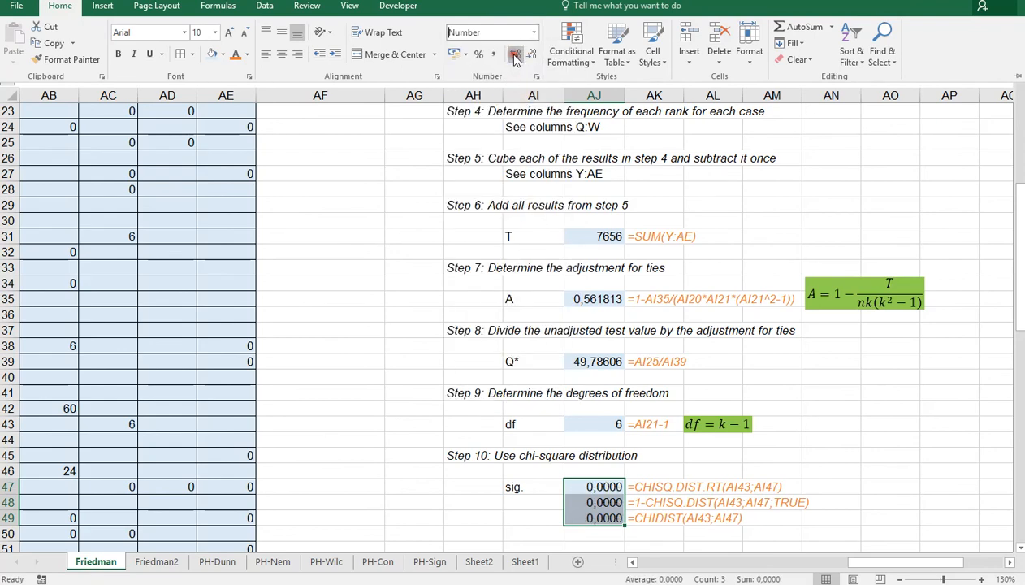
left_click(516, 54)
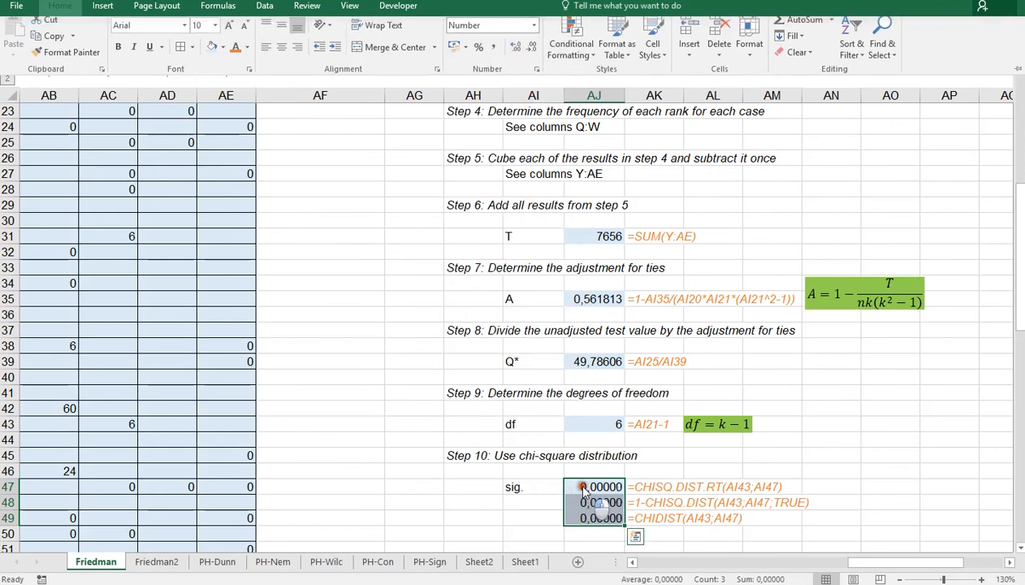
left_click(593, 486)
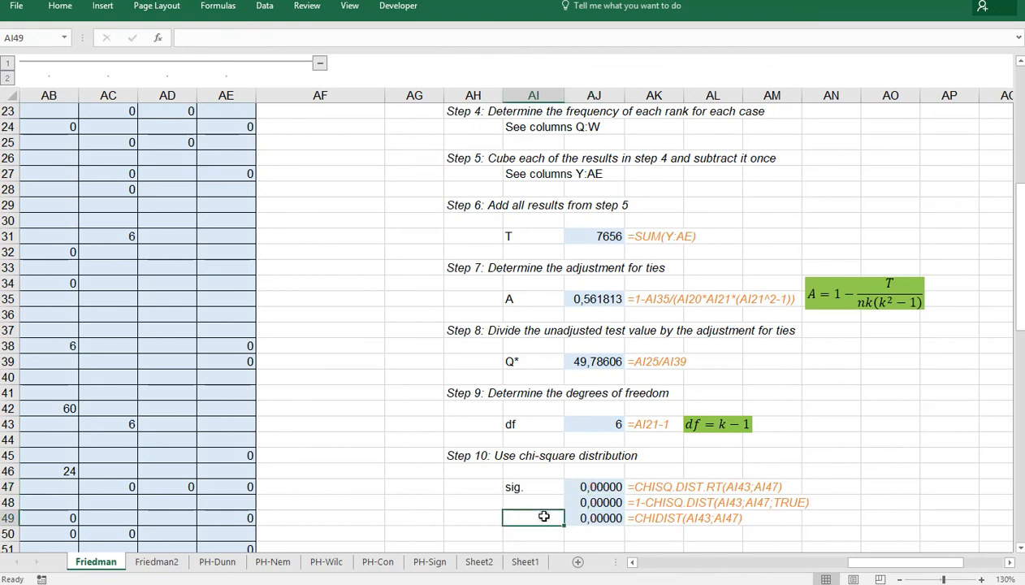
mouse_move(475, 497)
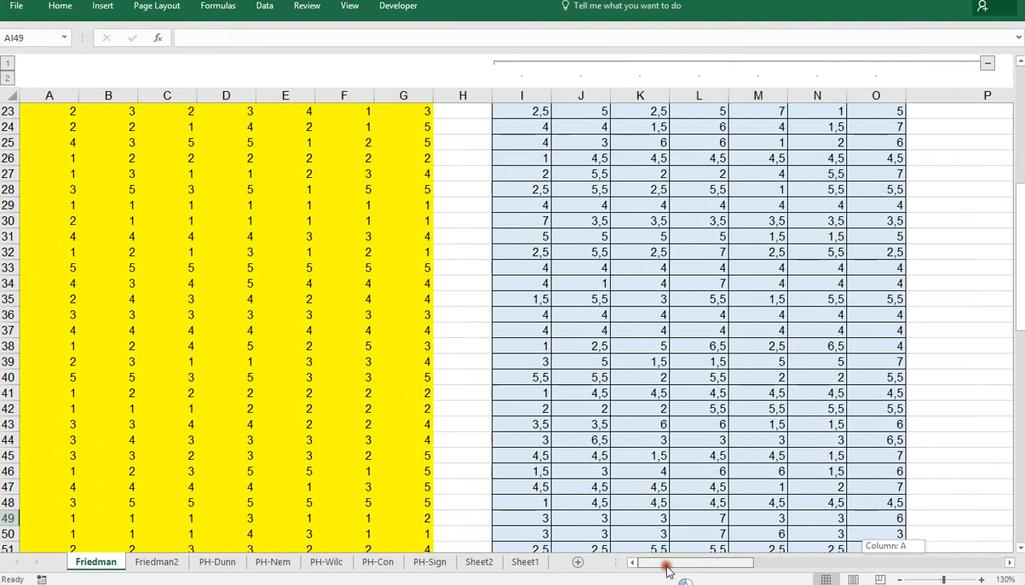
scroll("up", 3)
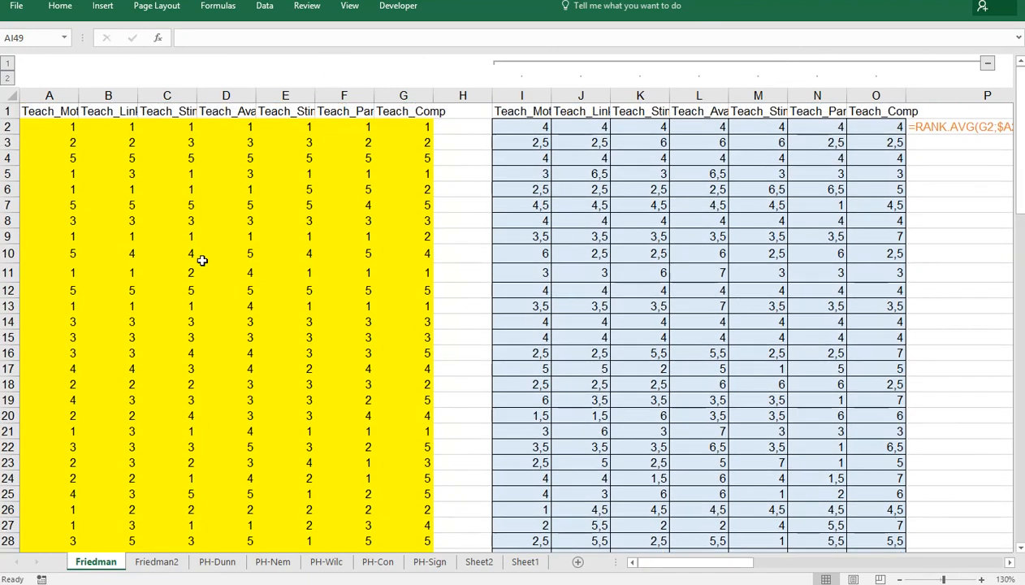